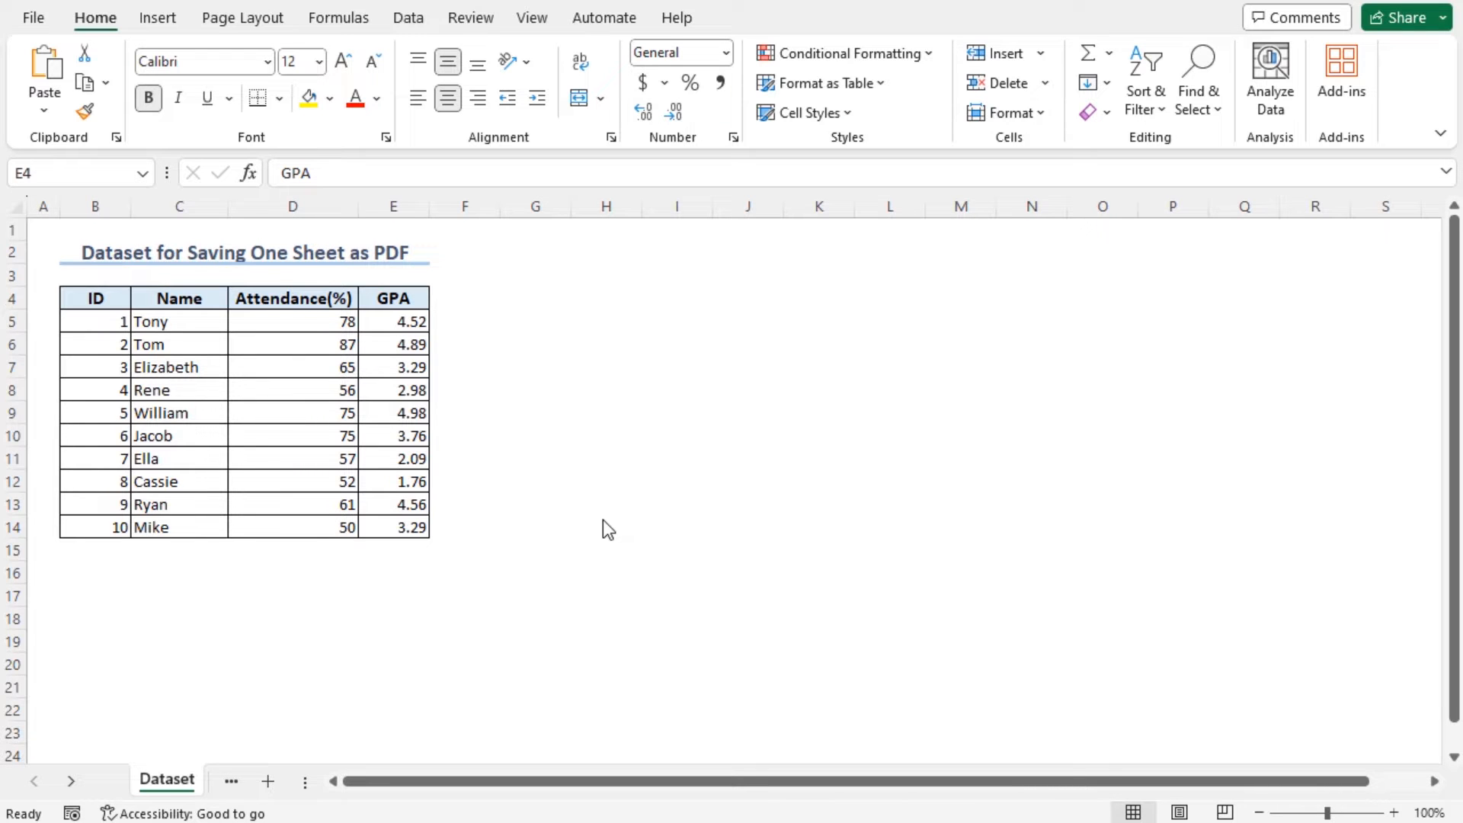
mouse_move(257, 447)
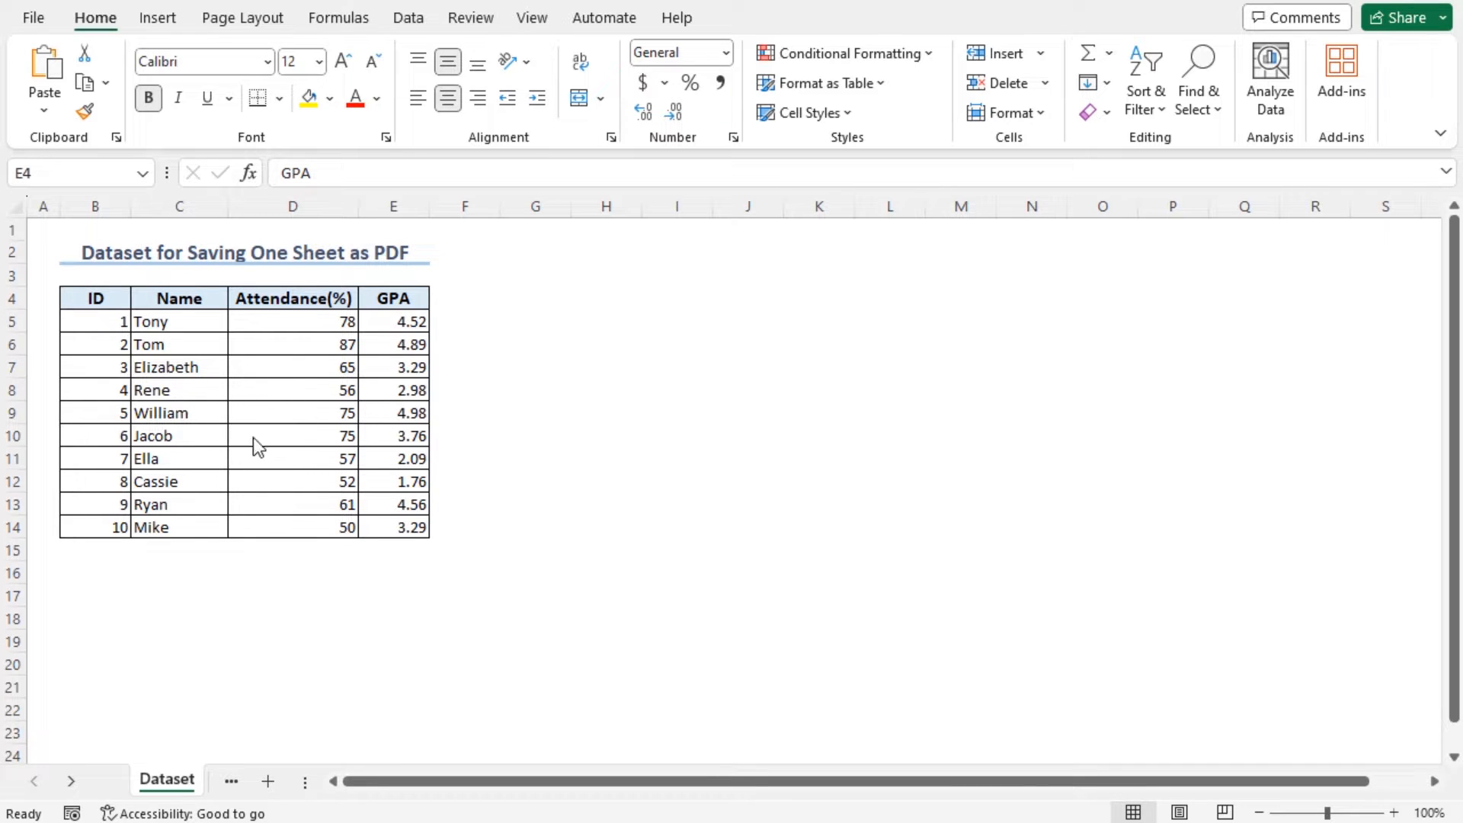
- Switch to the Save As Option sheet and start saving a copy of the workbook
left_click(94, 297)
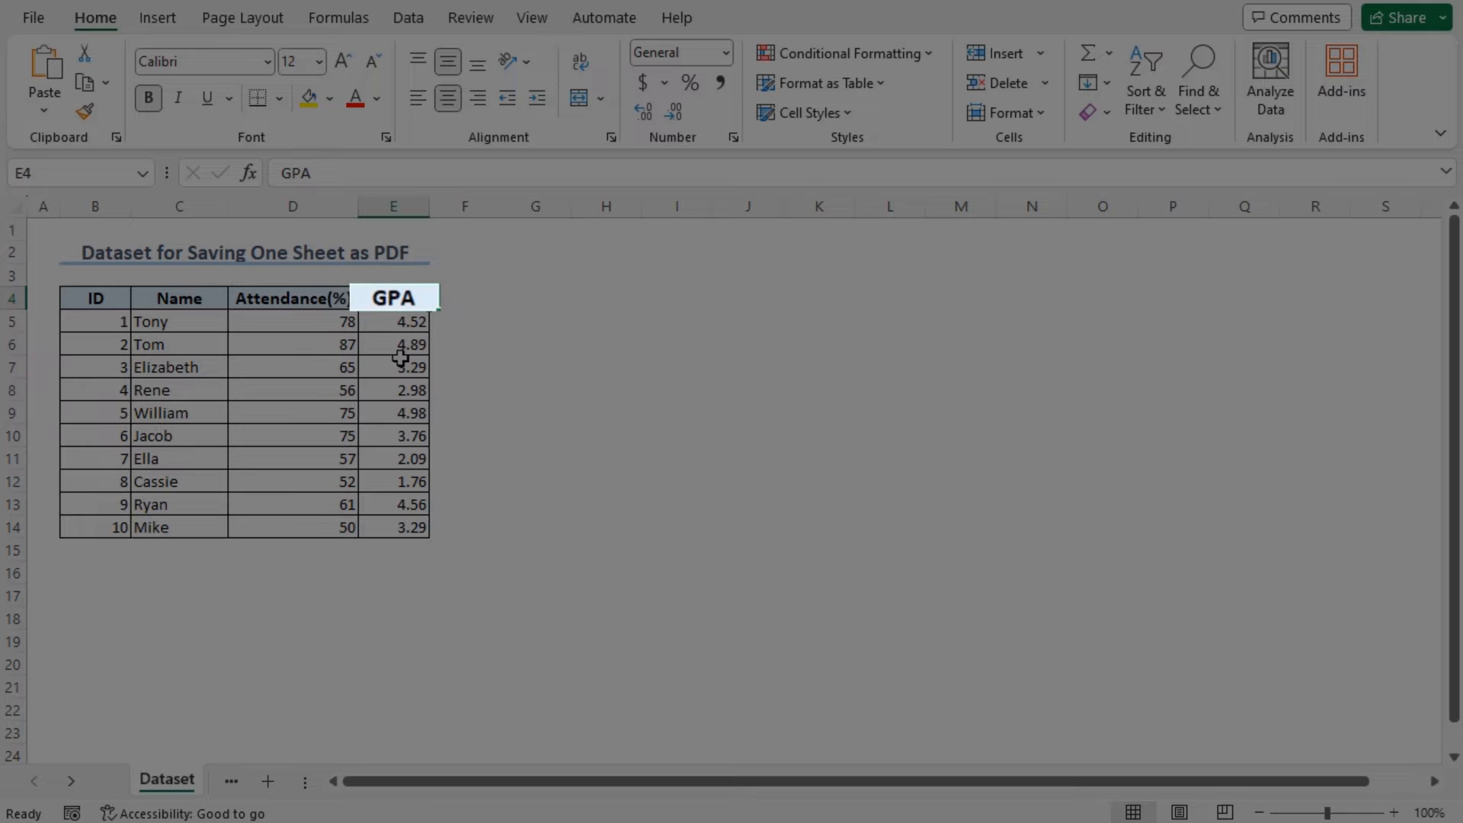
left_click(94, 206)
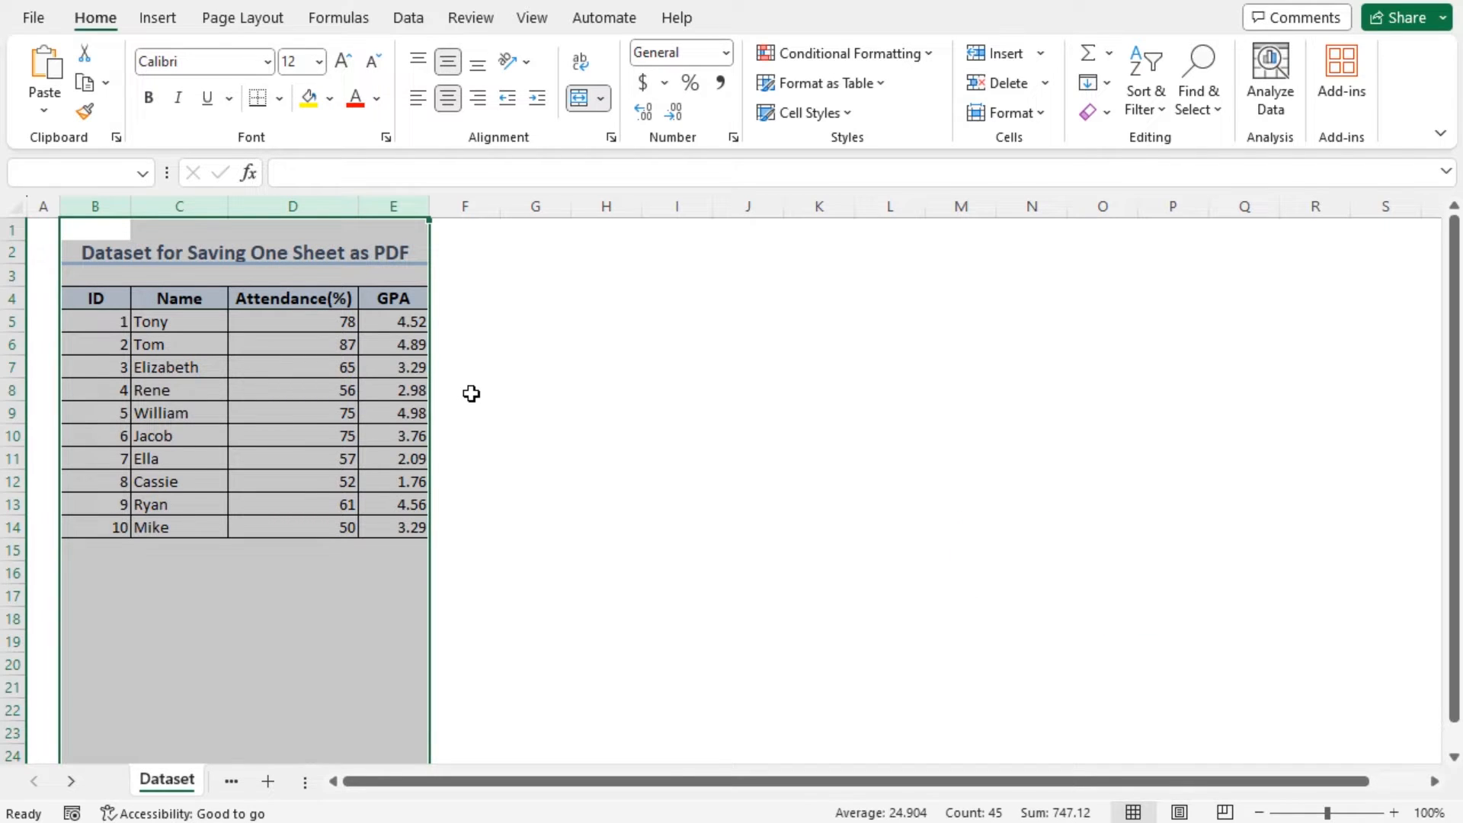
mouse_move(487, 416)
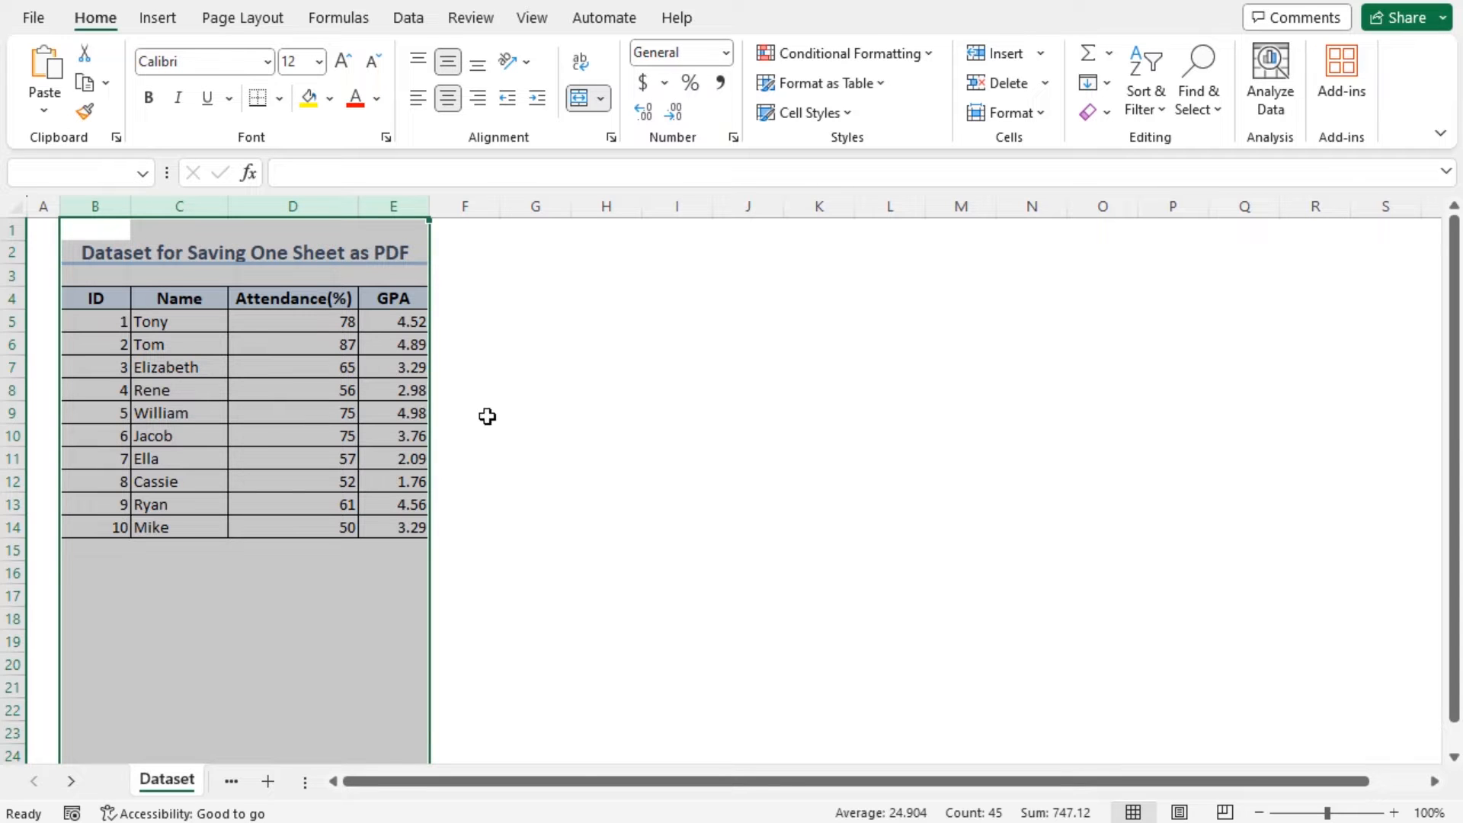
left_click(277, 780)
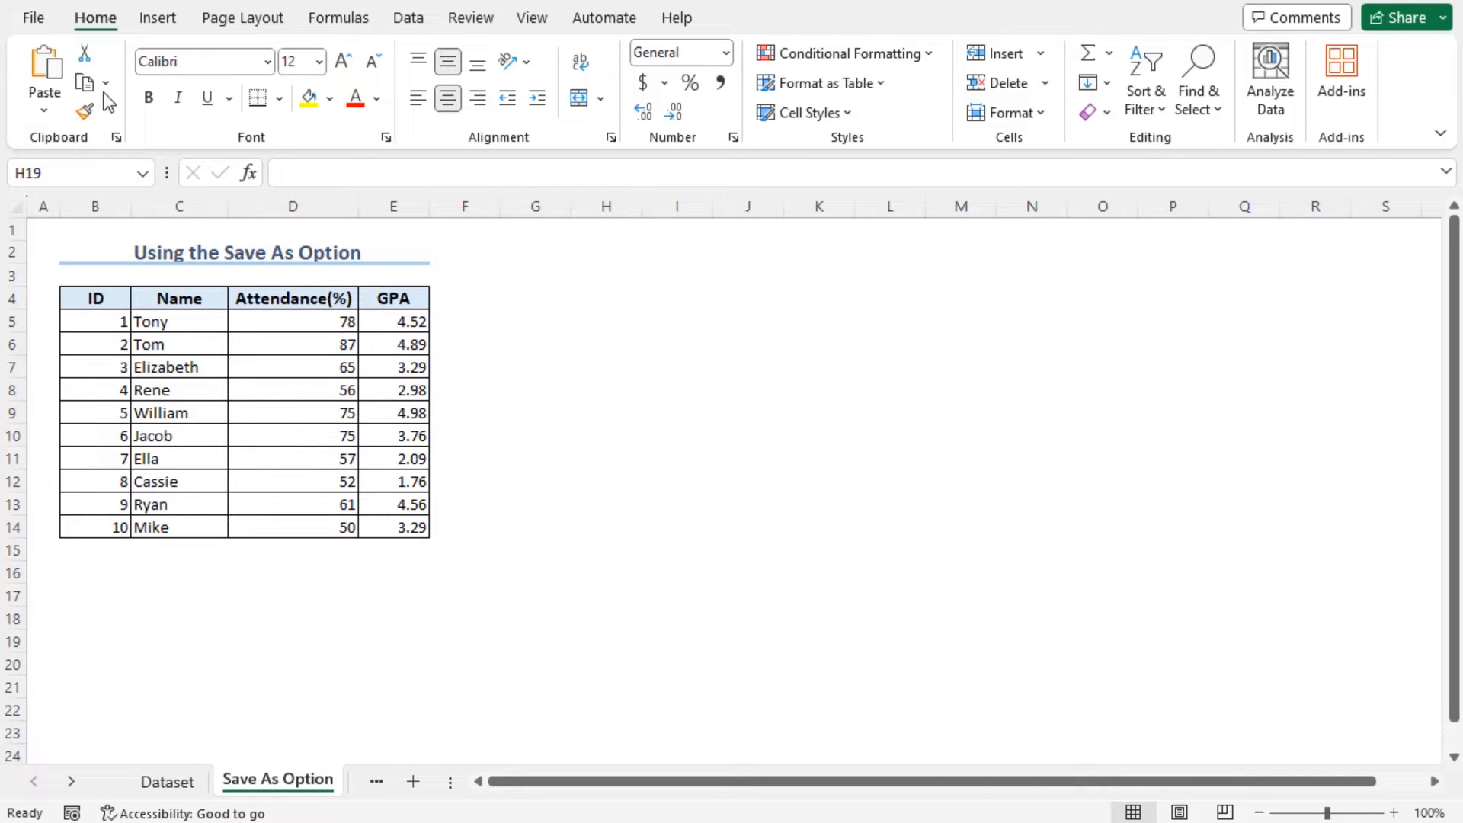
left_click(34, 17)
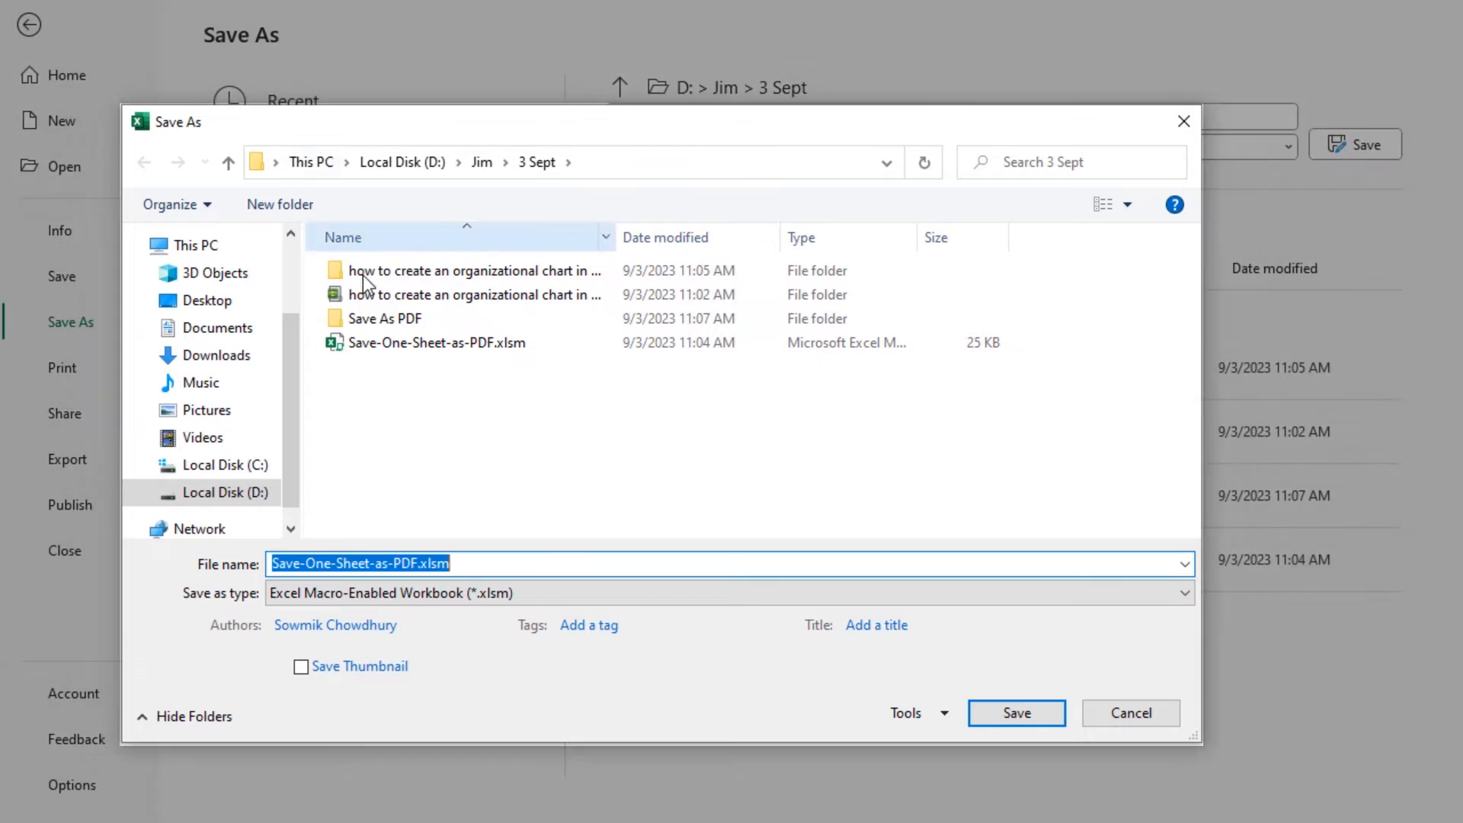
- Save the sheet as Save-One-Sheet-as-PDF.pdf (PDF type) in the Save As PDF folder
double_click(389, 318)
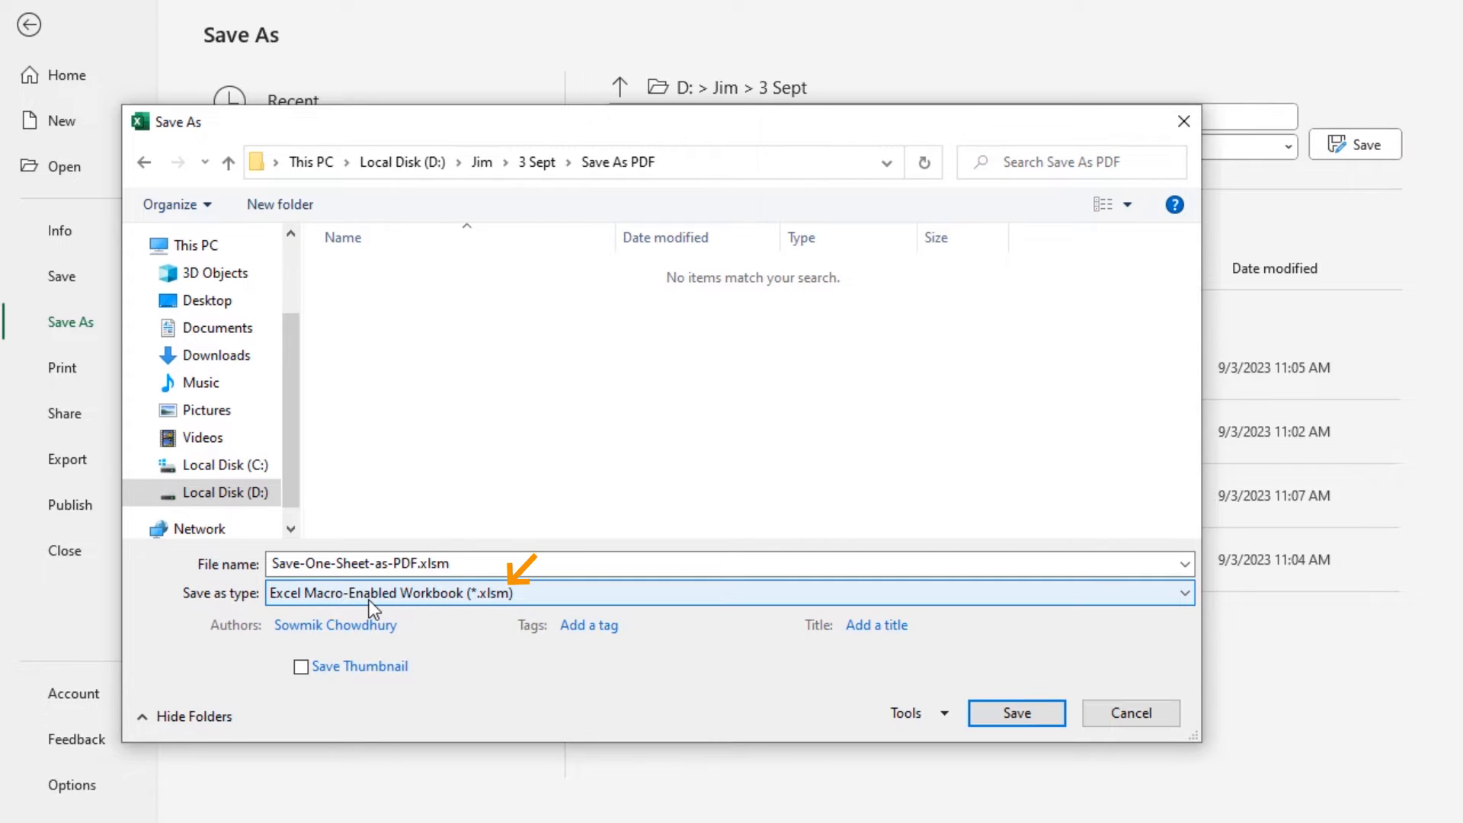
left_click(1180, 593)
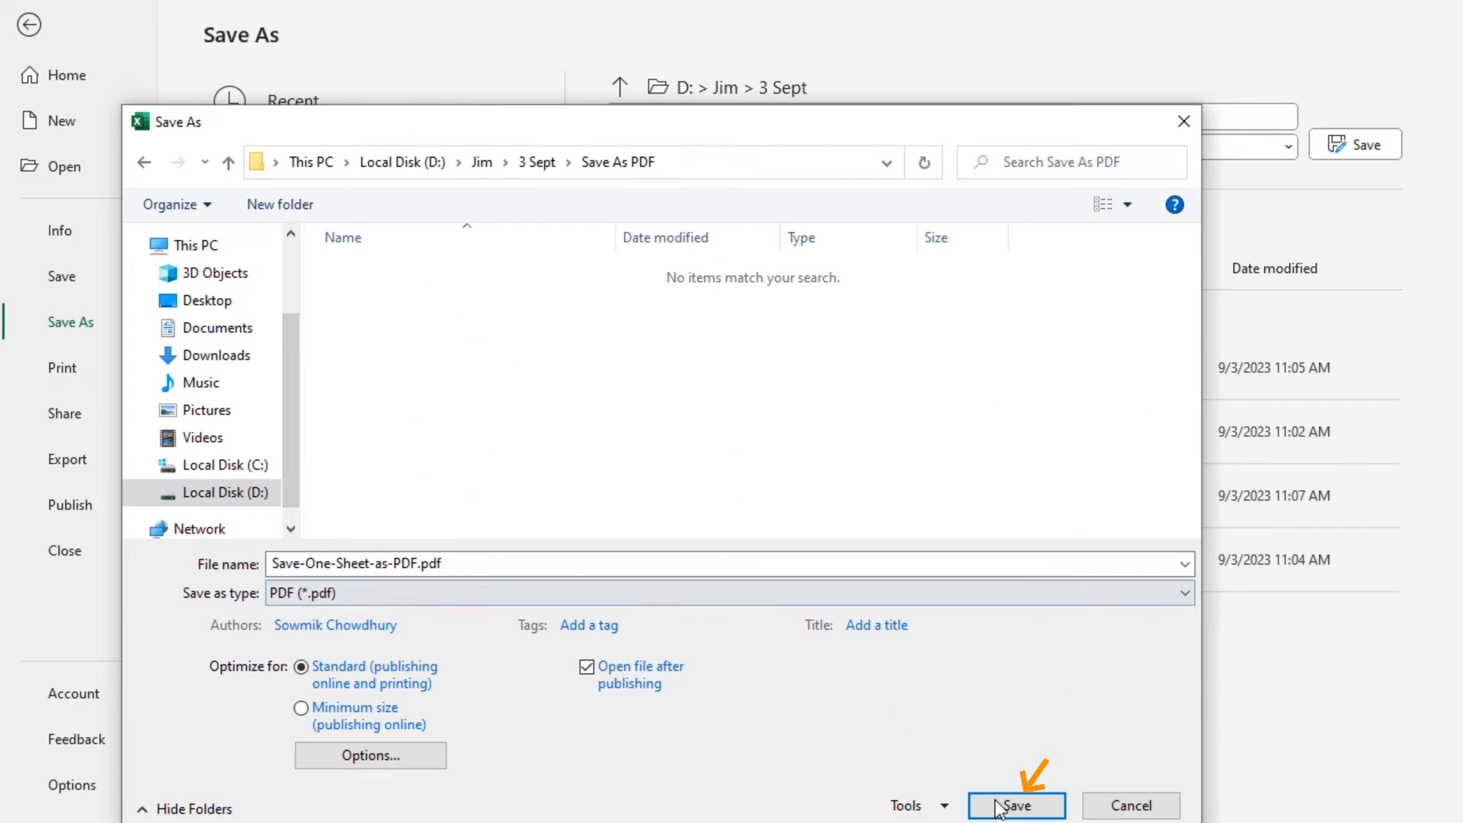
left_click(1015, 805)
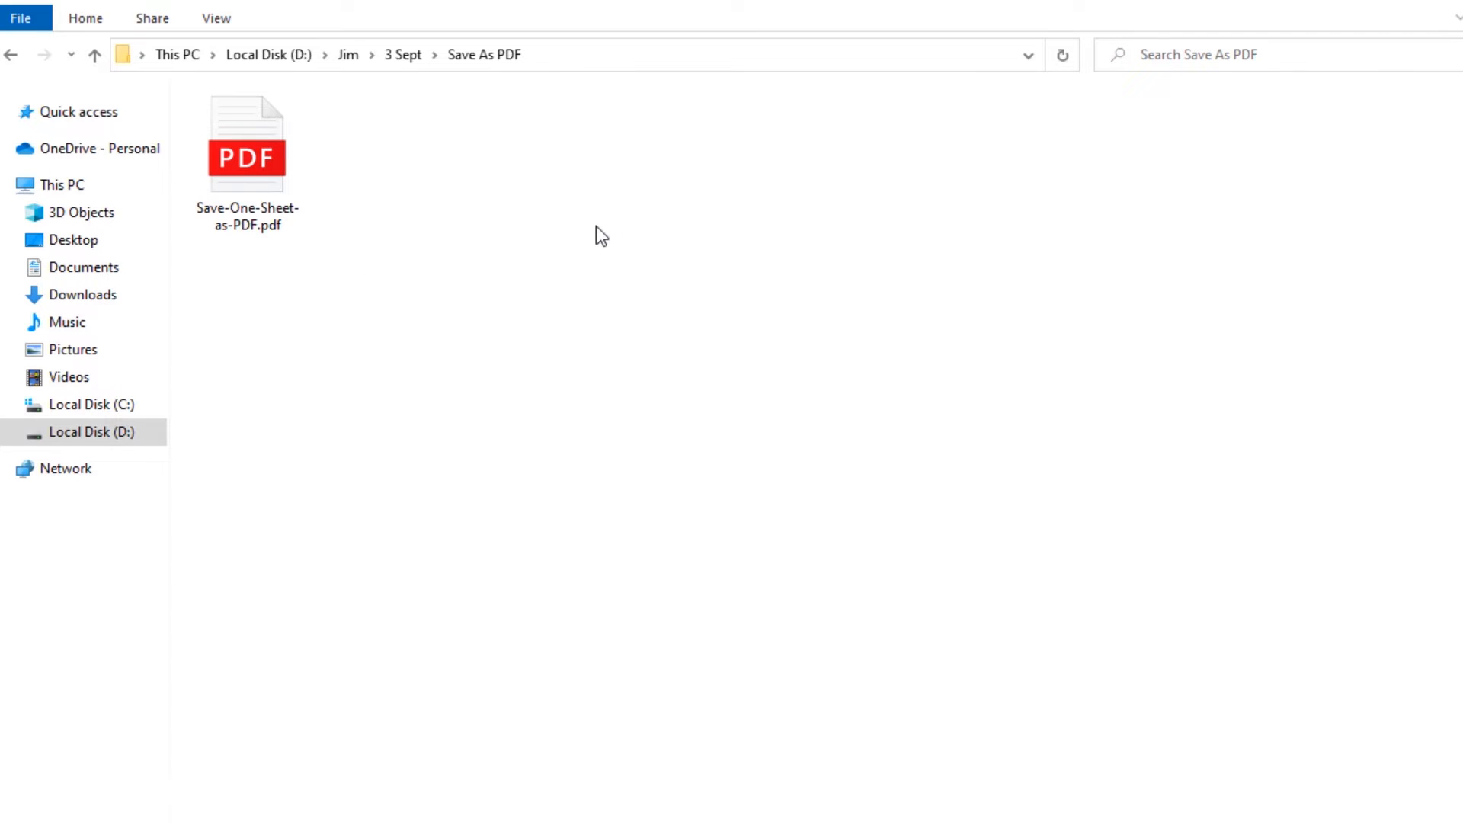
- Open the saved Save-One-Sheet-as-PDF.pdf from the Save As PDF folder to check it
left_click(247, 144)
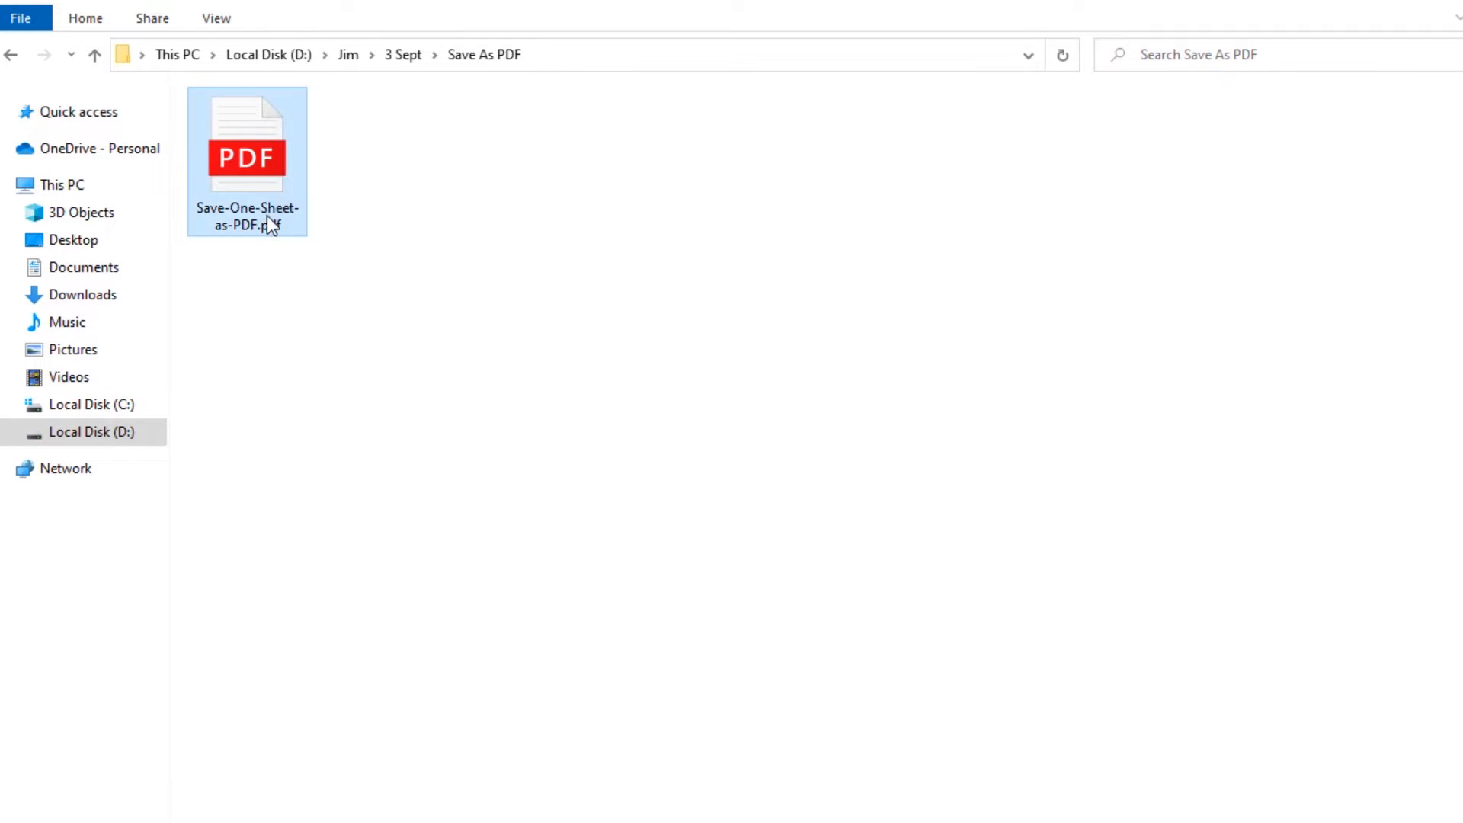
double_click(247, 154)
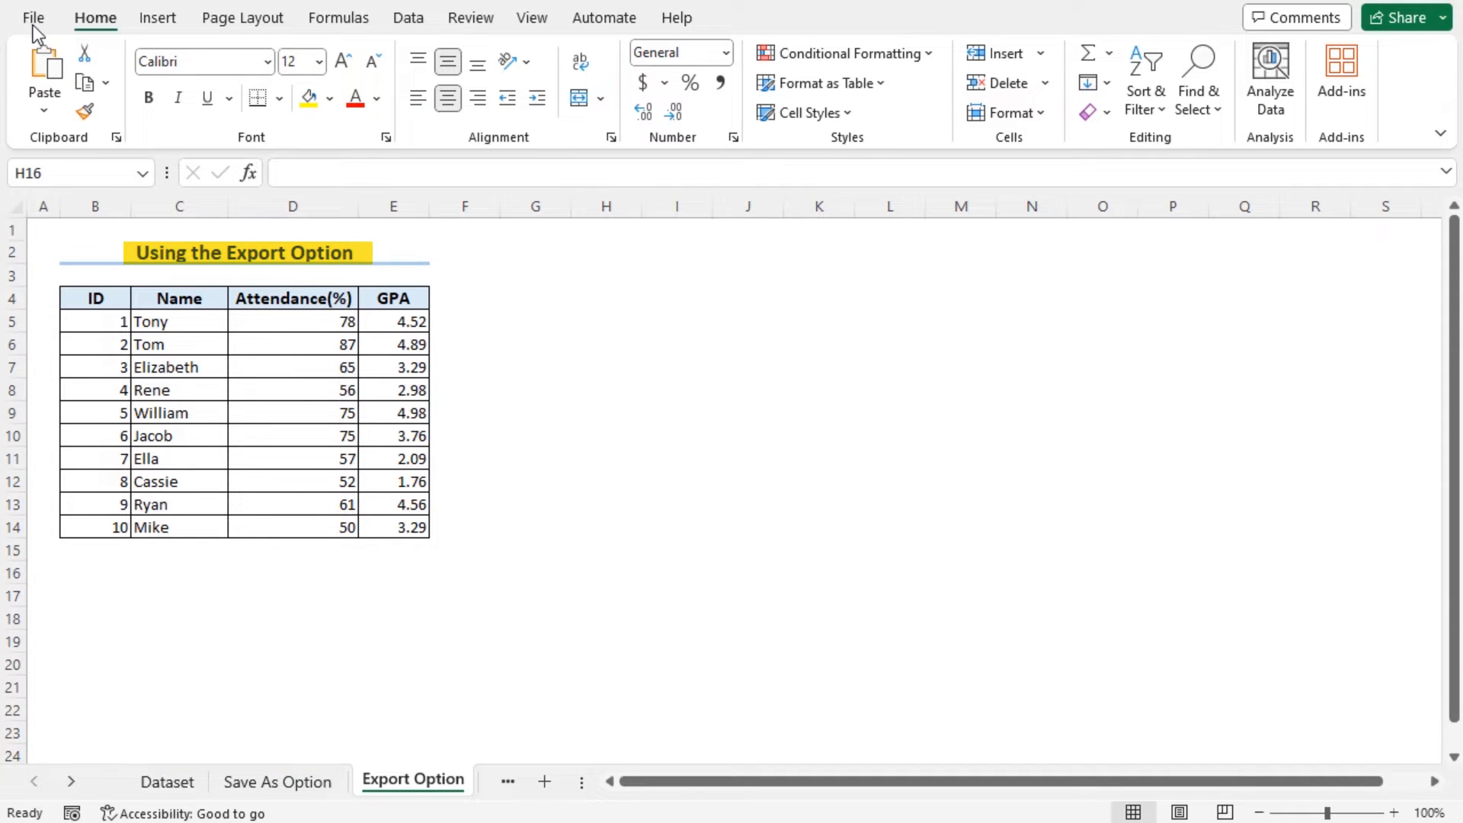
- Start creating a PDF/XPS document of the Export Option sheet via File > Export
left_click(34, 17)
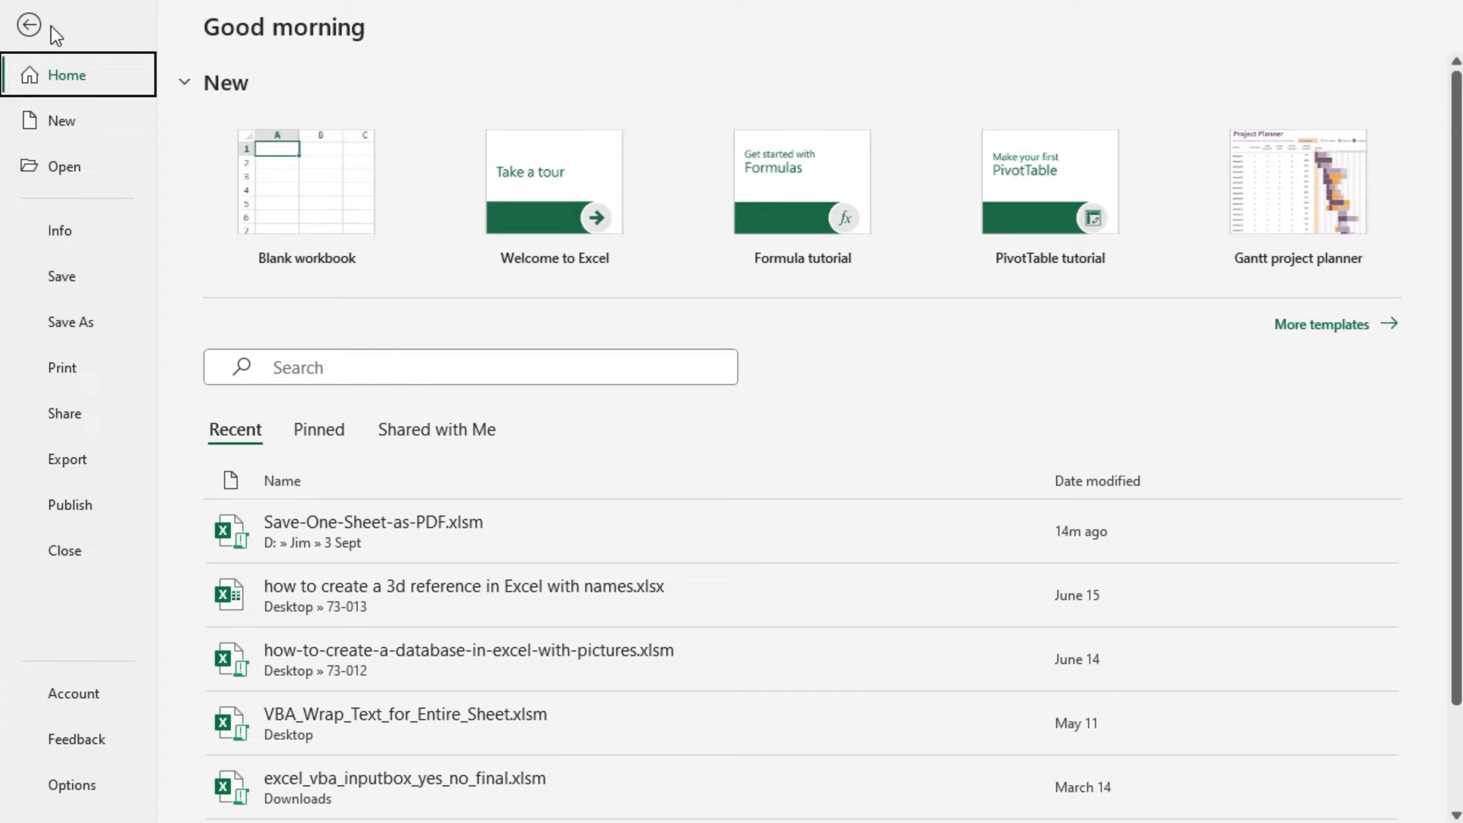
left_click(67, 459)
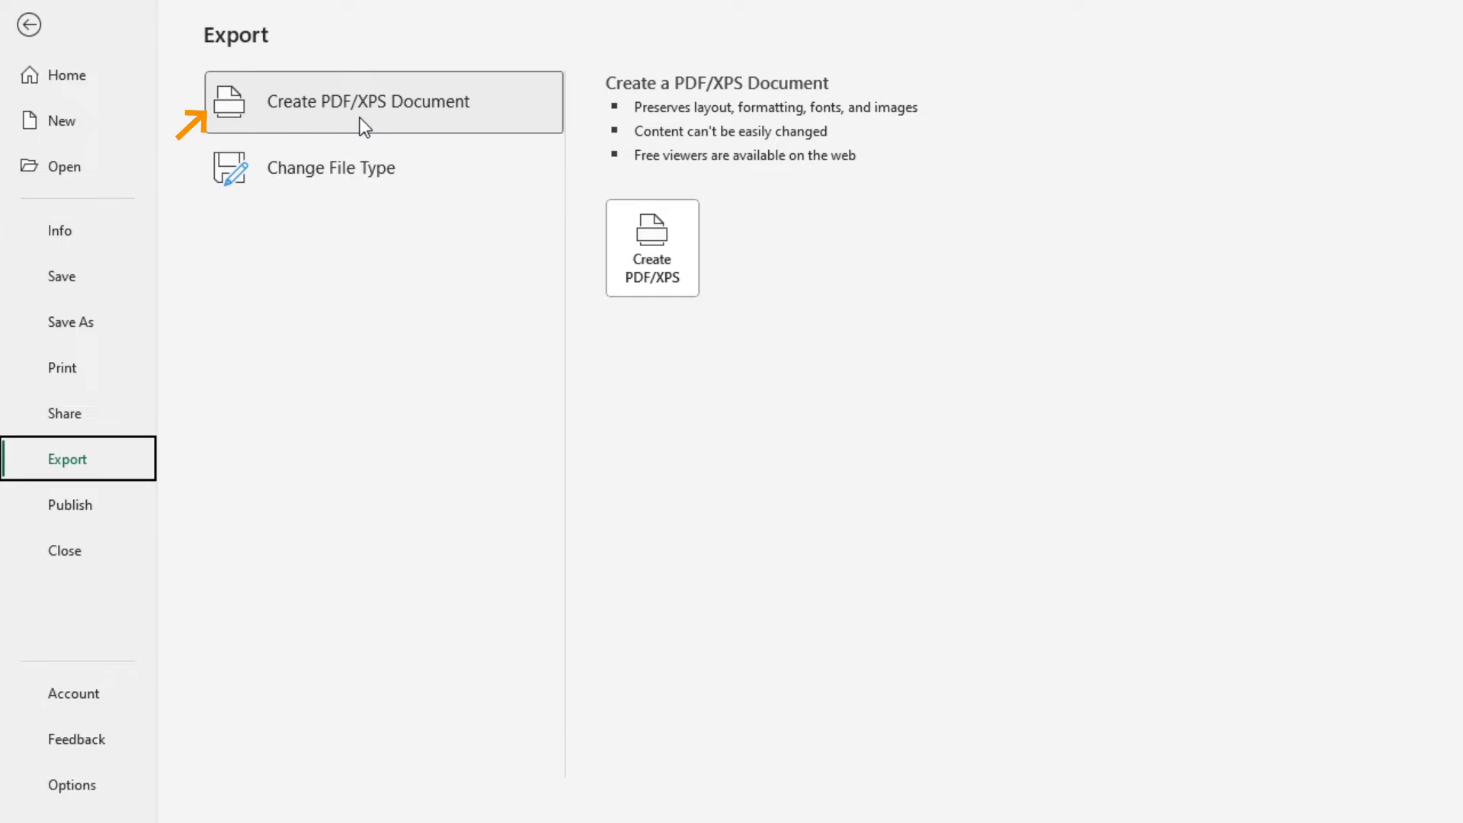
mouse_move(381, 127)
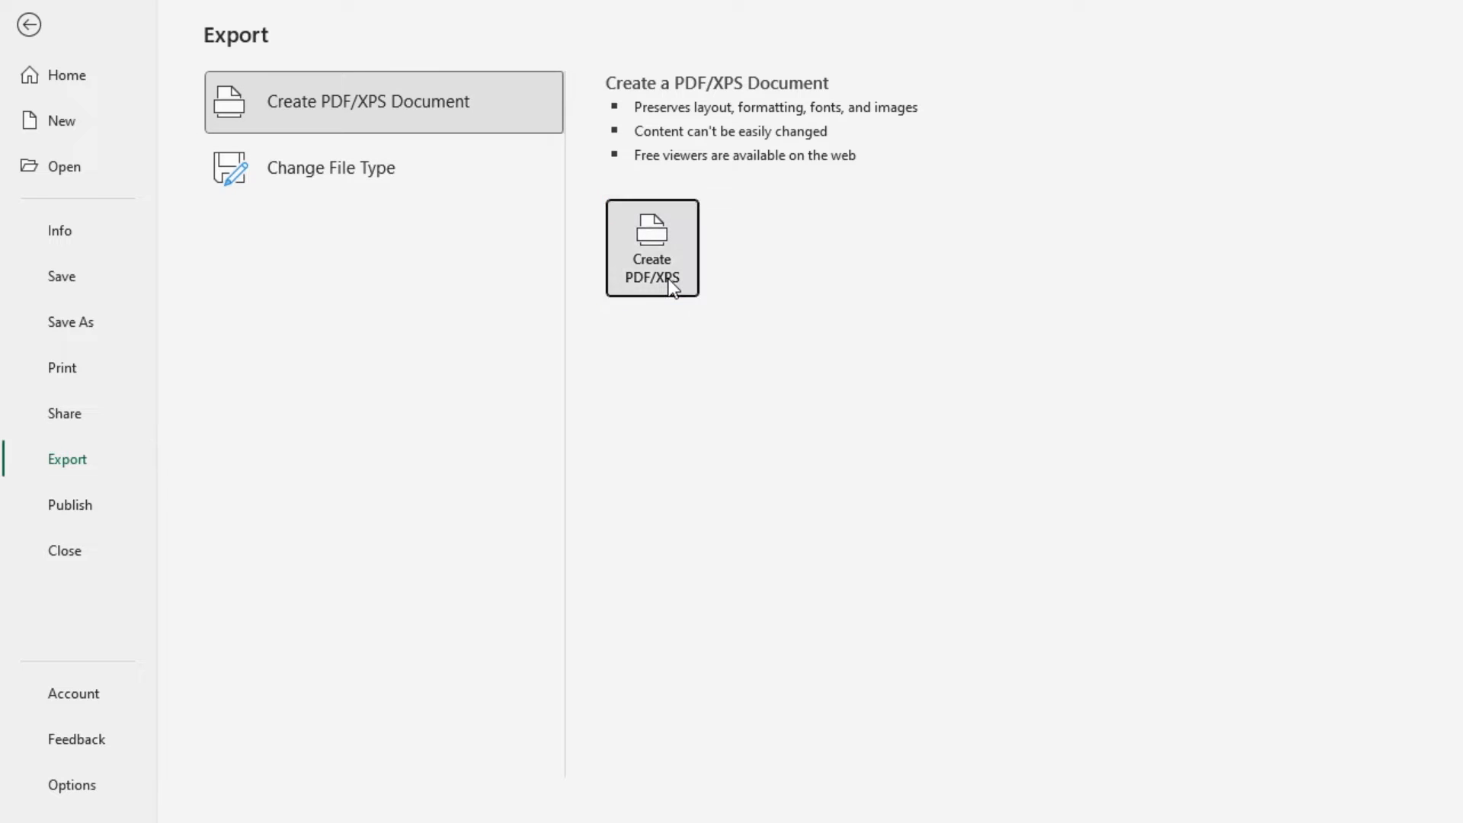
left_click(651, 248)
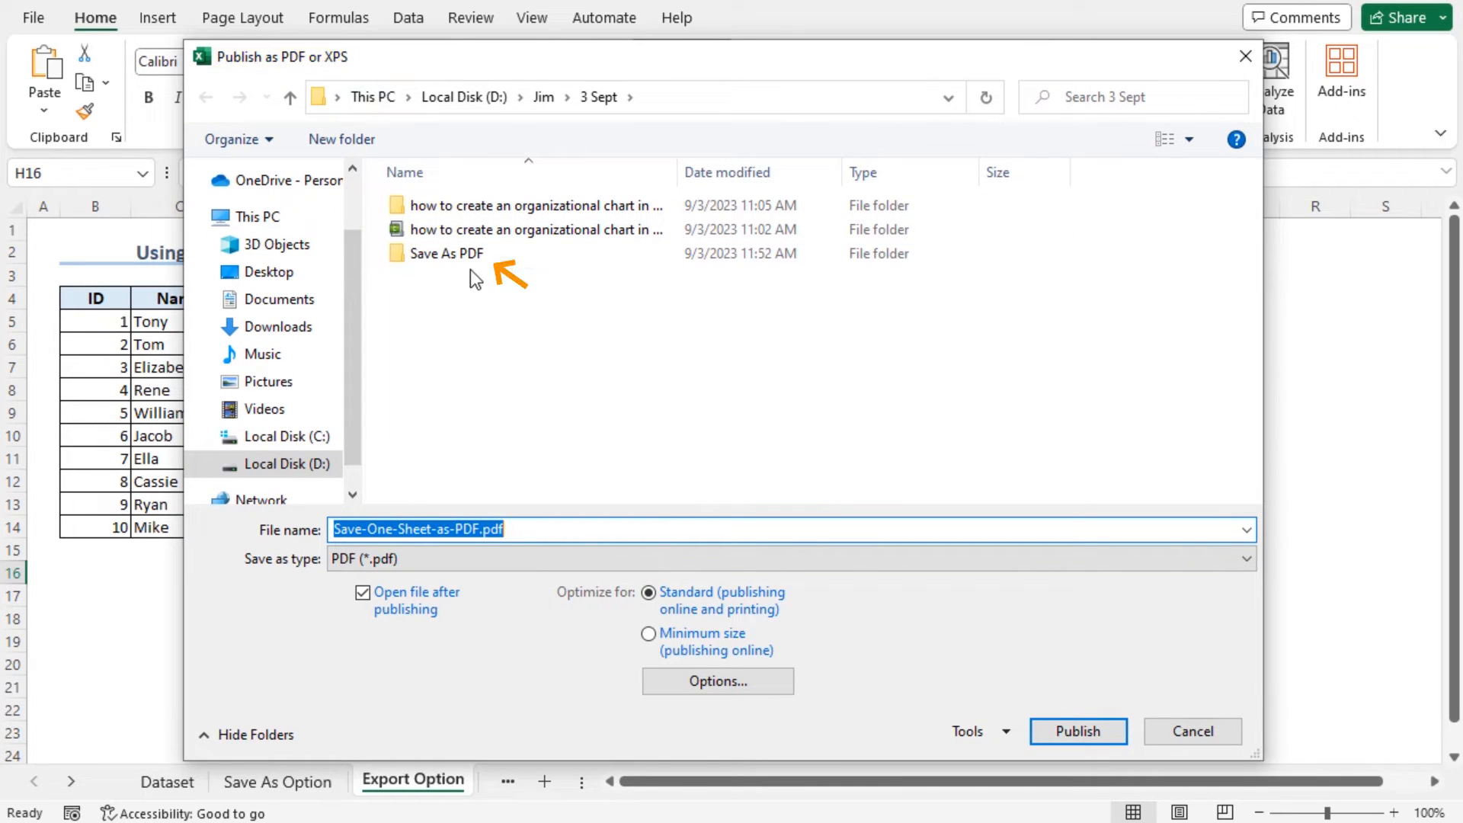
- Publish into the Save As PDF folder with Open file after publishing kept checked
double_click(445, 253)
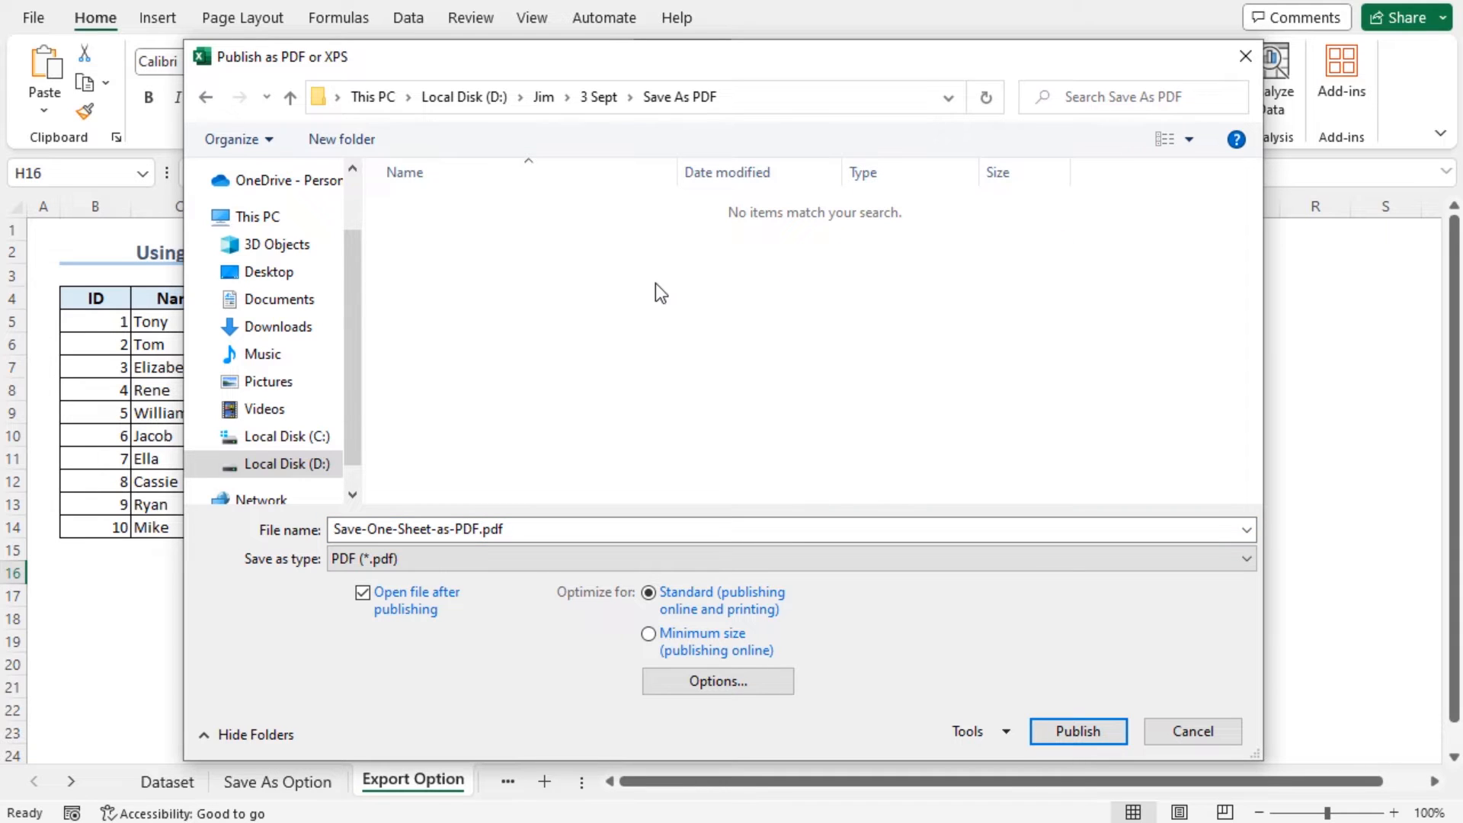
mouse_move(810, 446)
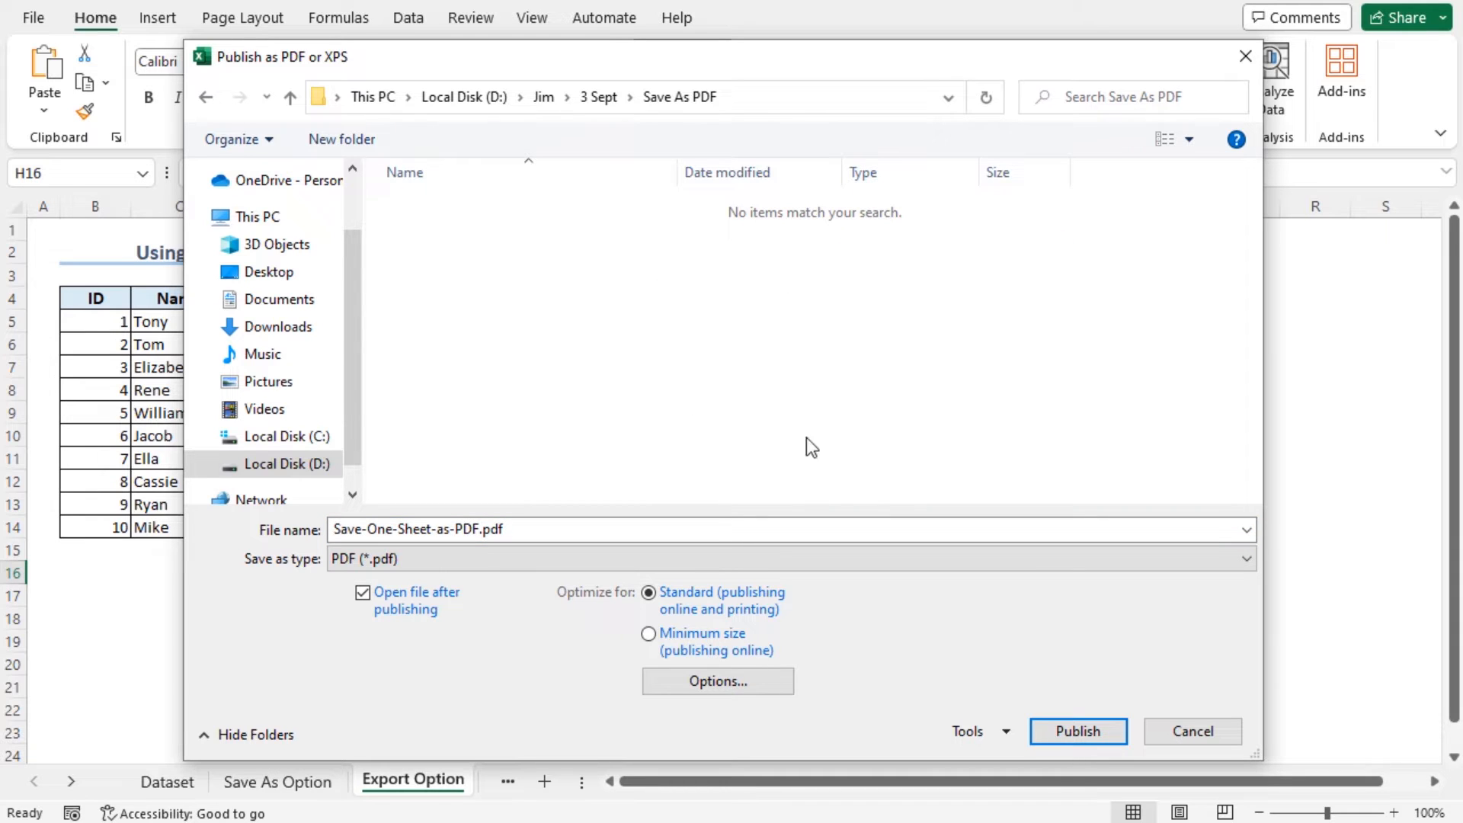
left_click(363, 592)
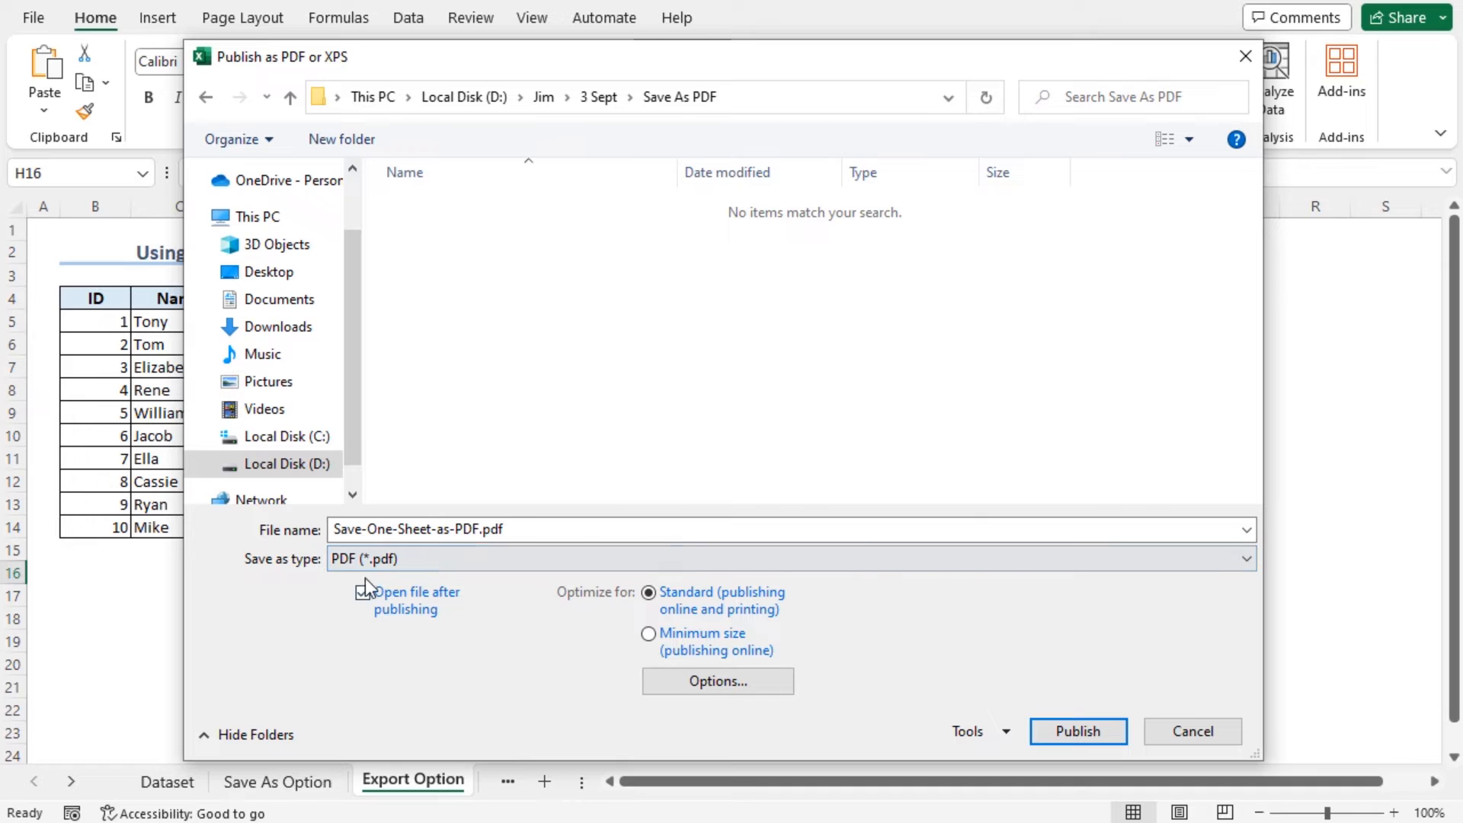
left_click(363, 591)
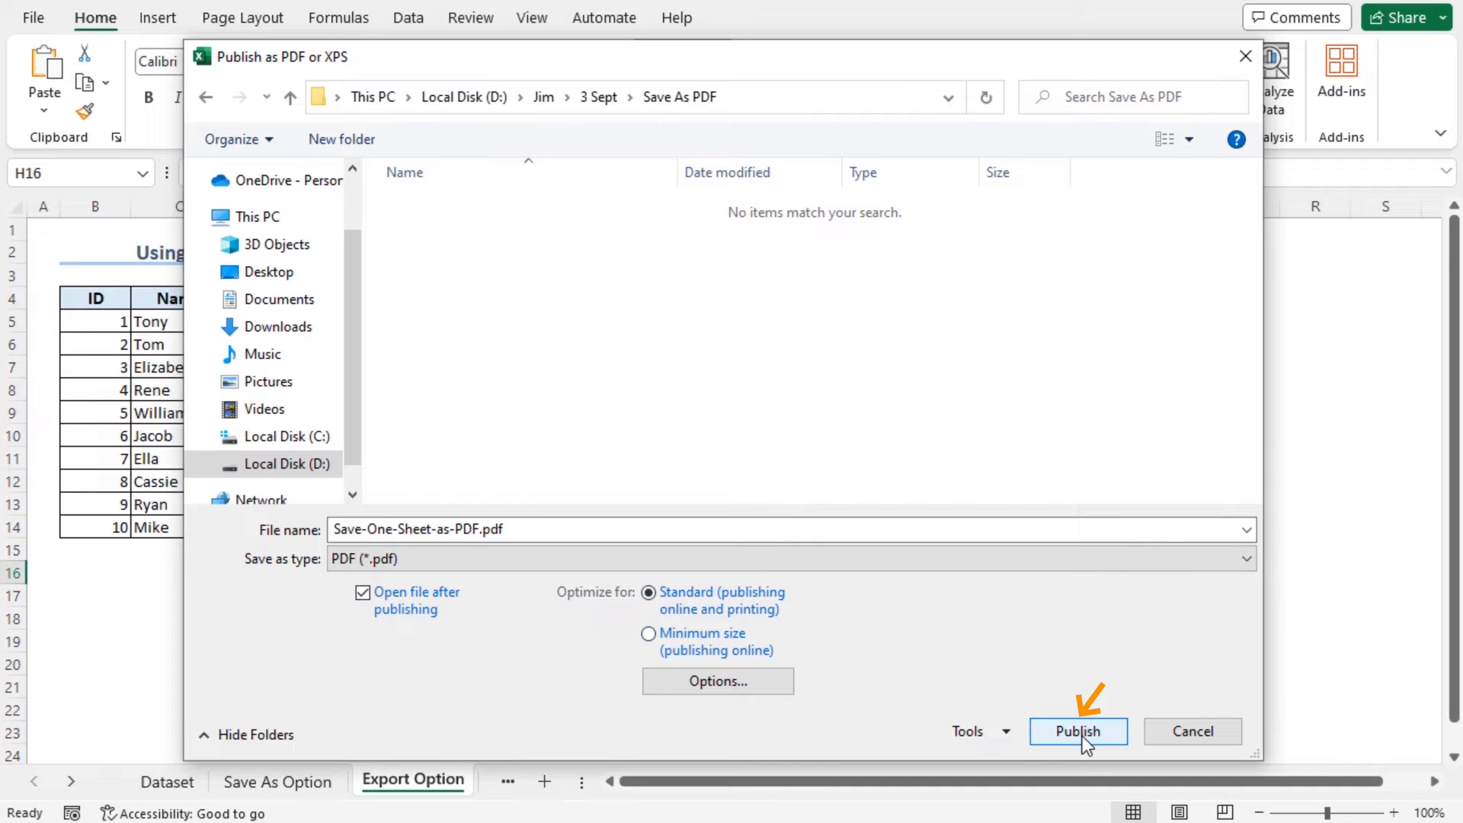
left_click(1076, 730)
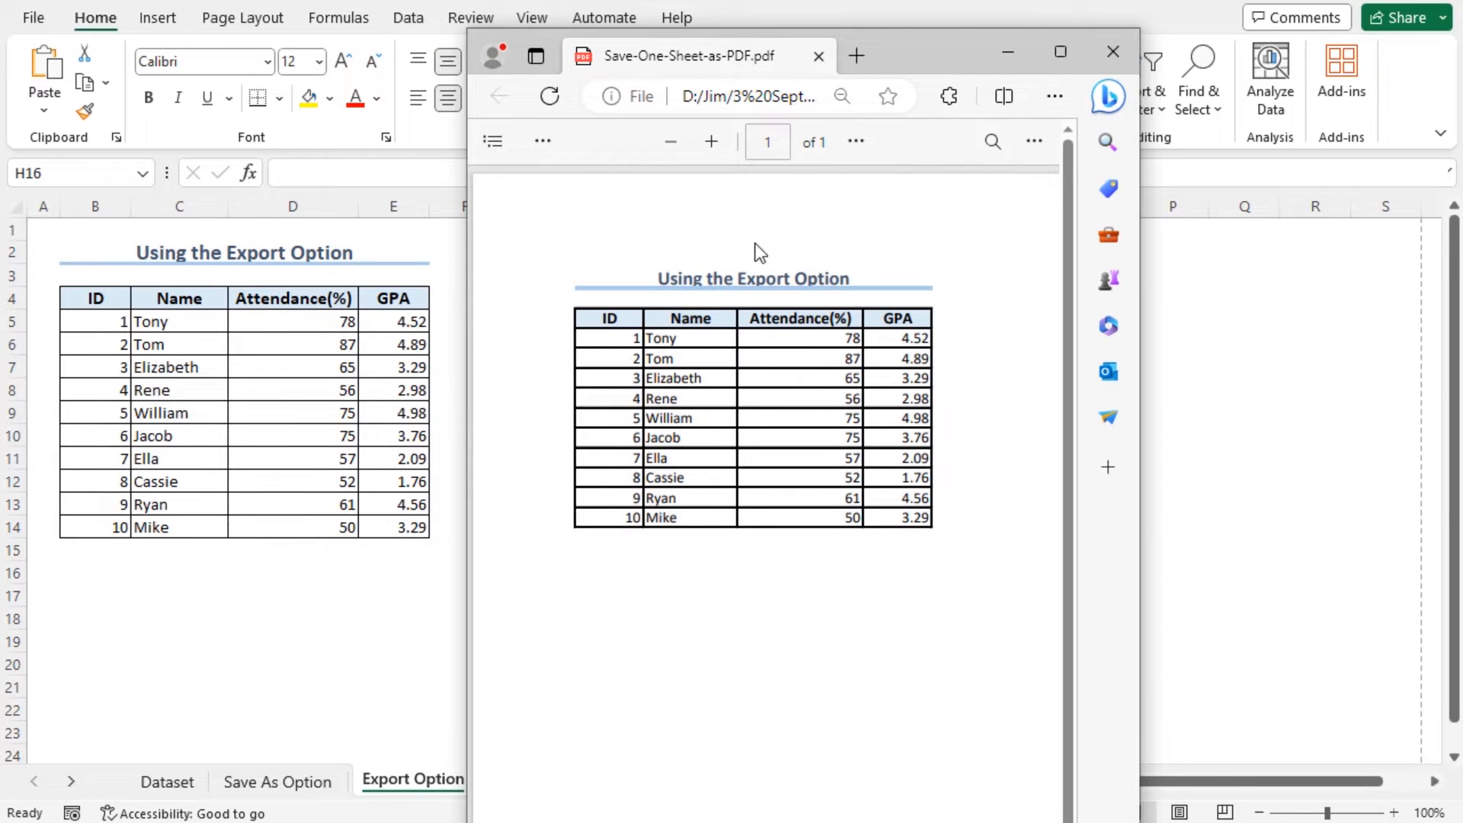
mouse_move(820, 454)
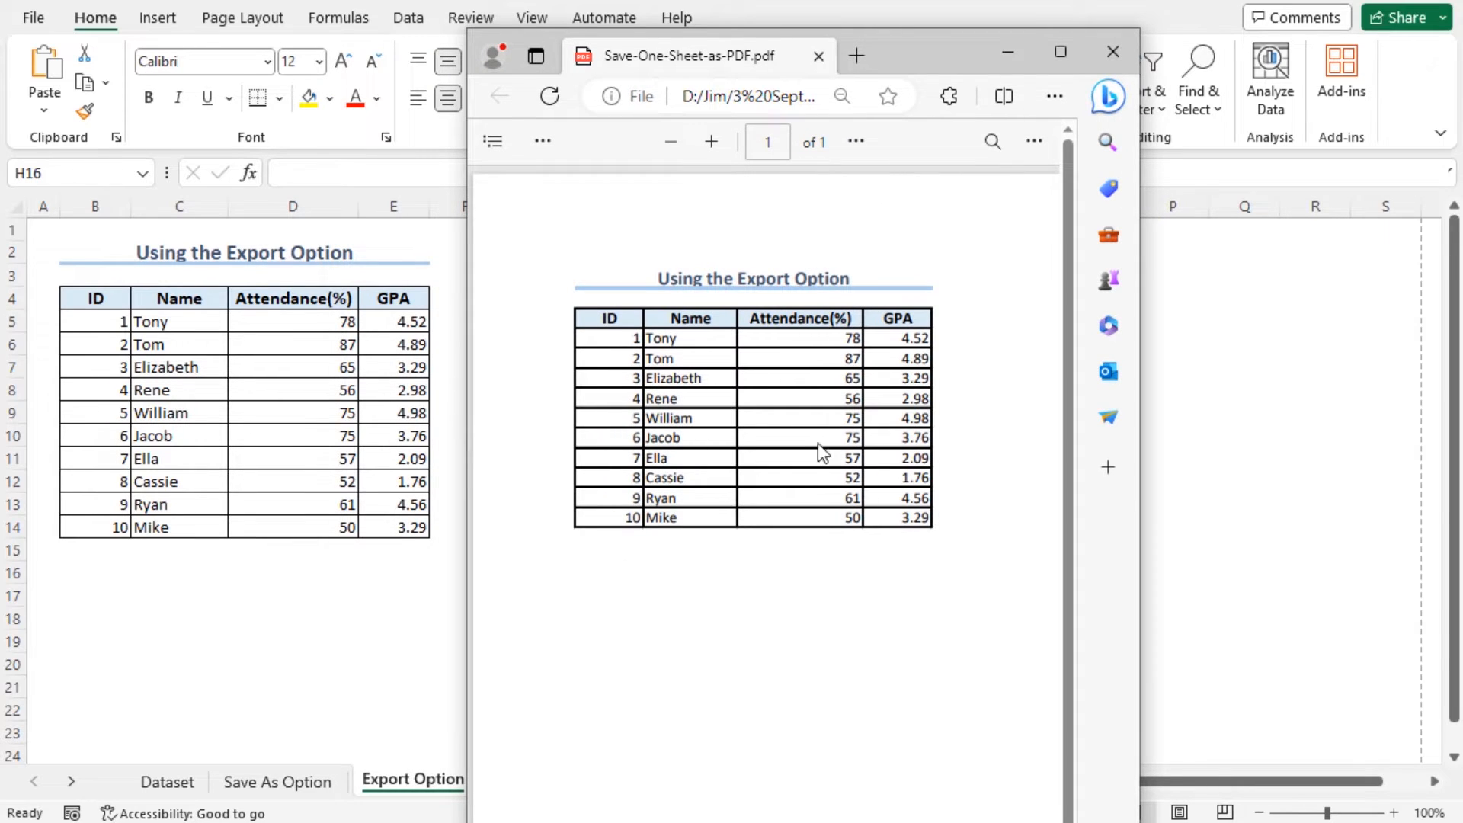
mouse_move(832, 492)
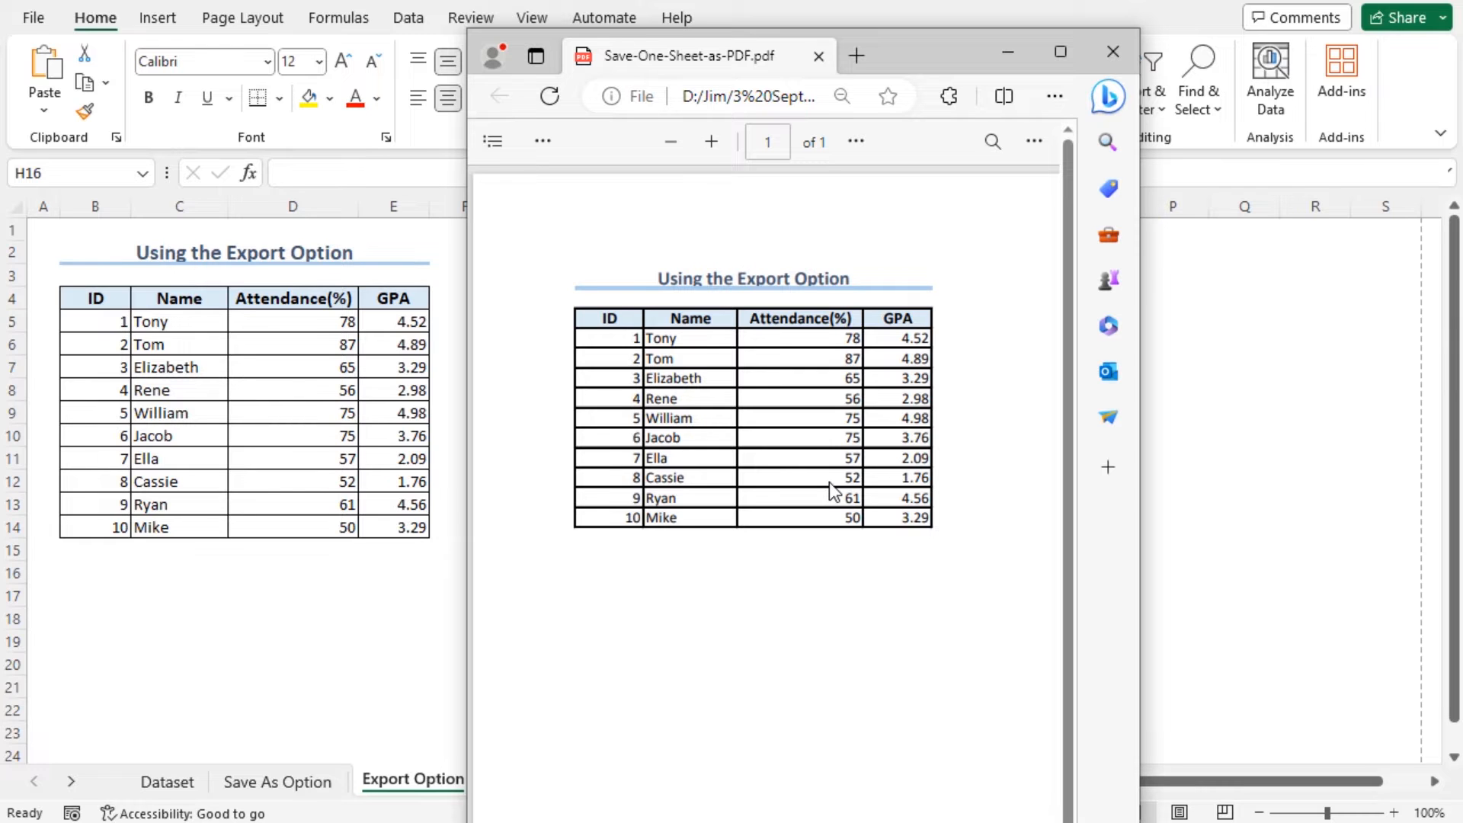
- Review the one-page exported PDF in Edge and move on to the Print Option sheet
left_click(537, 780)
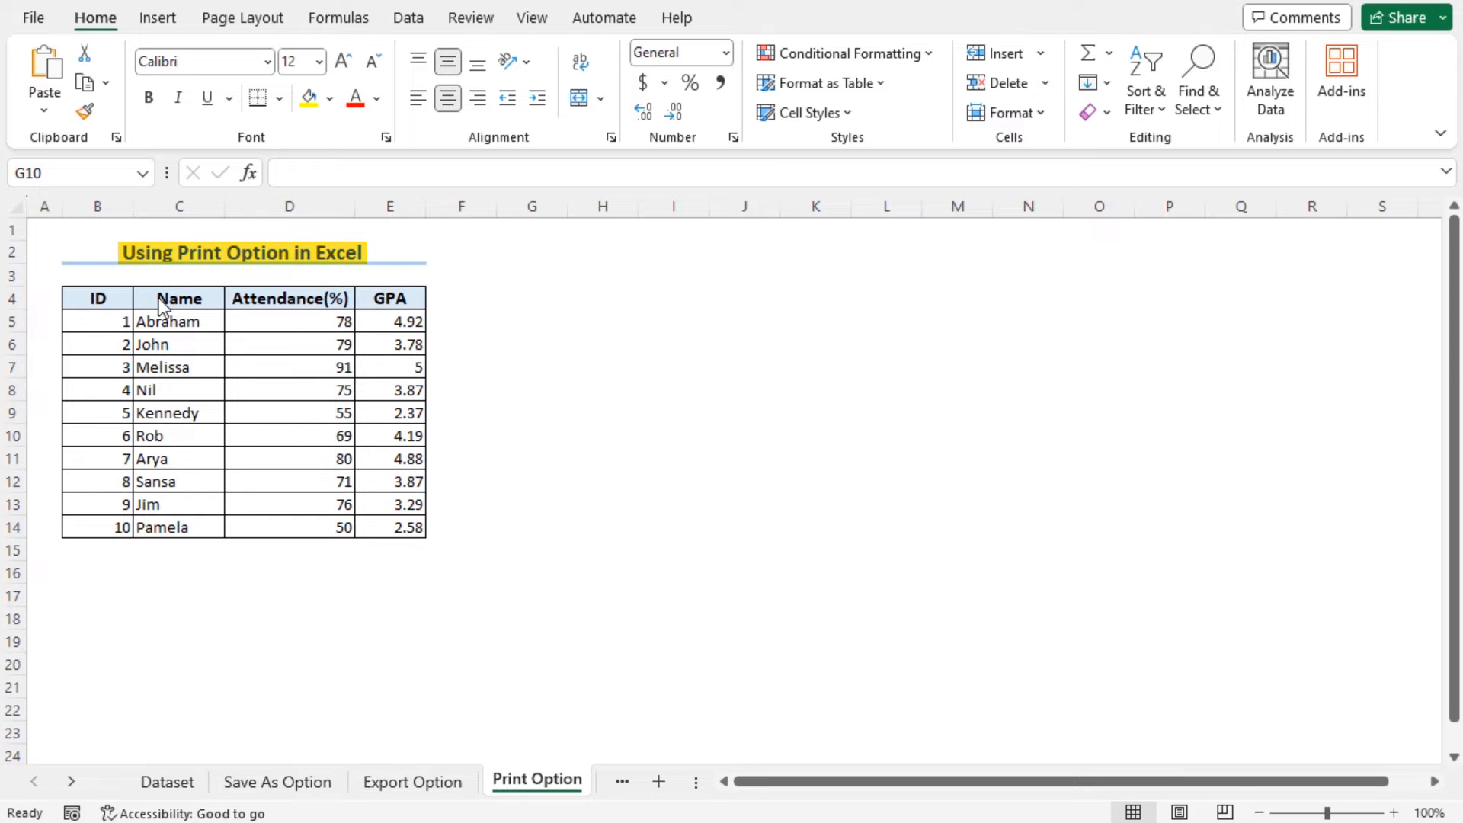
- Choose Microsoft Print to PDF as the printer in the print settings
left_click(32, 18)
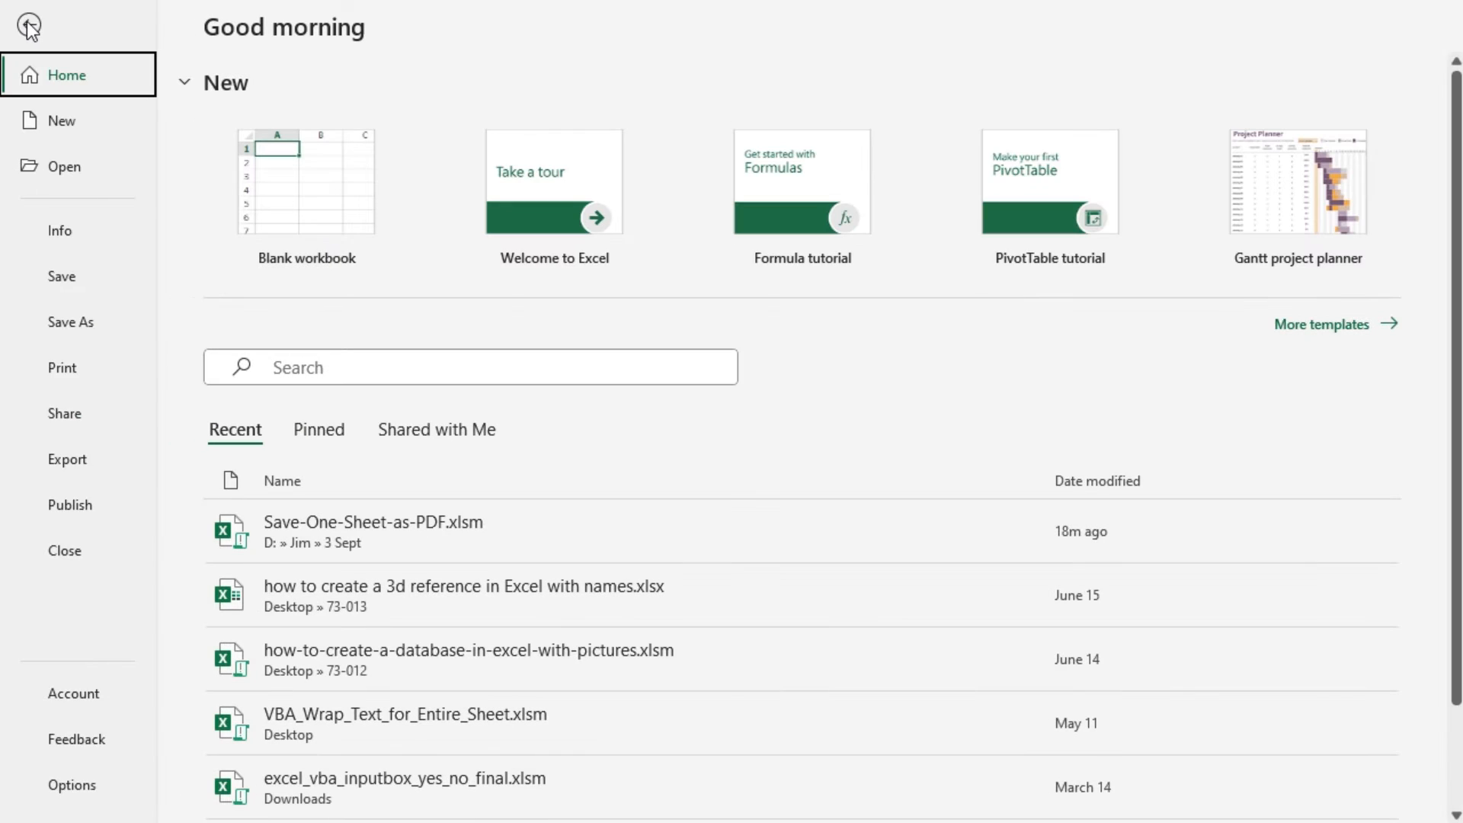
left_click(63, 367)
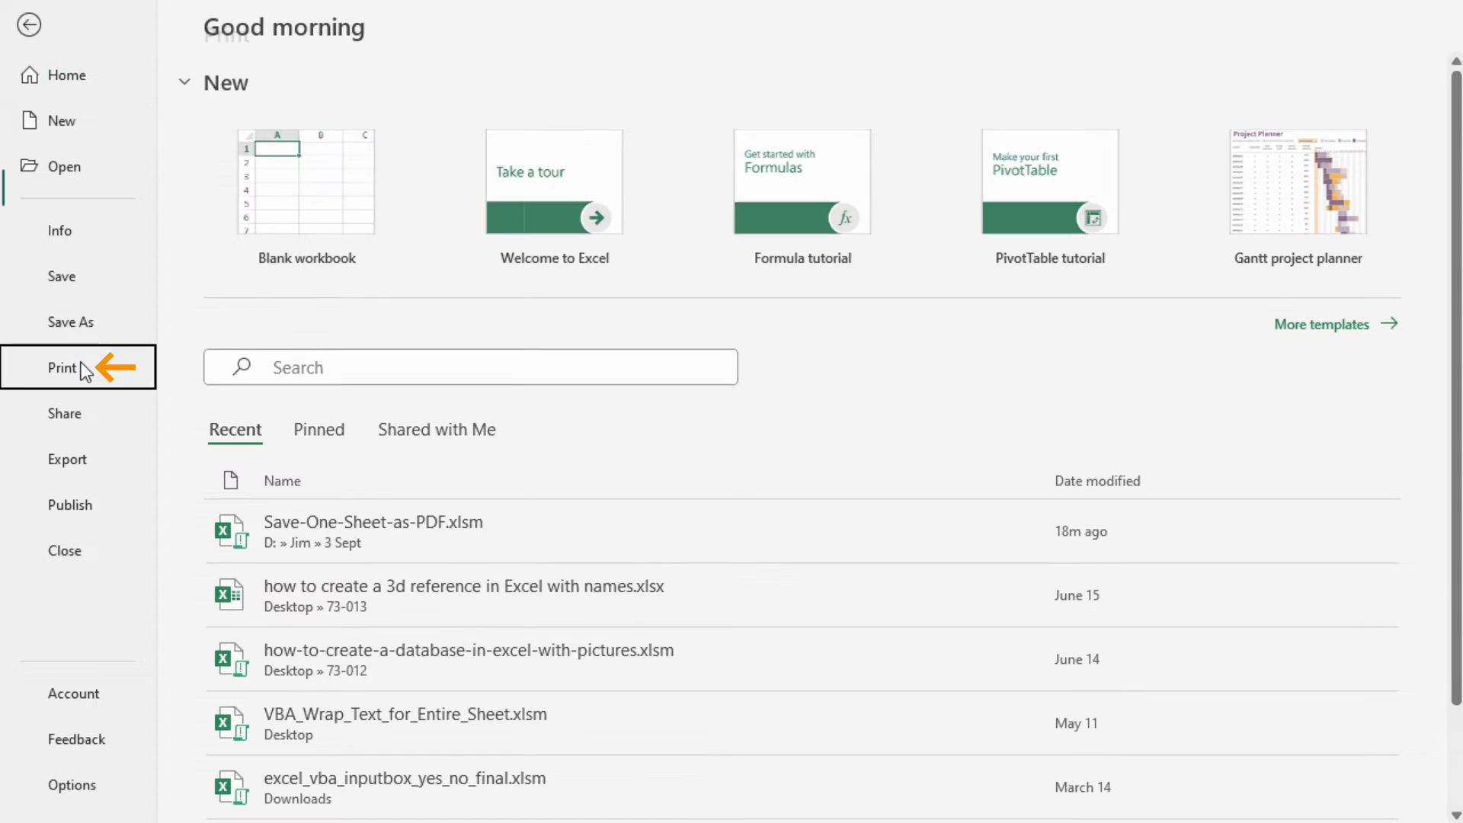
left_click(61, 368)
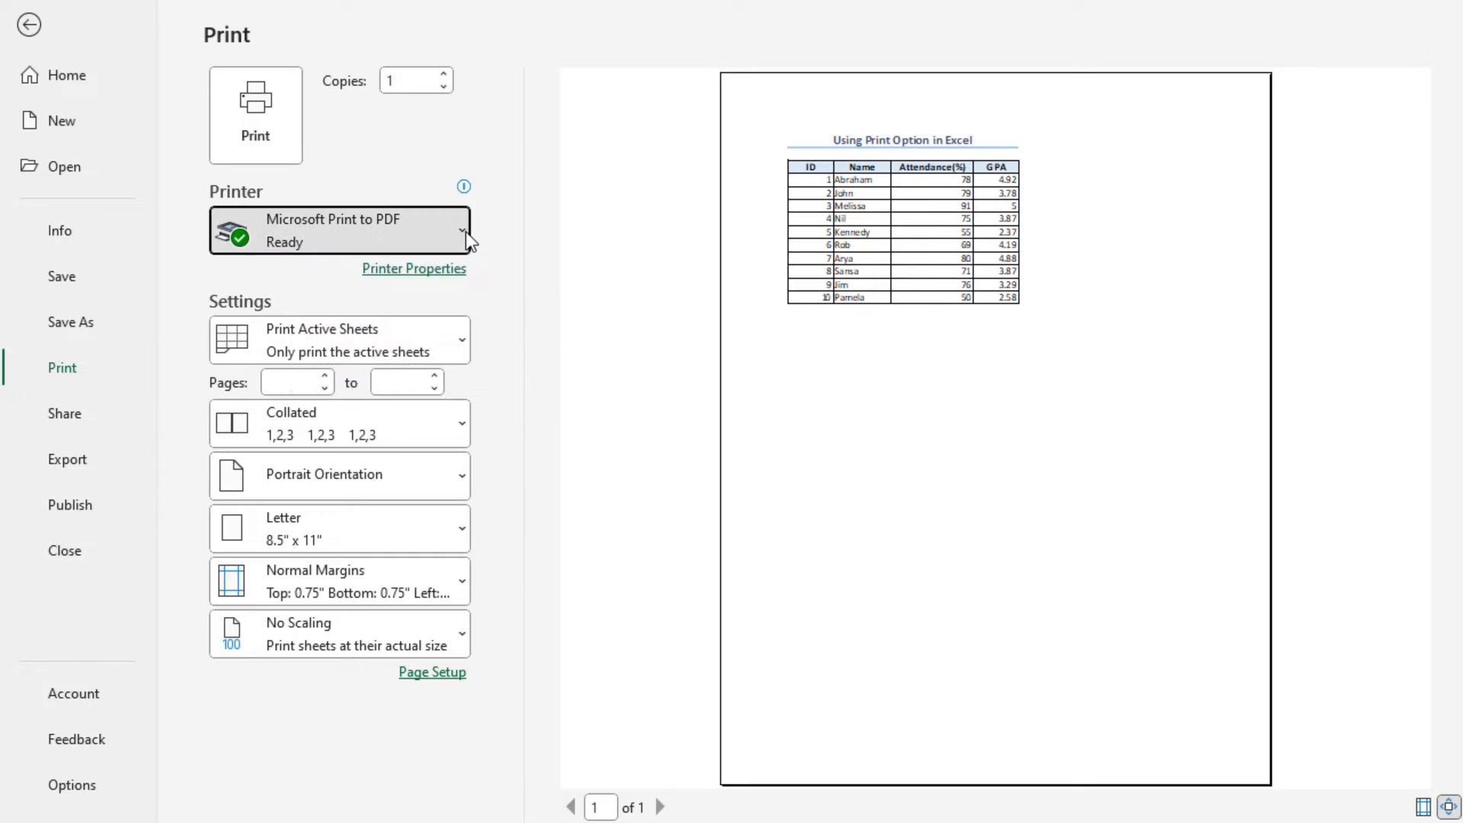
left_click(339, 231)
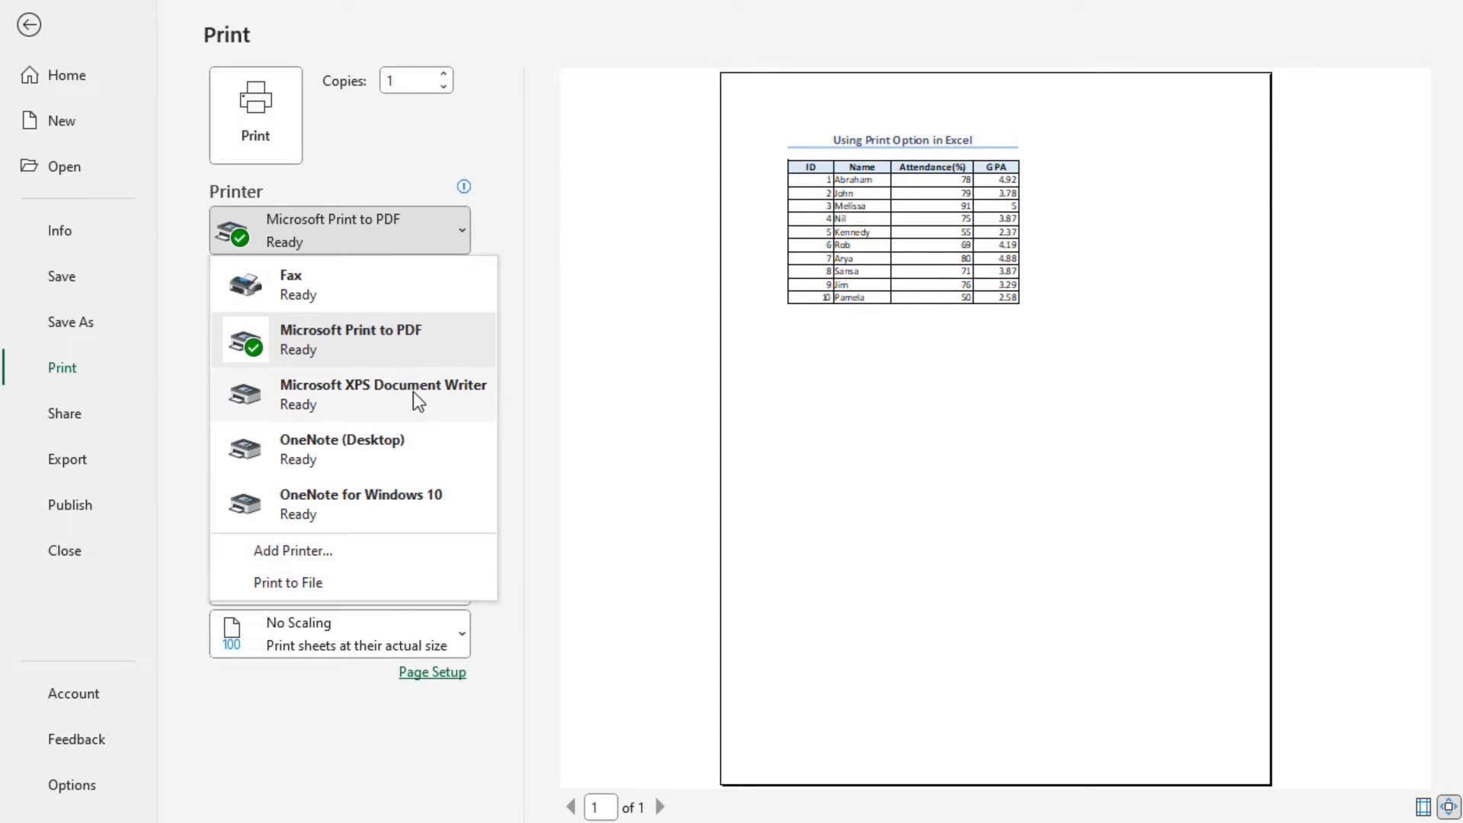
mouse_move(350, 339)
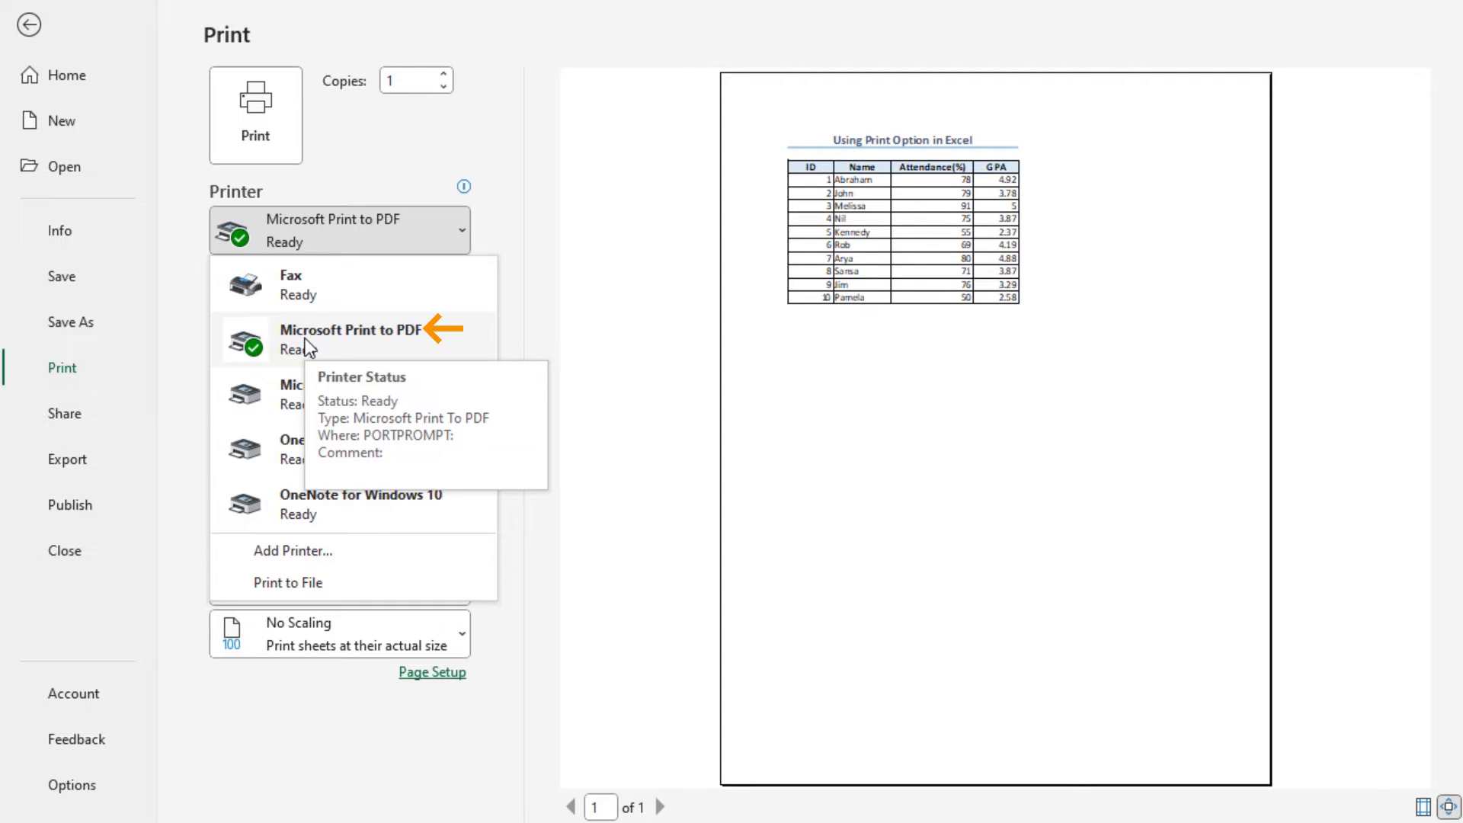
left_click(350, 339)
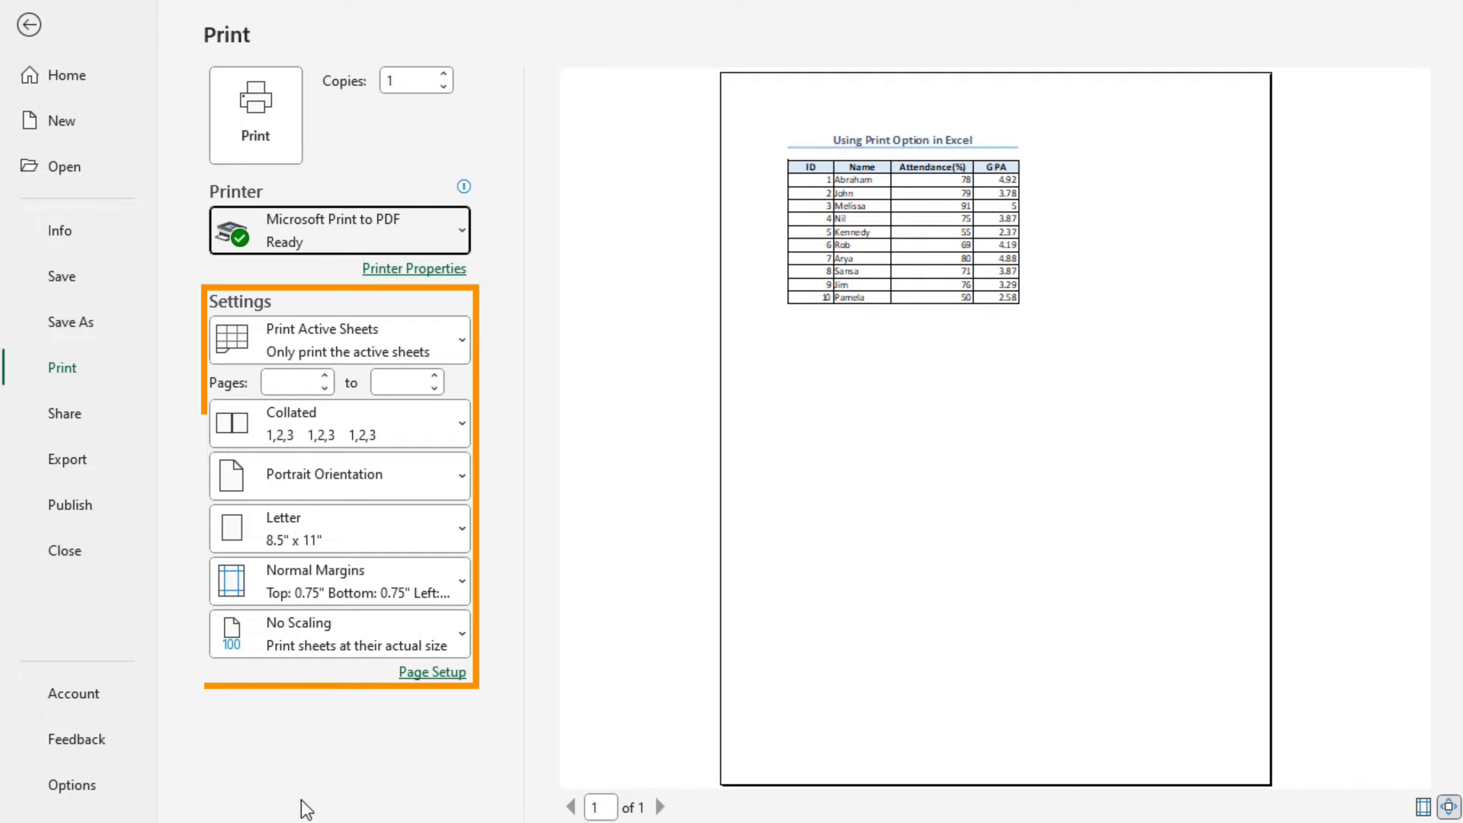
mouse_move(545, 541)
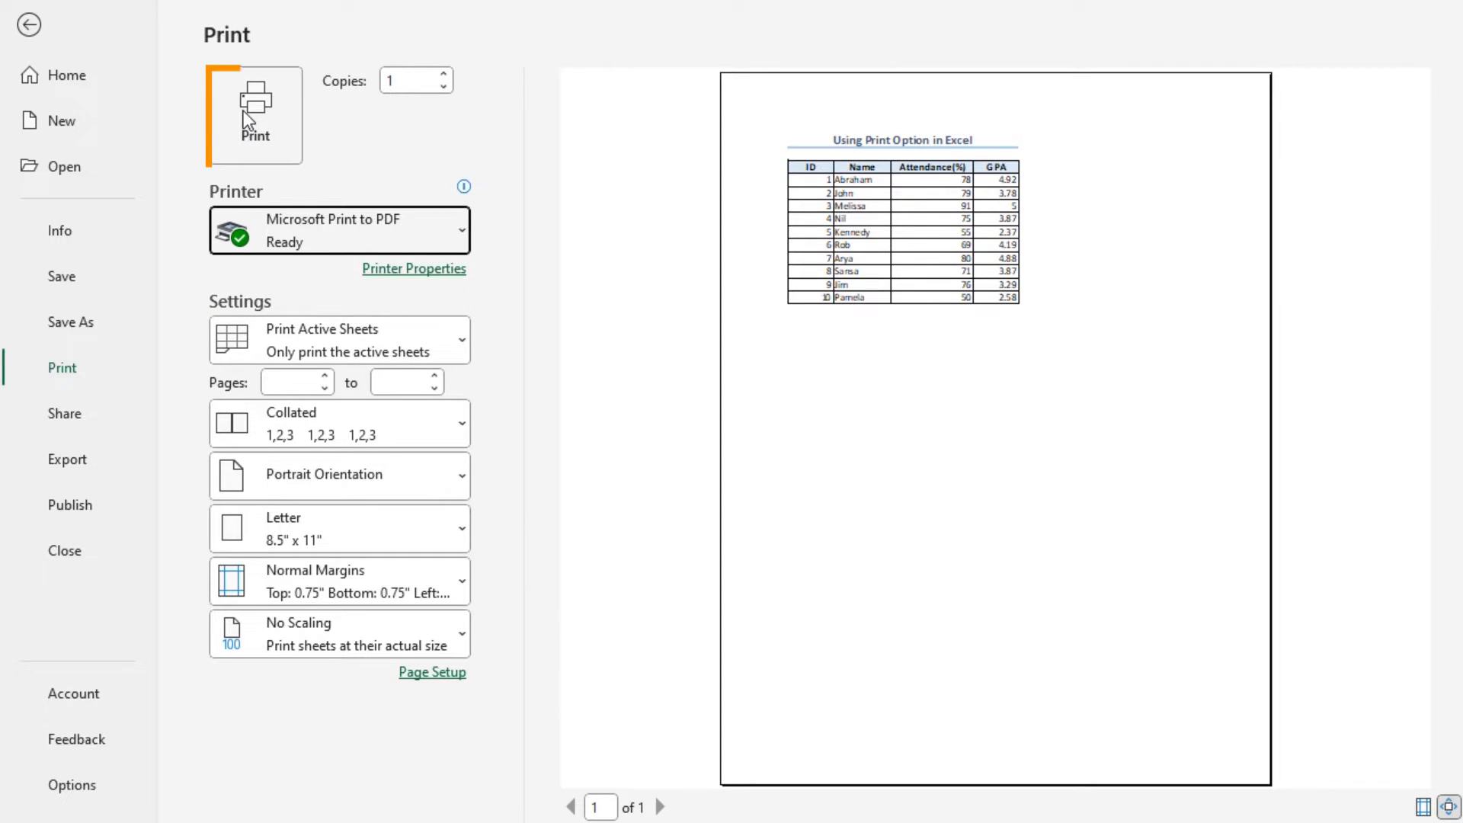
- Print to a PDF named Save As PDF in D:\Jim\3 Sept\Save As PDF
left_click(254, 116)
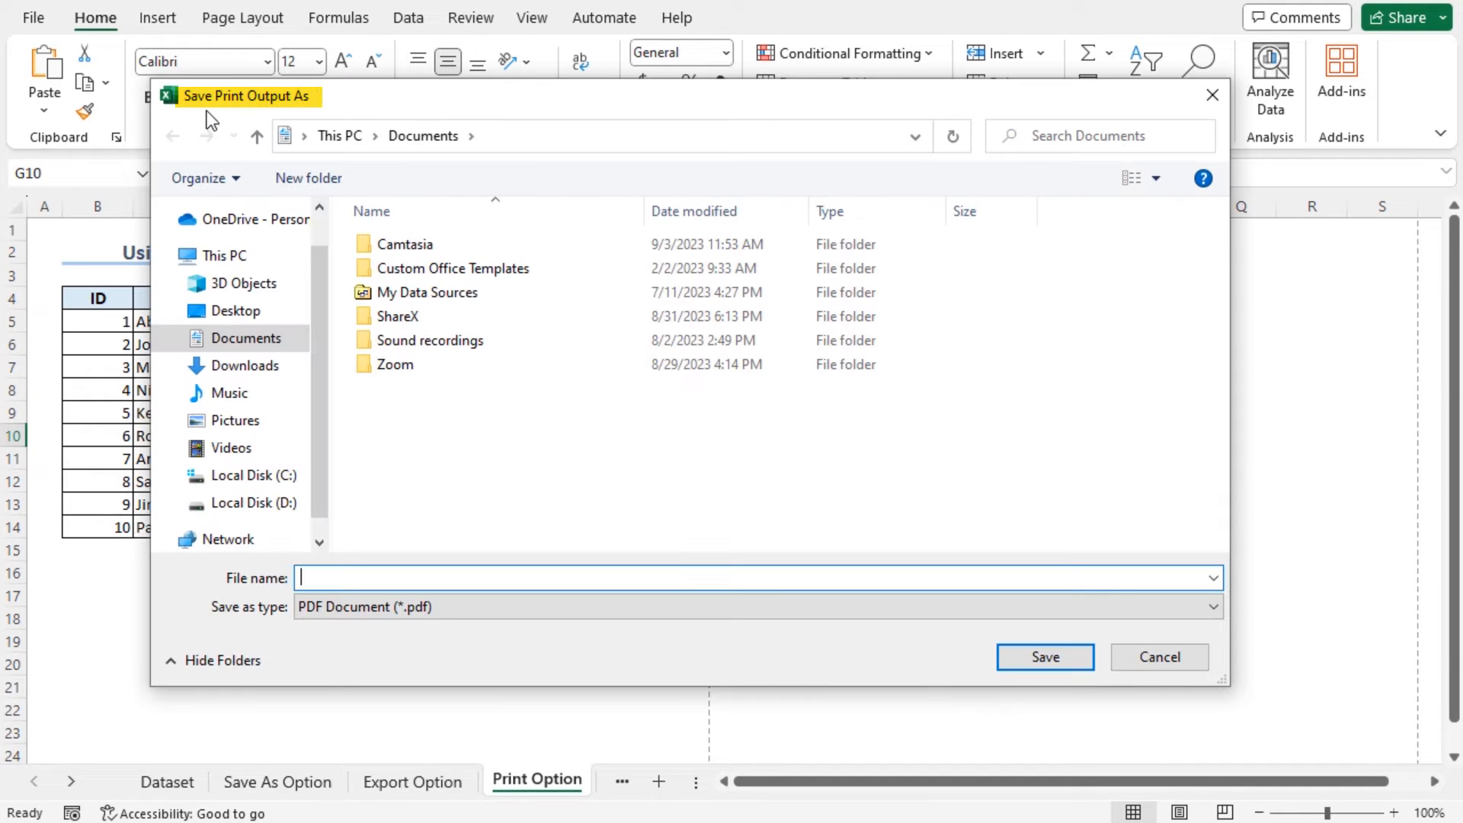
mouse_move(291, 112)
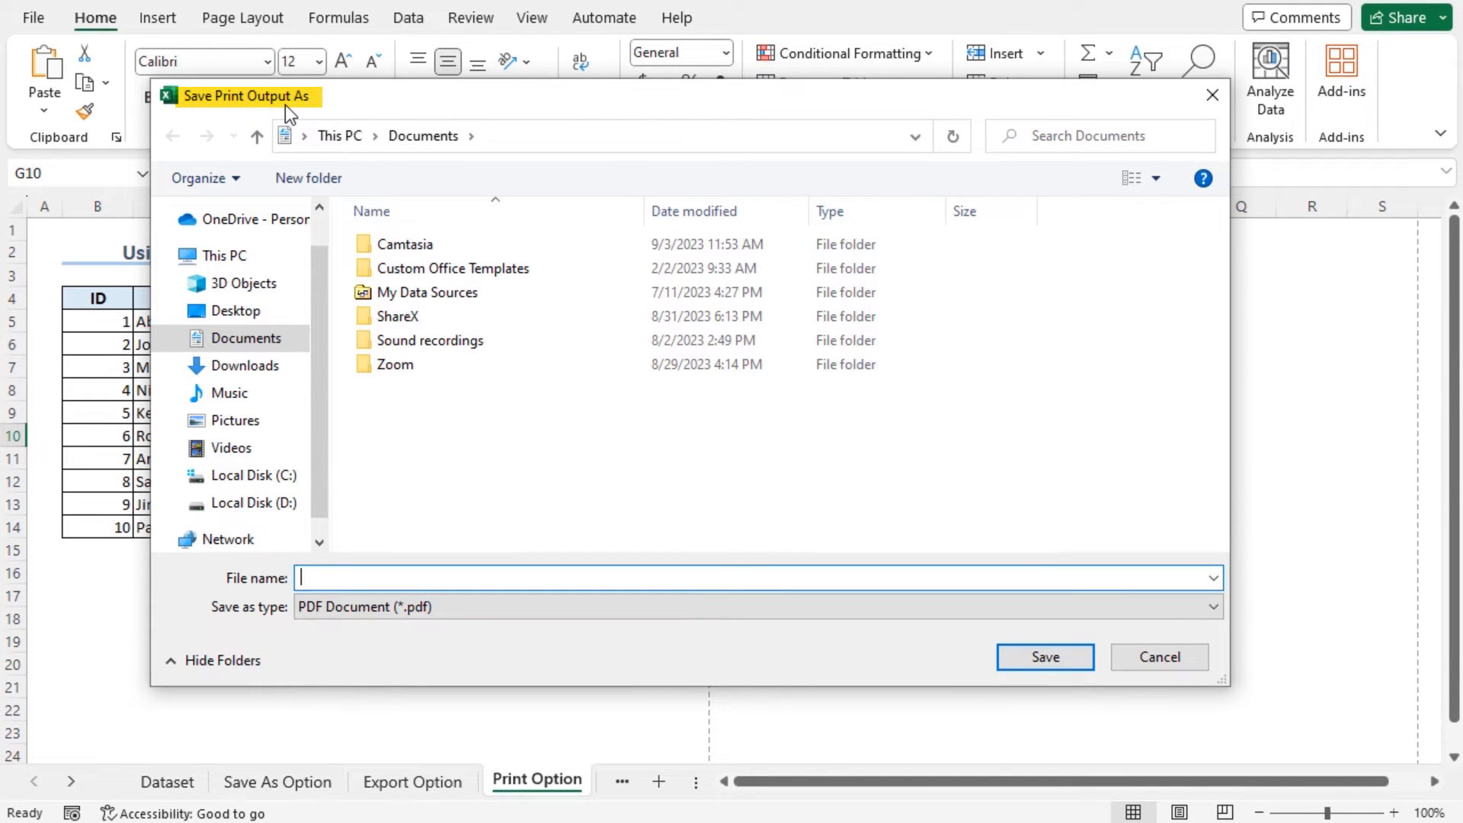
mouse_move(317, 485)
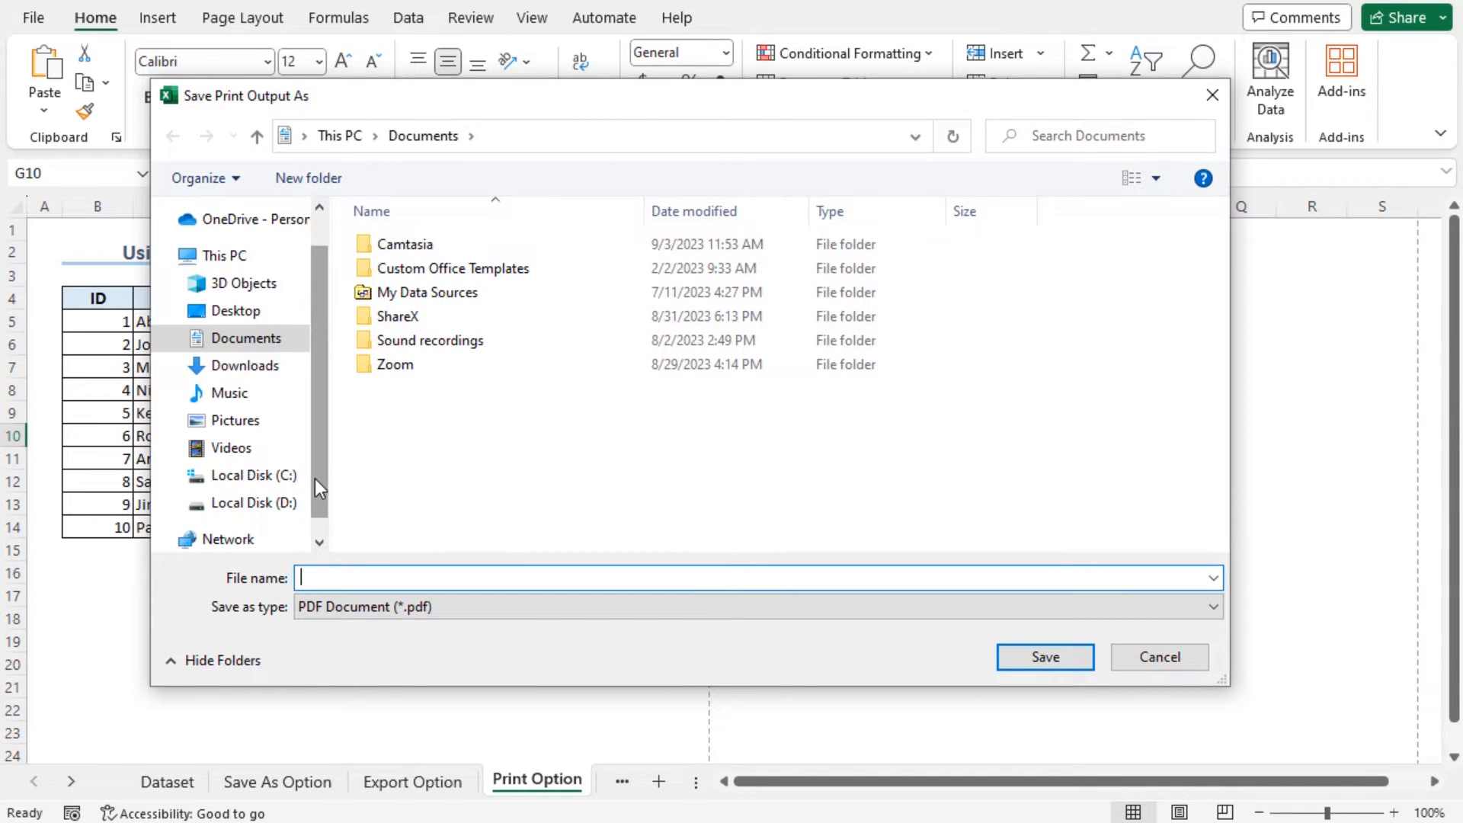
left_click(396, 315)
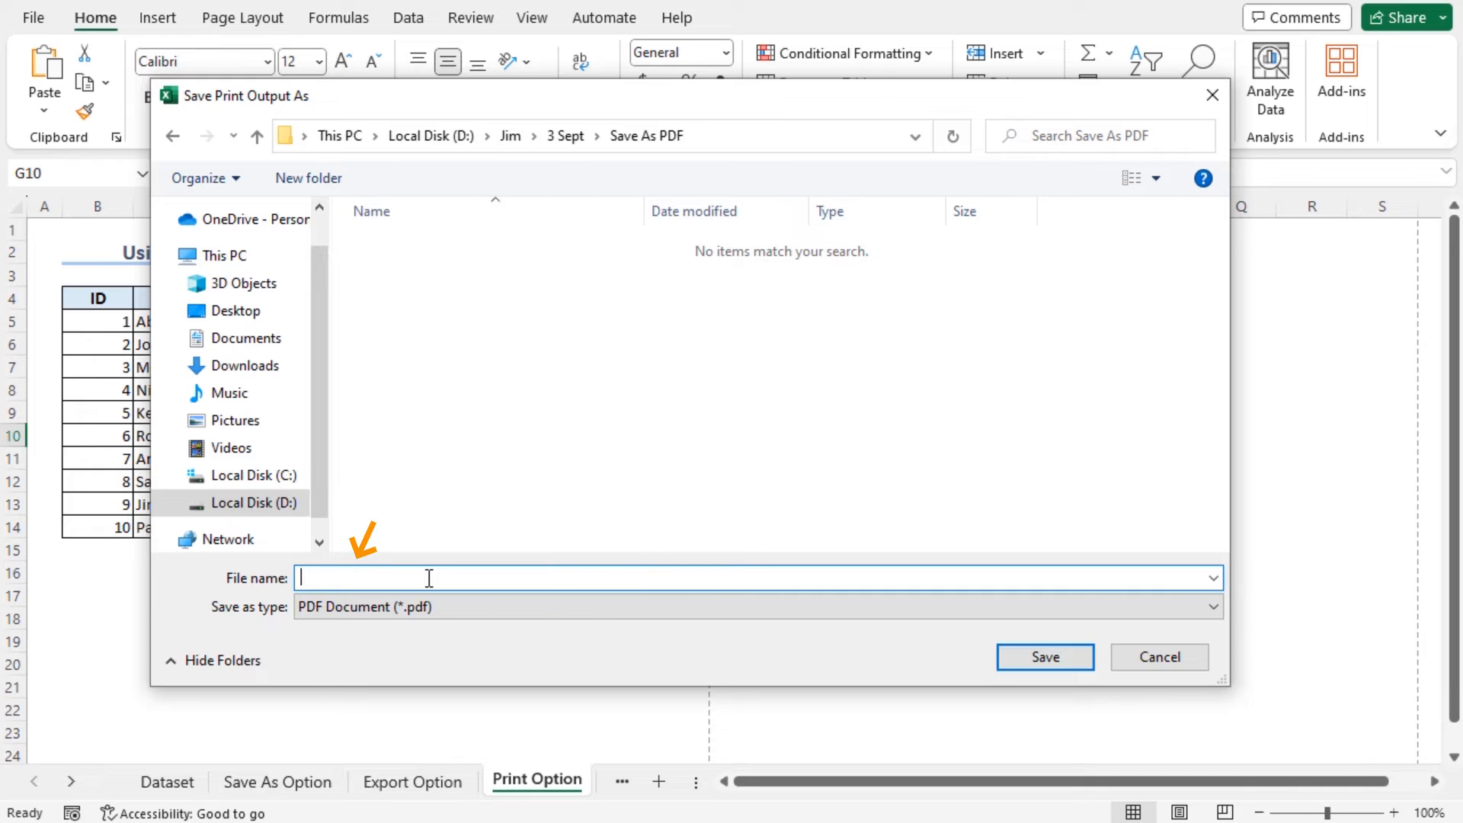
type("Save")
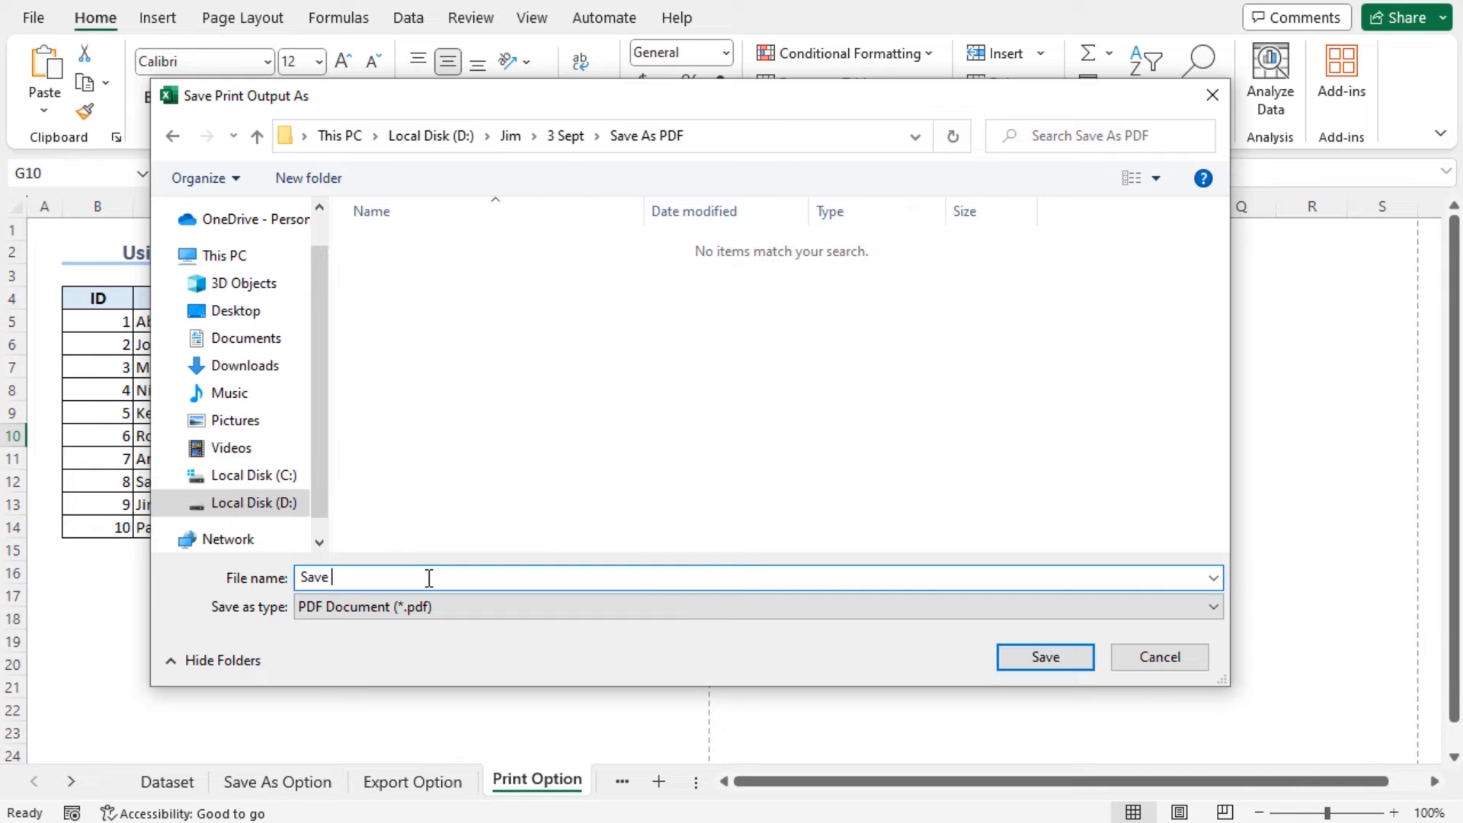
type("As PDF")
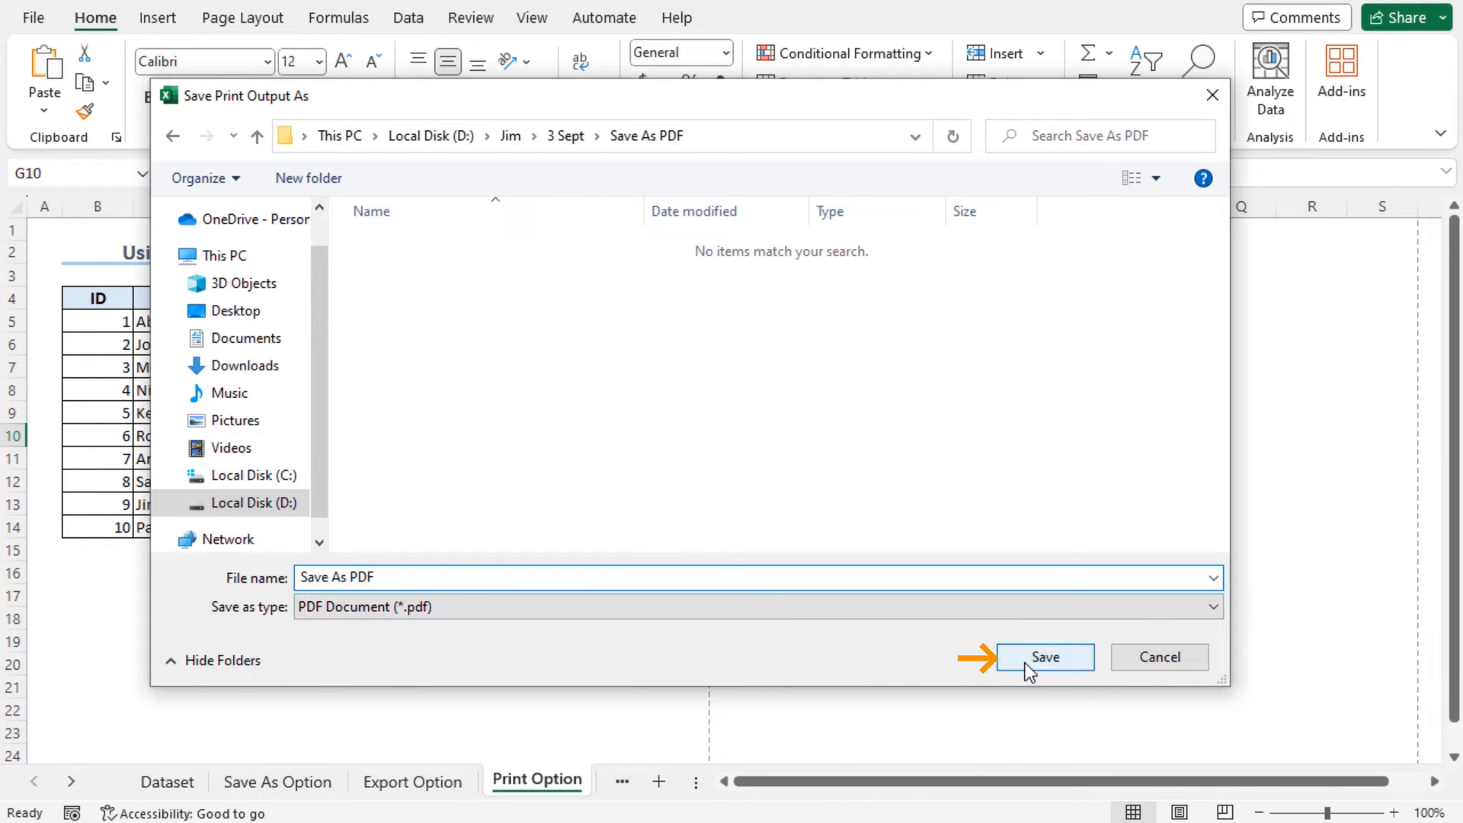
left_click(1044, 657)
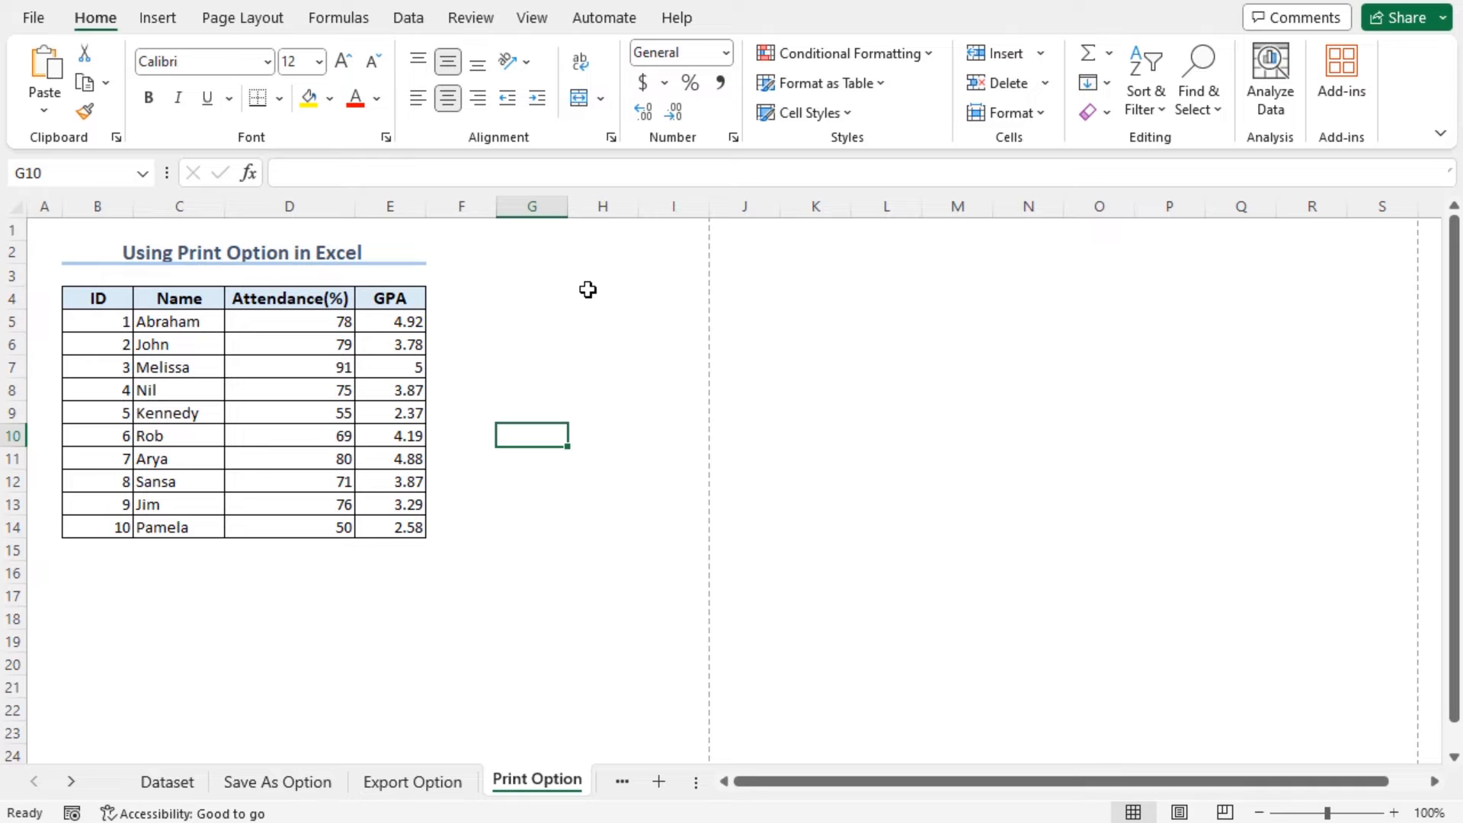
mouse_move(796, 278)
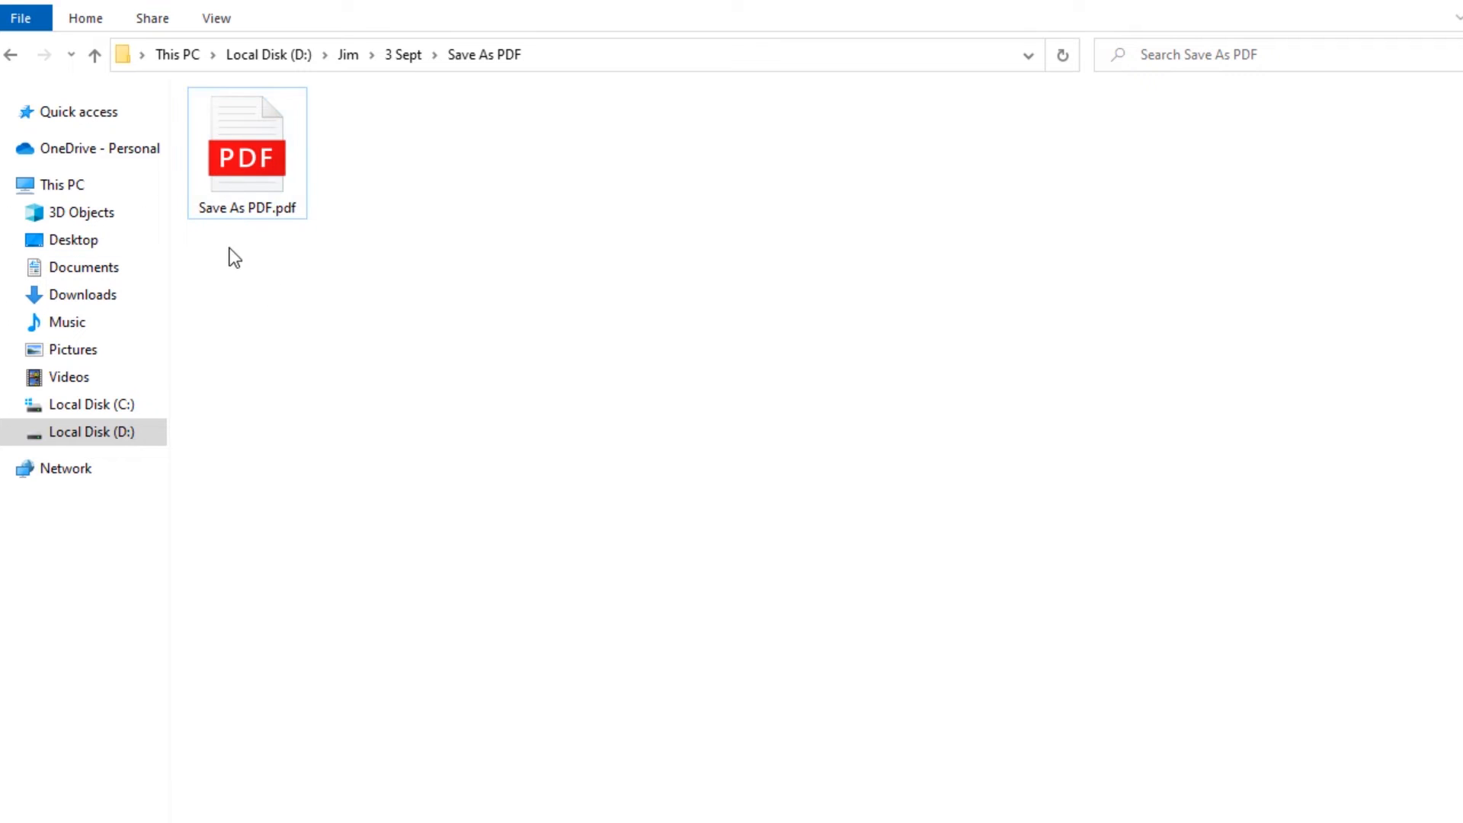
- Open Save As PDF.pdf from the folder to confirm the student table
double_click(247, 140)
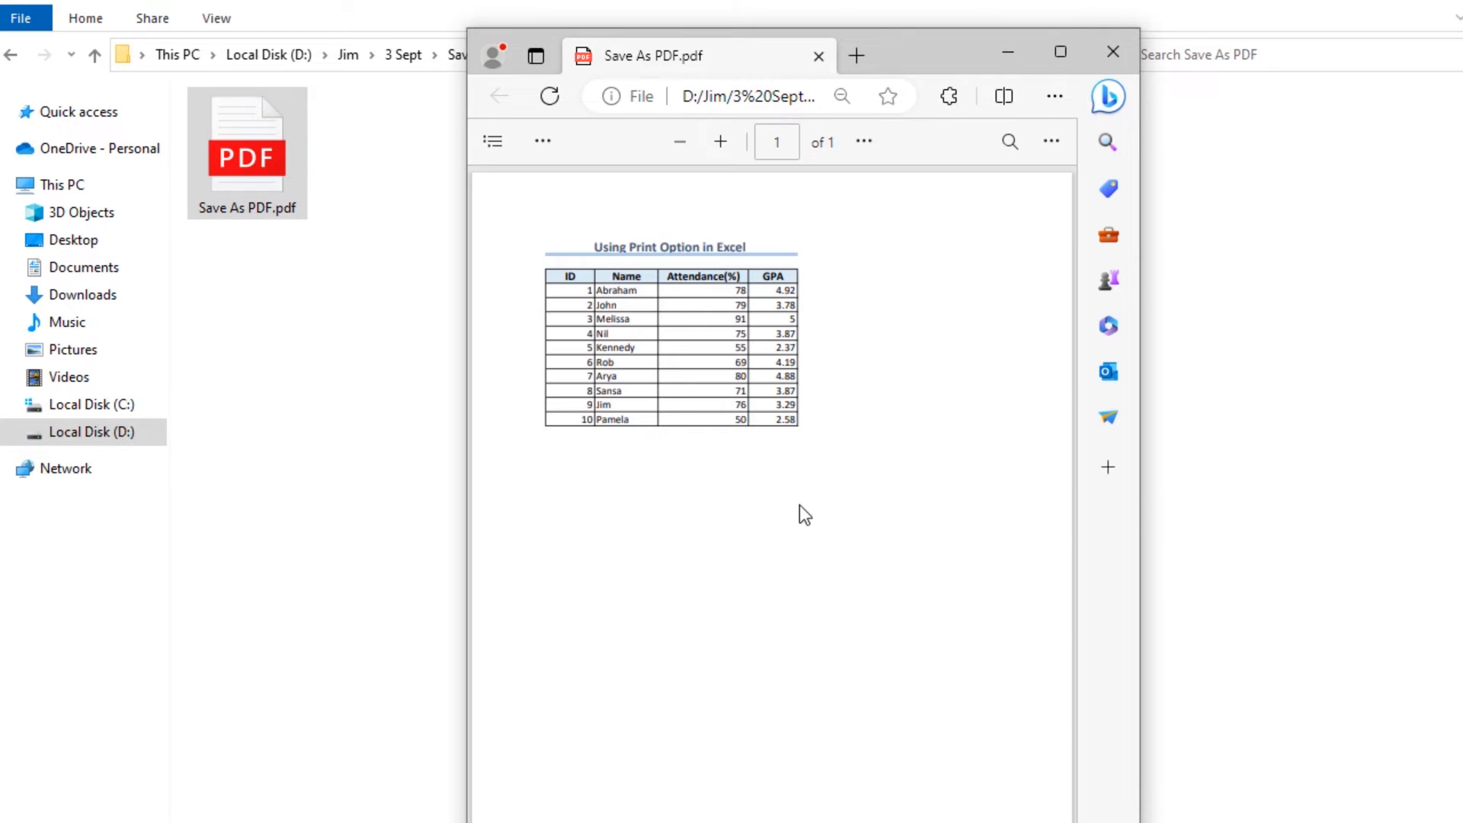
mouse_move(723, 493)
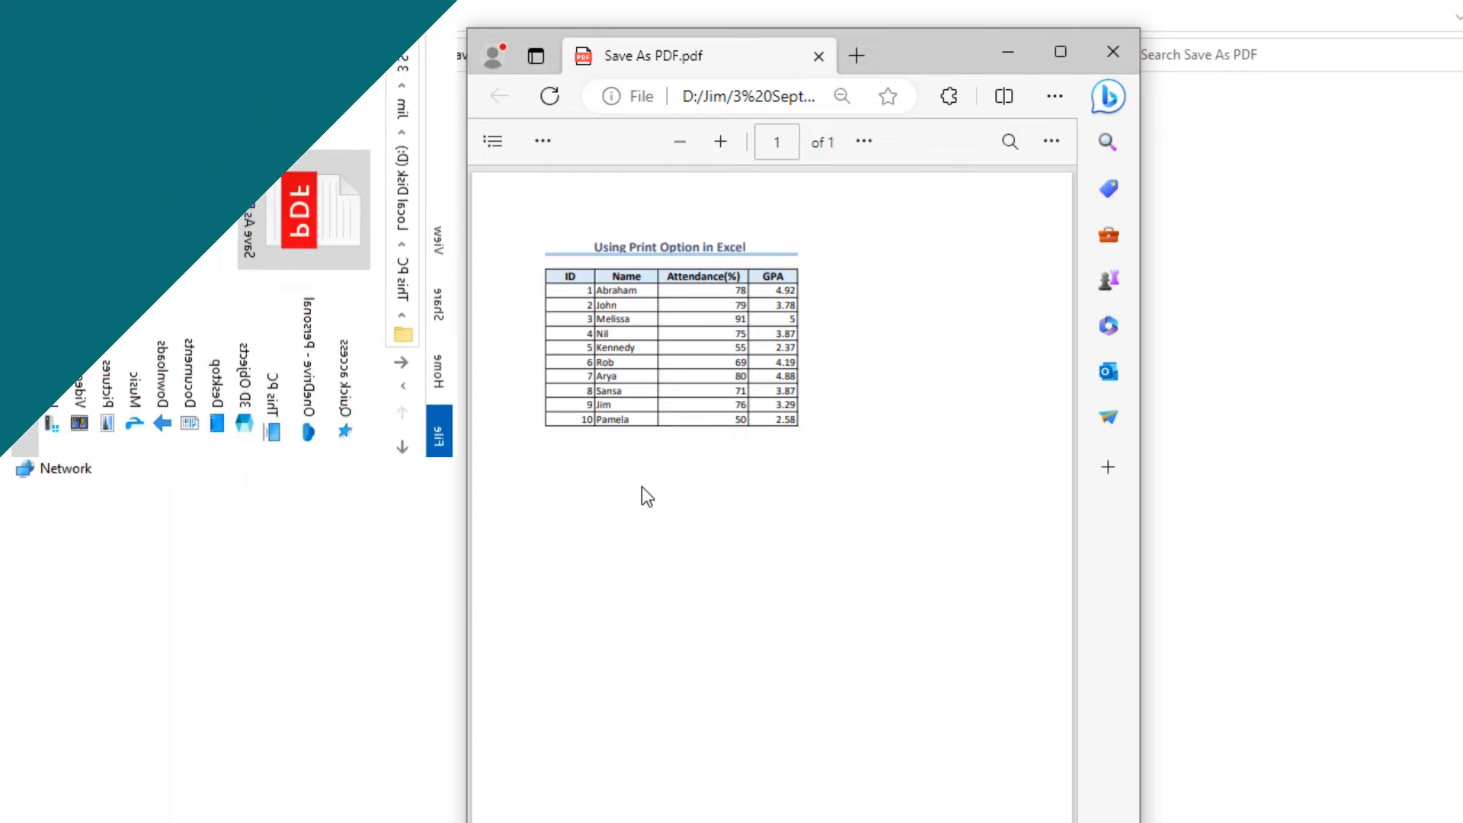
- Show the VBA worksheet with its student table
left_click(1111, 52)
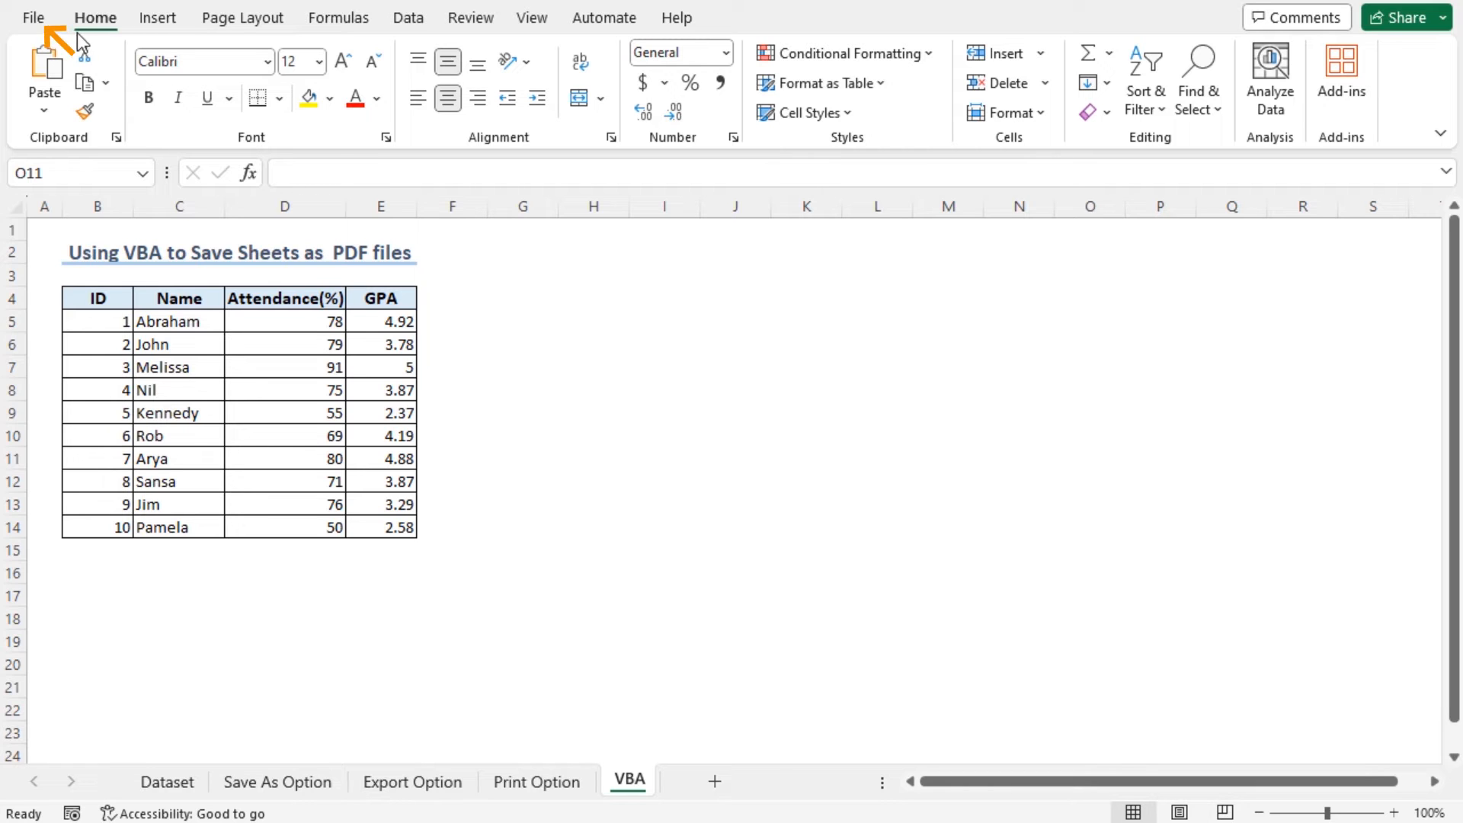
- Enable the Developer tab under Customize Ribbon in Excel Options
left_click(34, 16)
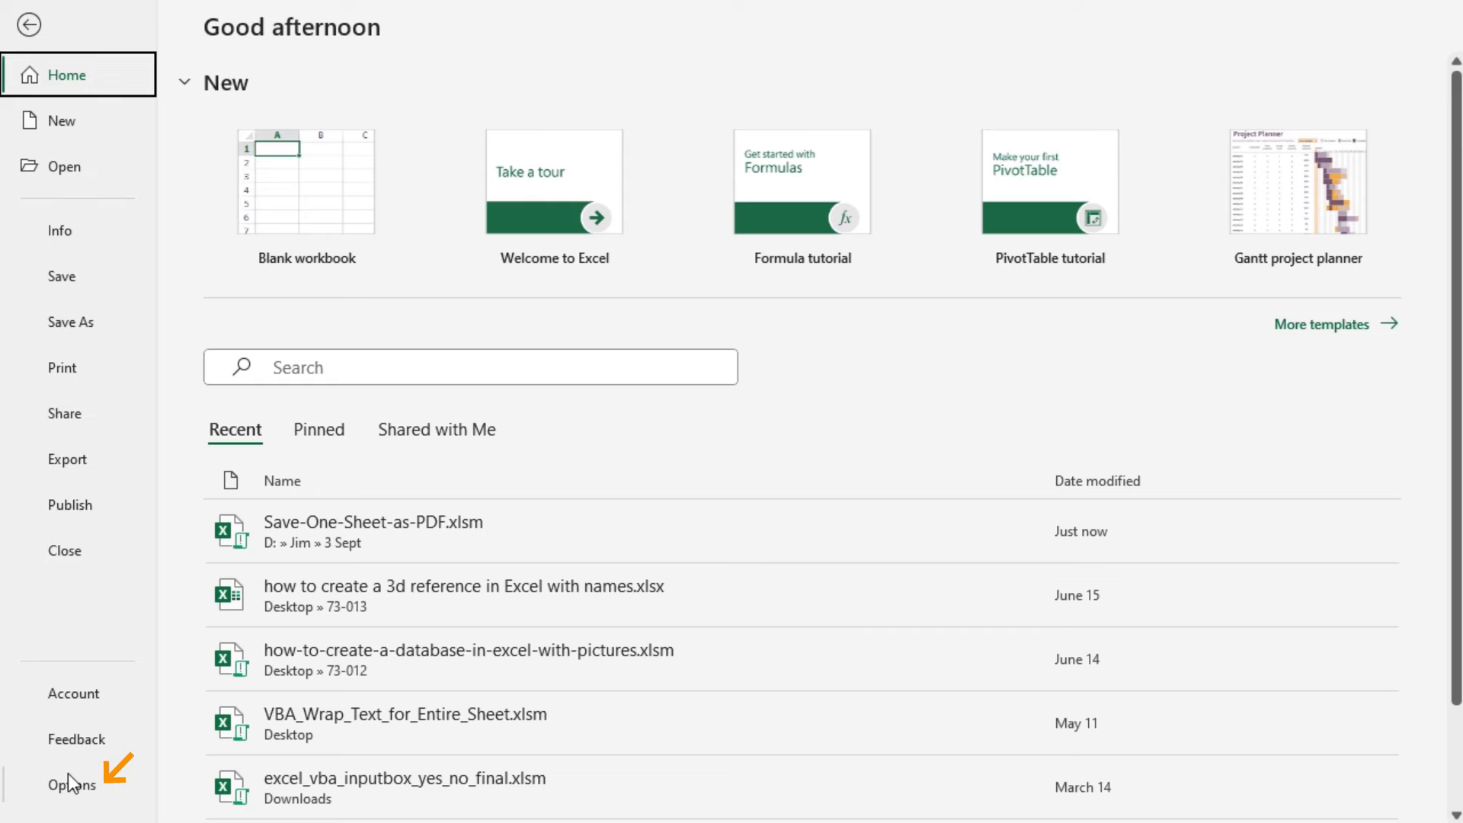
left_click(71, 783)
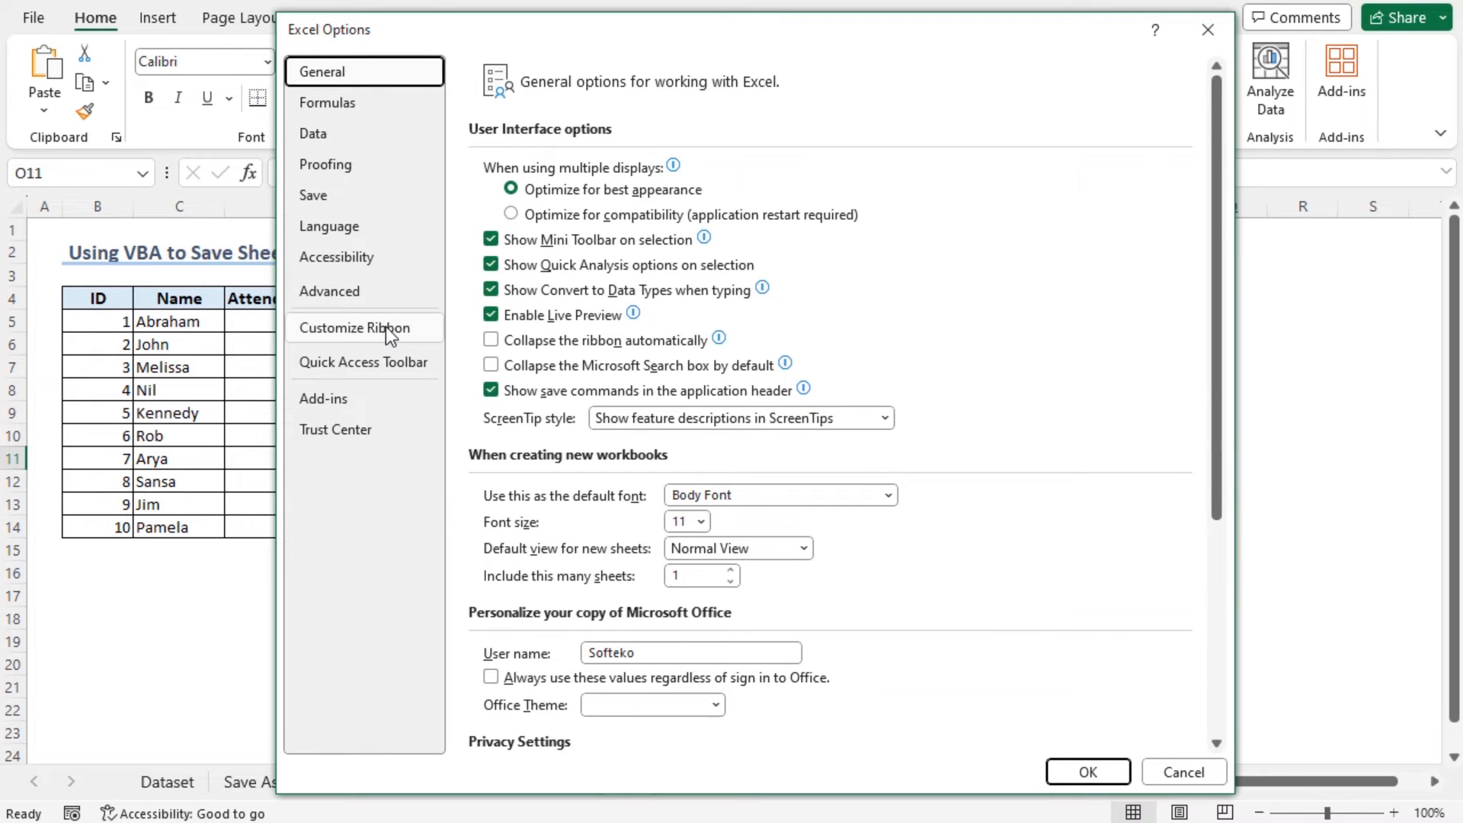
left_click(355, 328)
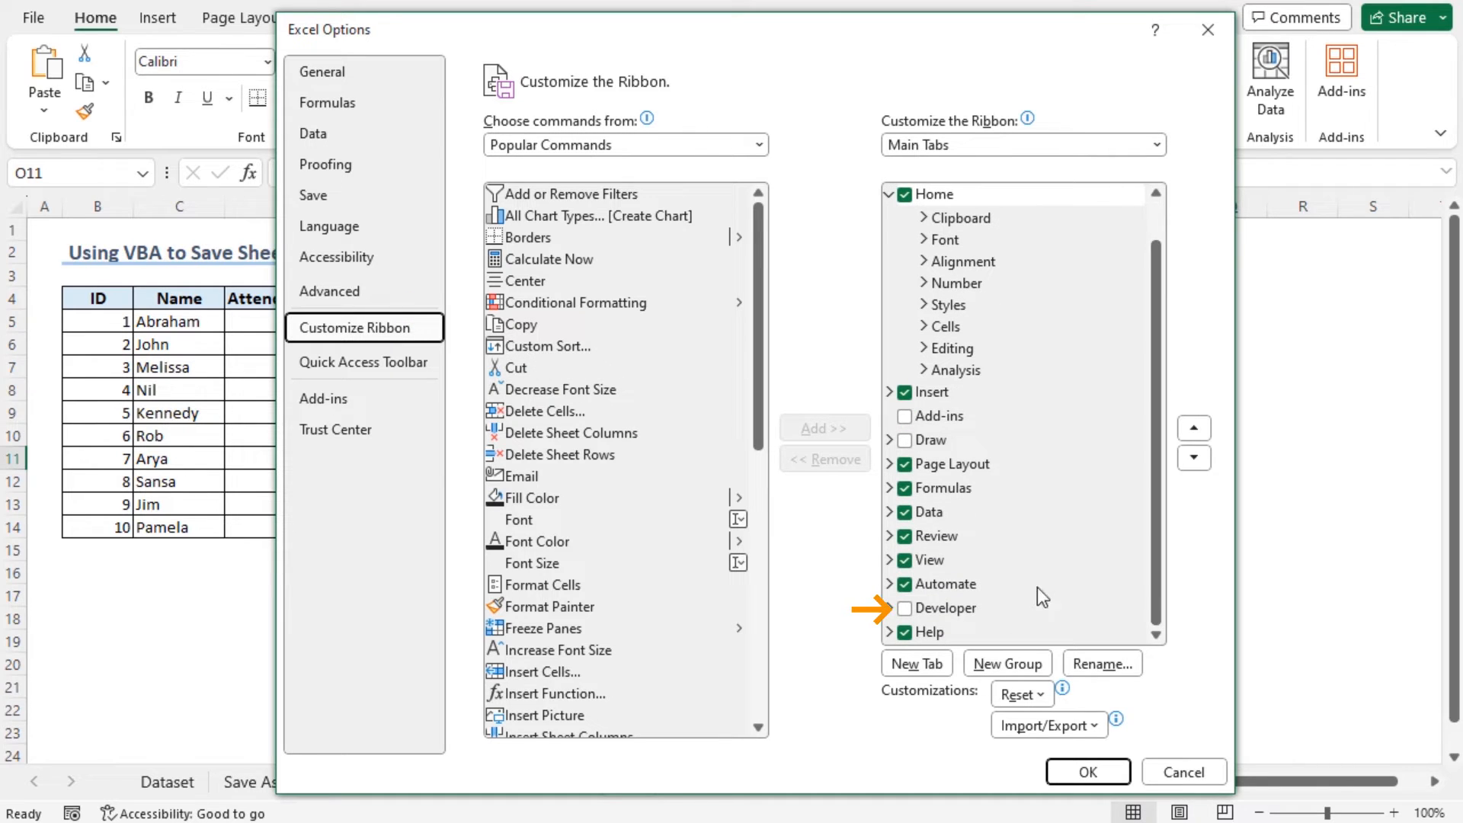
left_click(905, 608)
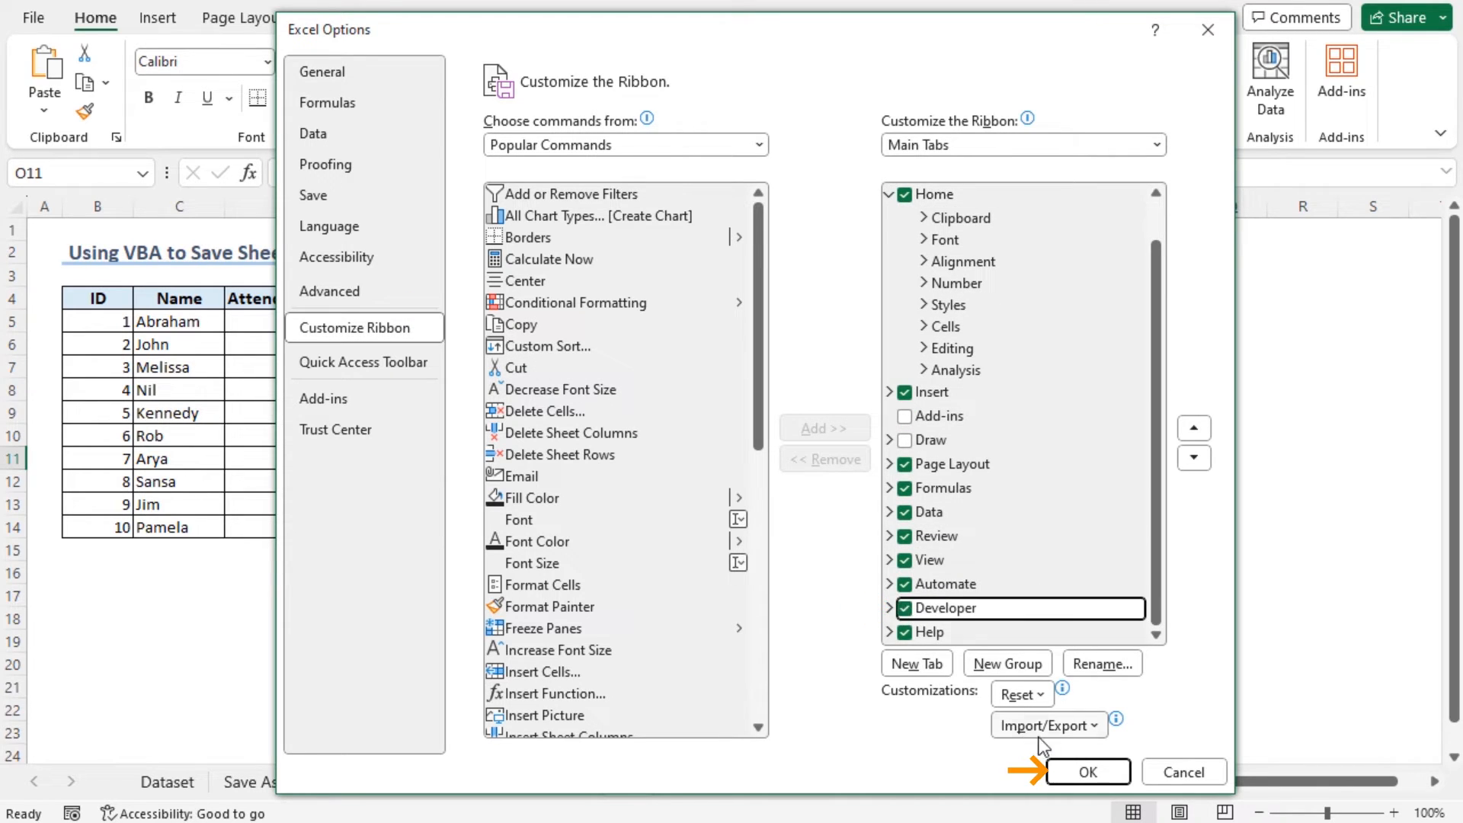
left_click(1086, 771)
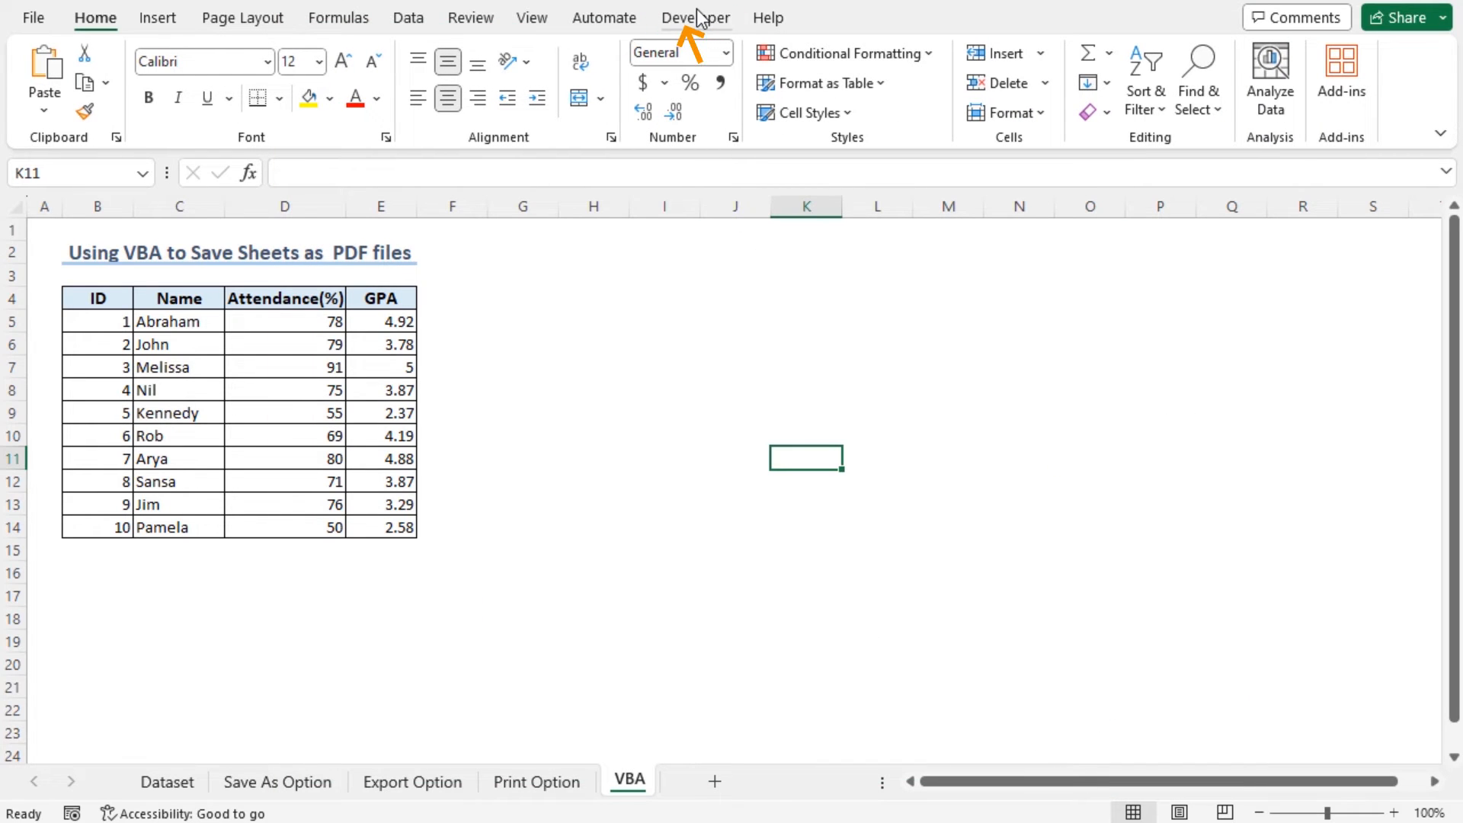
- From the Developer tools, open the Visual Basic editor and insert an empty Module1
left_click(695, 16)
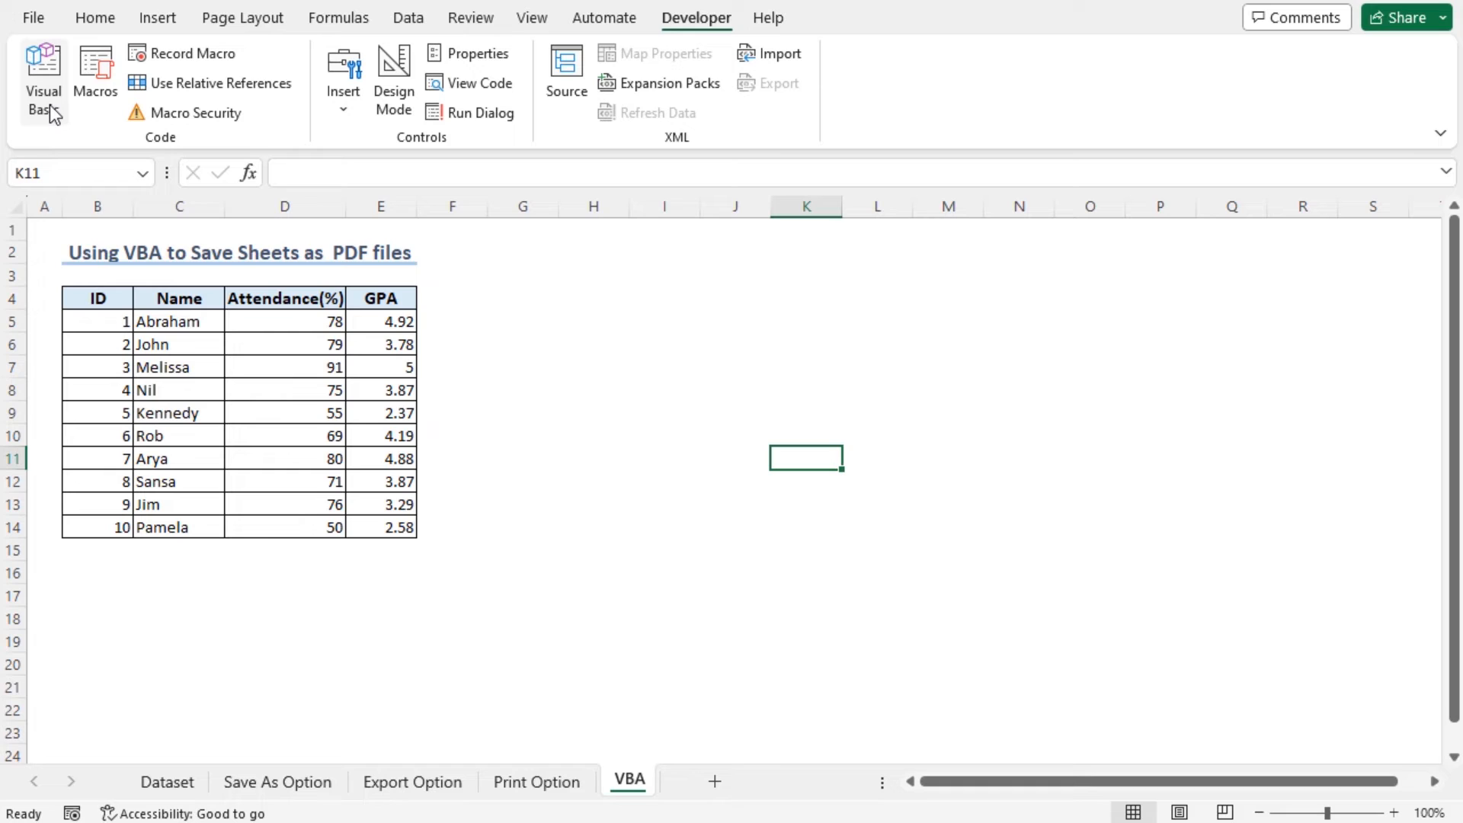
mouse_move(43, 76)
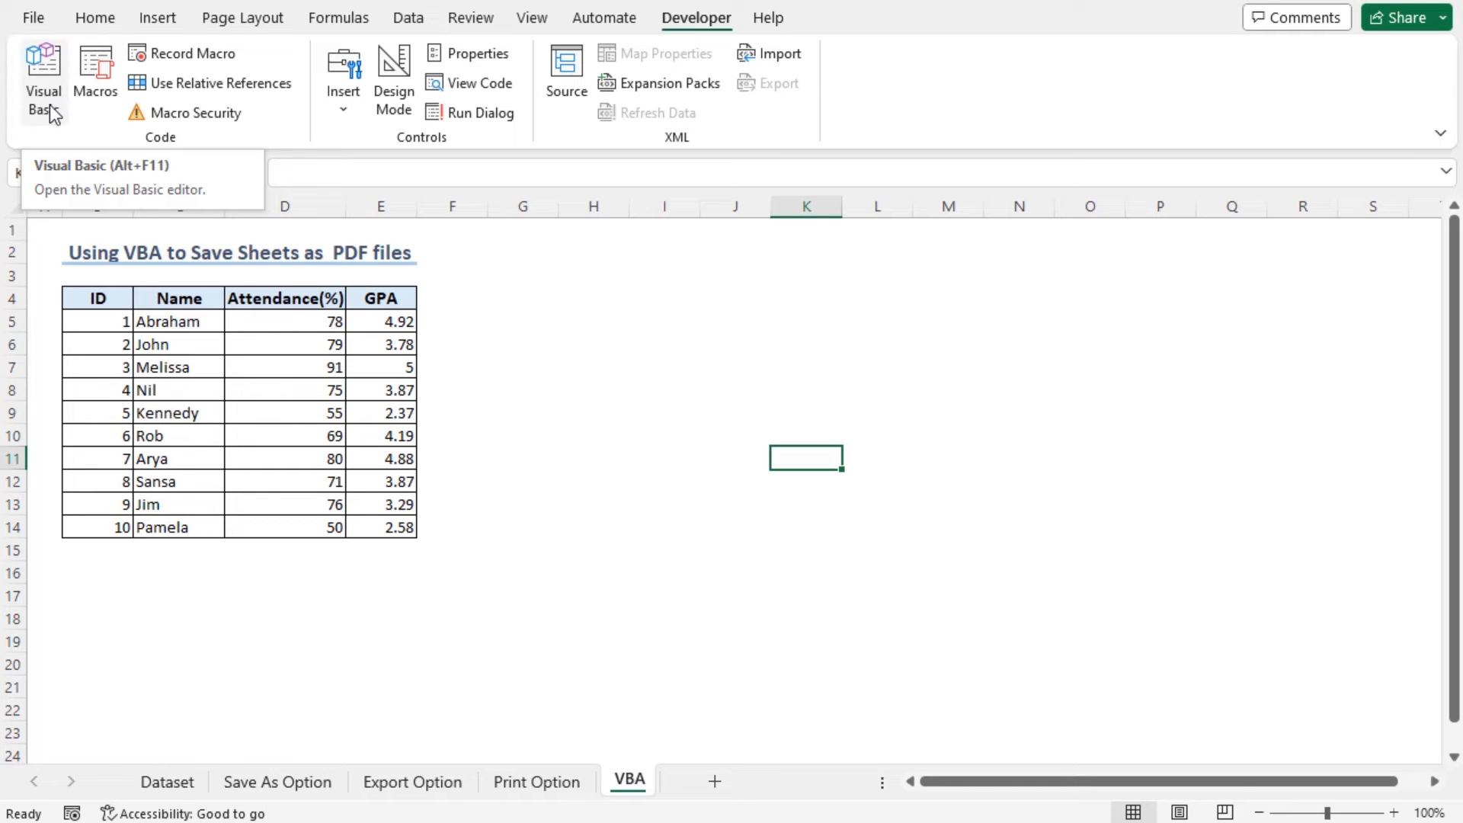
left_click(43, 74)
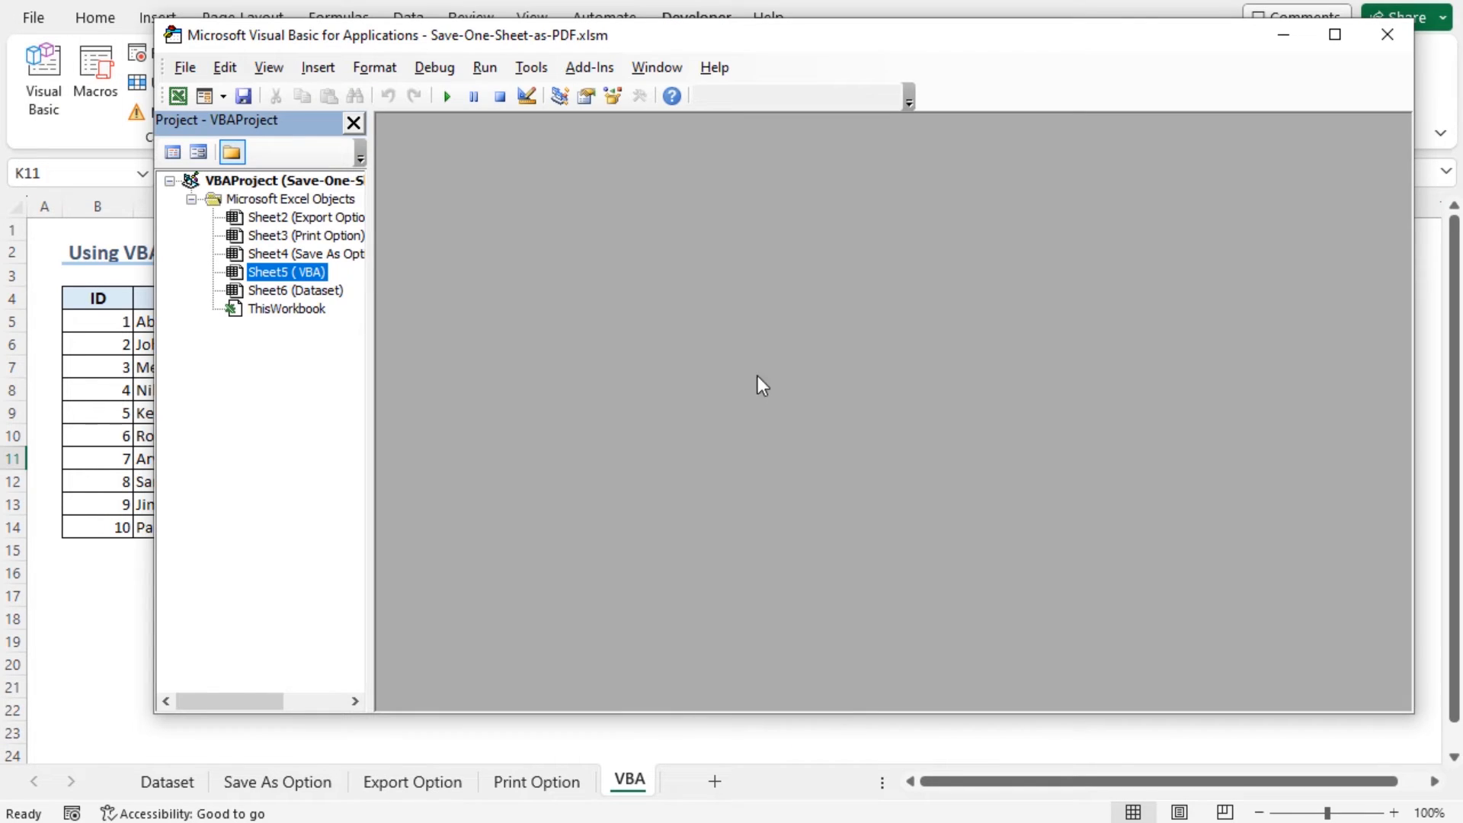
mouse_move(747, 308)
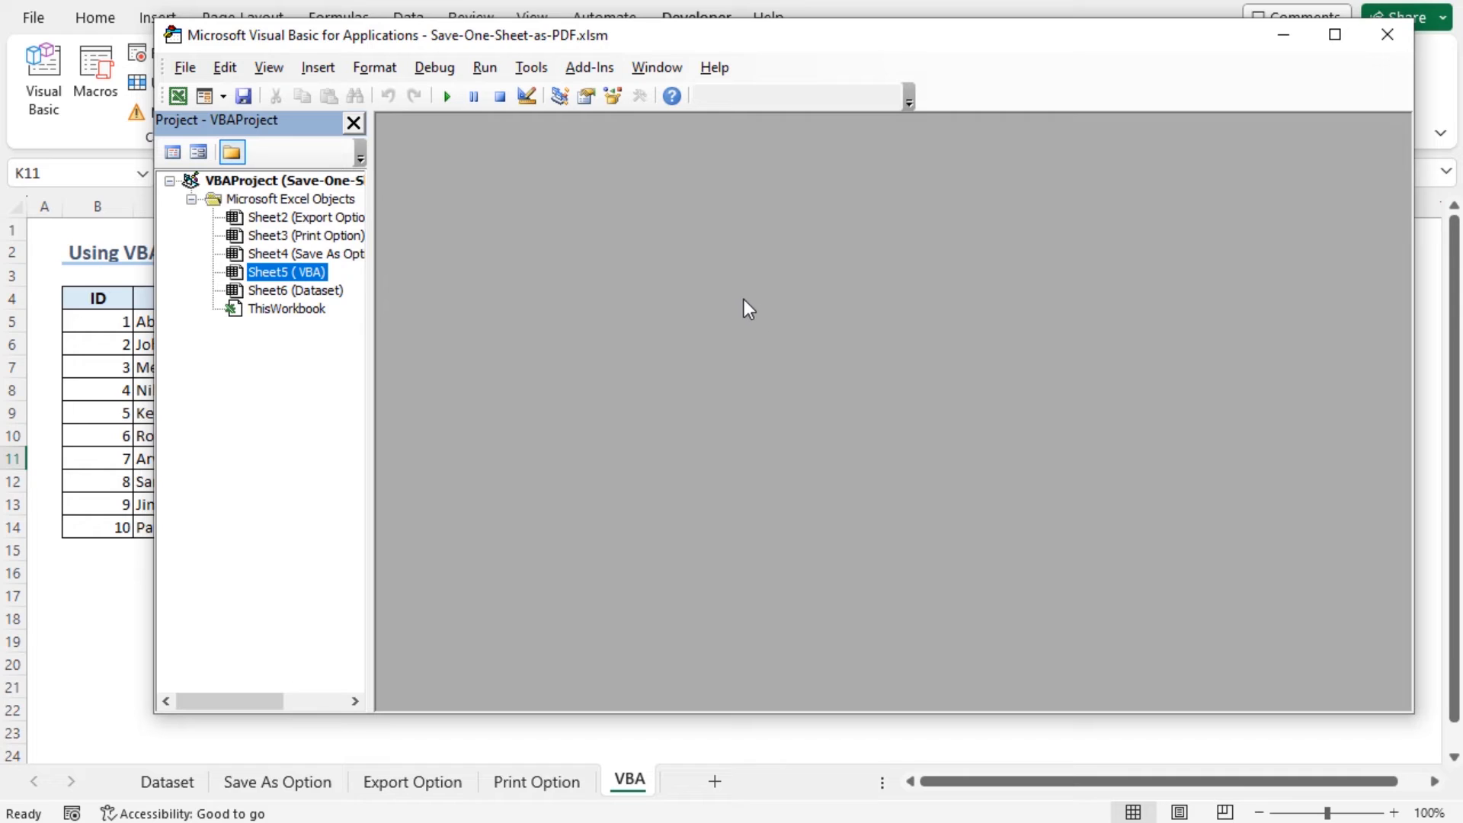
left_click(317, 66)
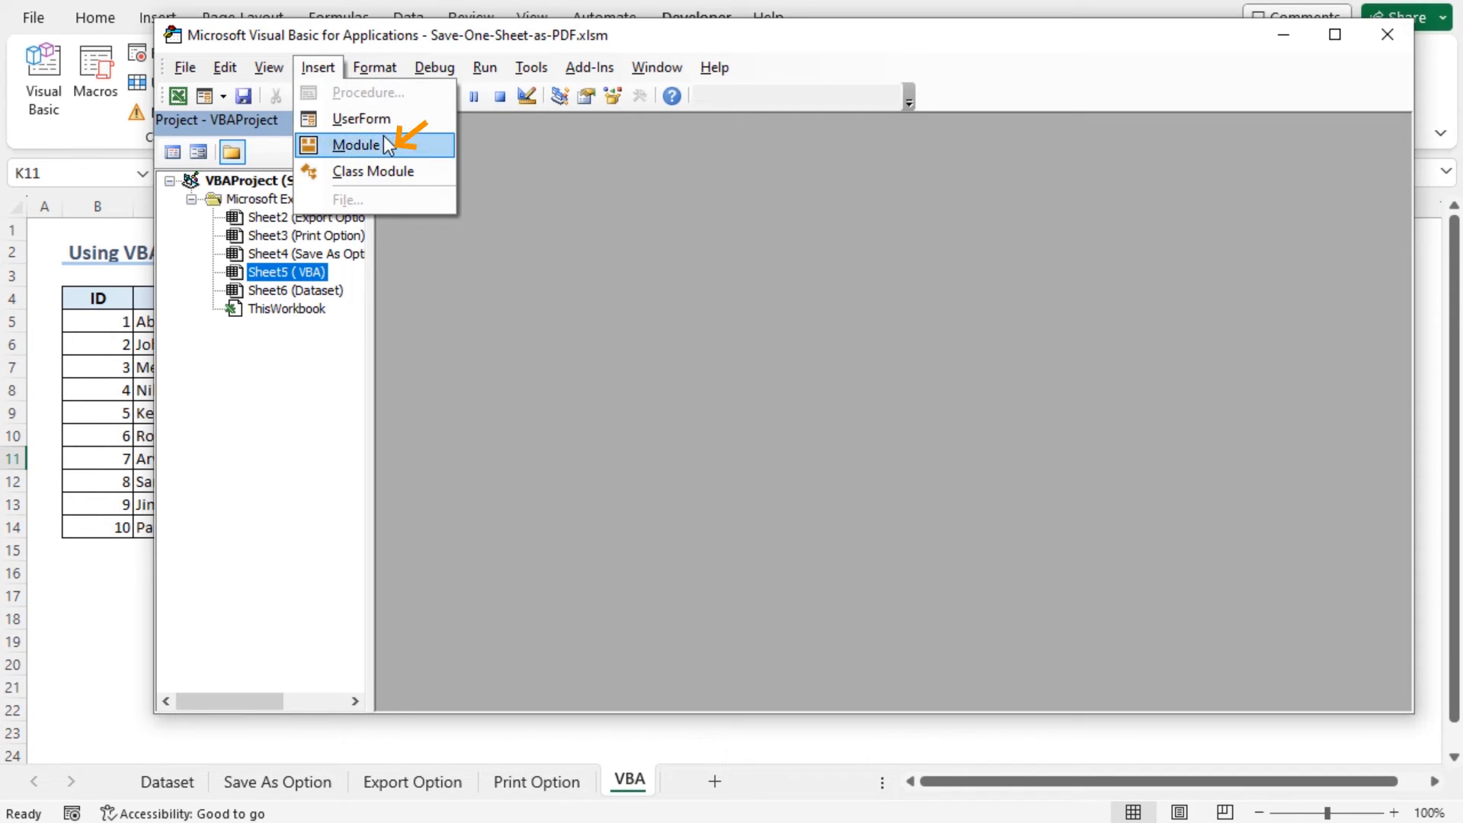
left_click(357, 145)
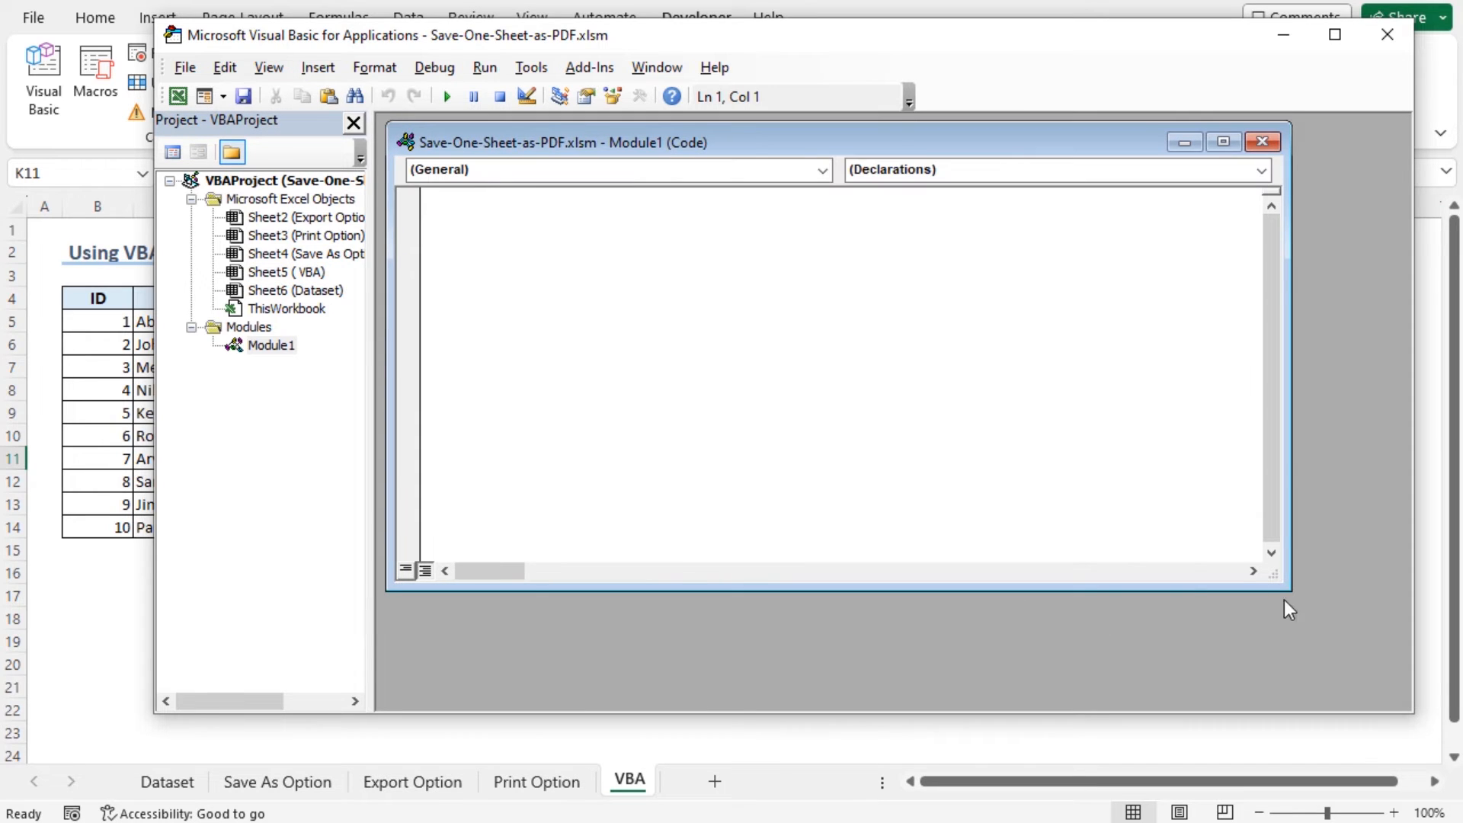
- Enlarge the Module1 code window and paste in the SaveOneSheetPDF macro code
left_click_drag(1274, 584, 1381, 686)
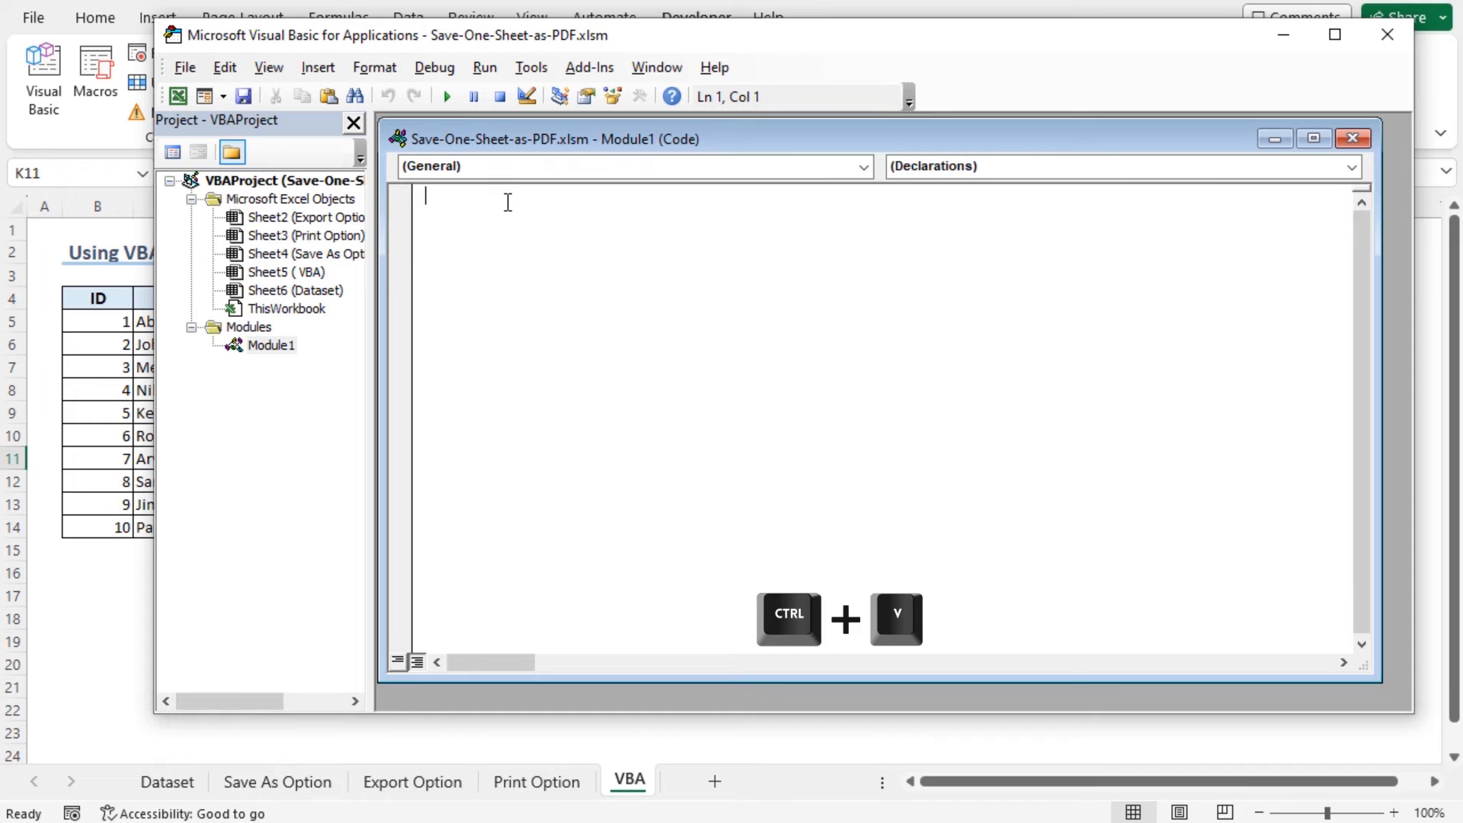
key("ctrl+v")
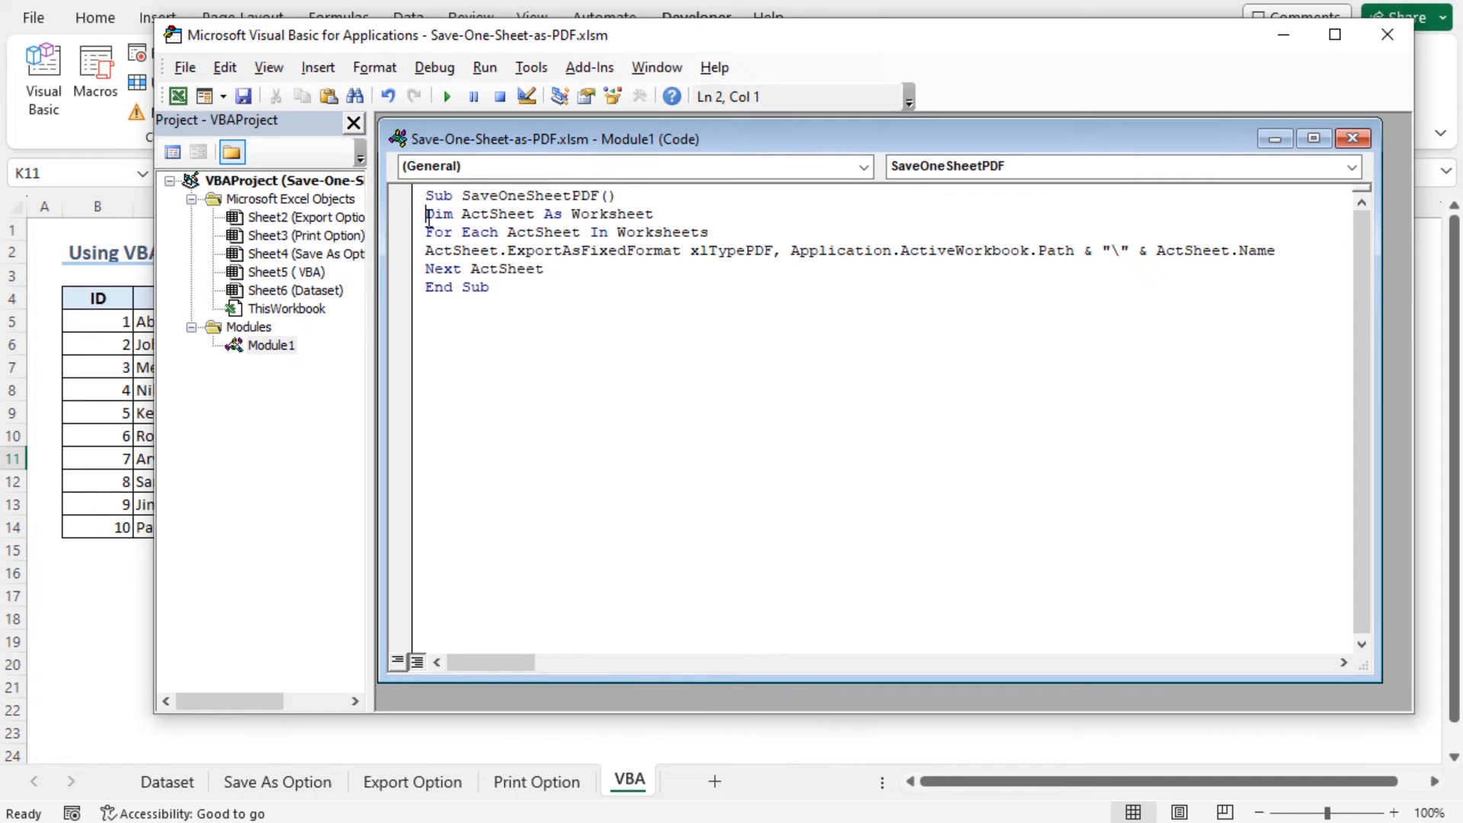
left_click_drag(425, 214, 602, 213)
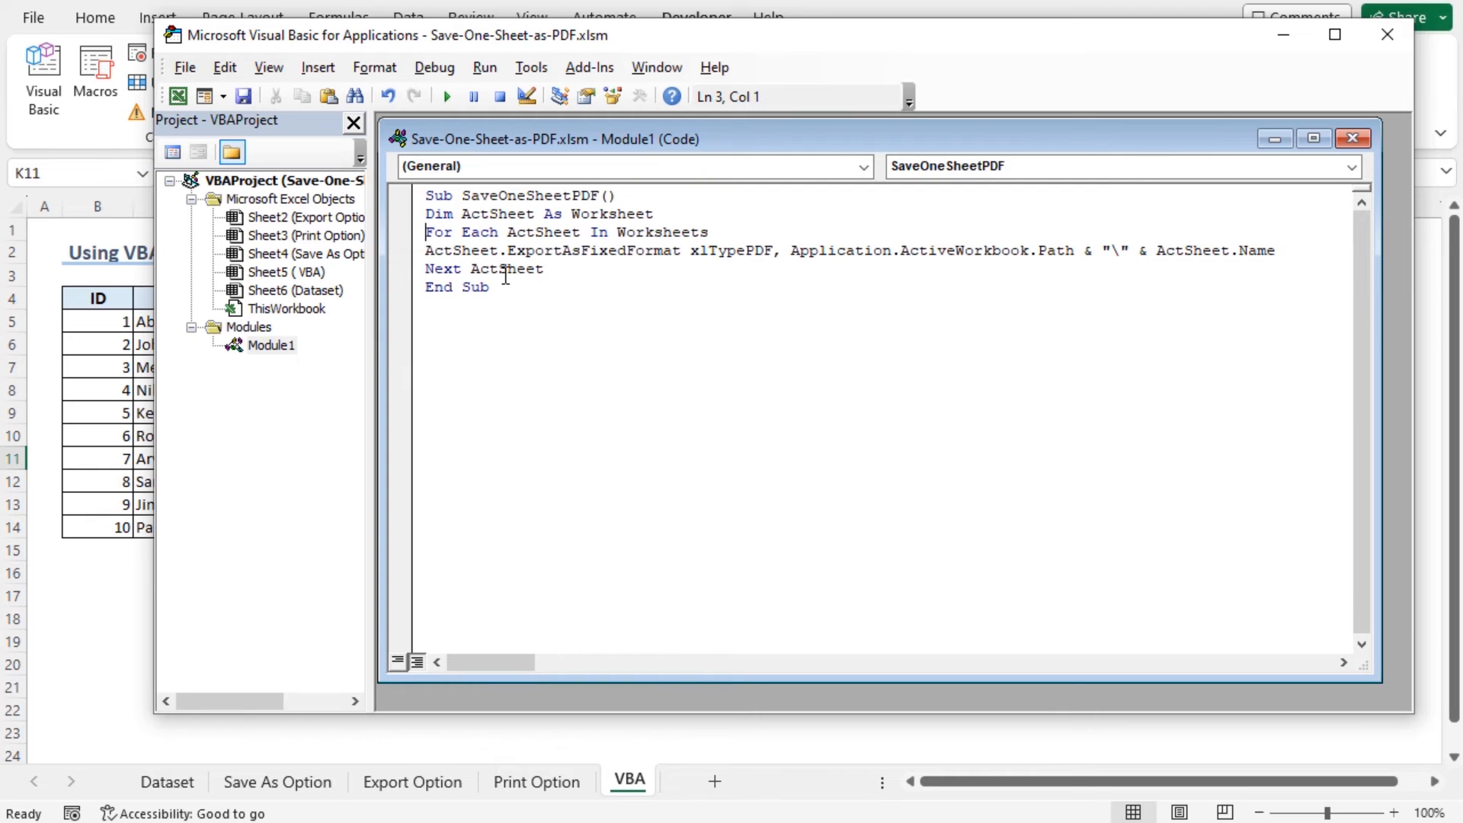
mouse_move(505, 271)
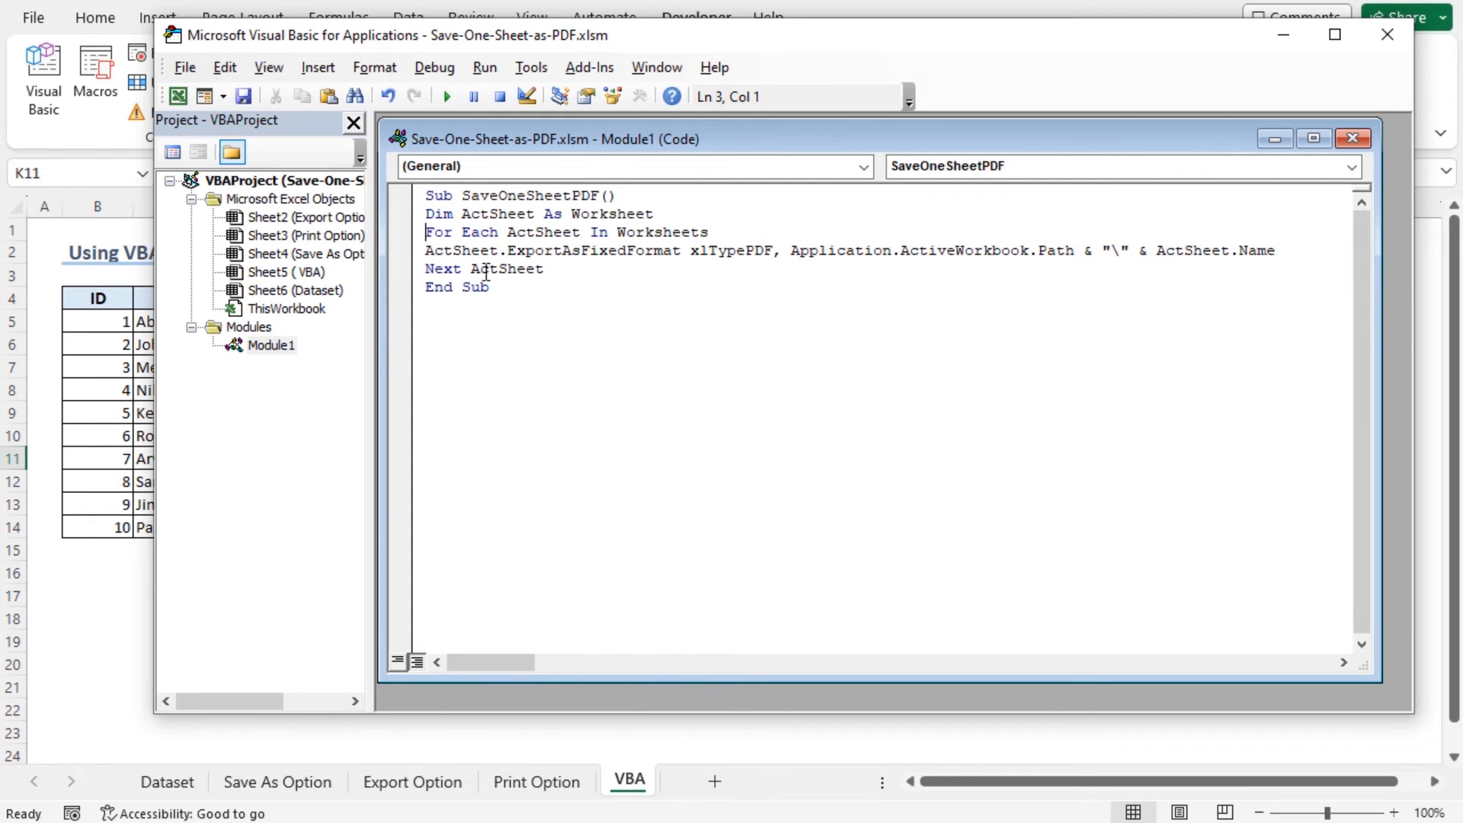
left_click_drag(425, 231, 555, 250)
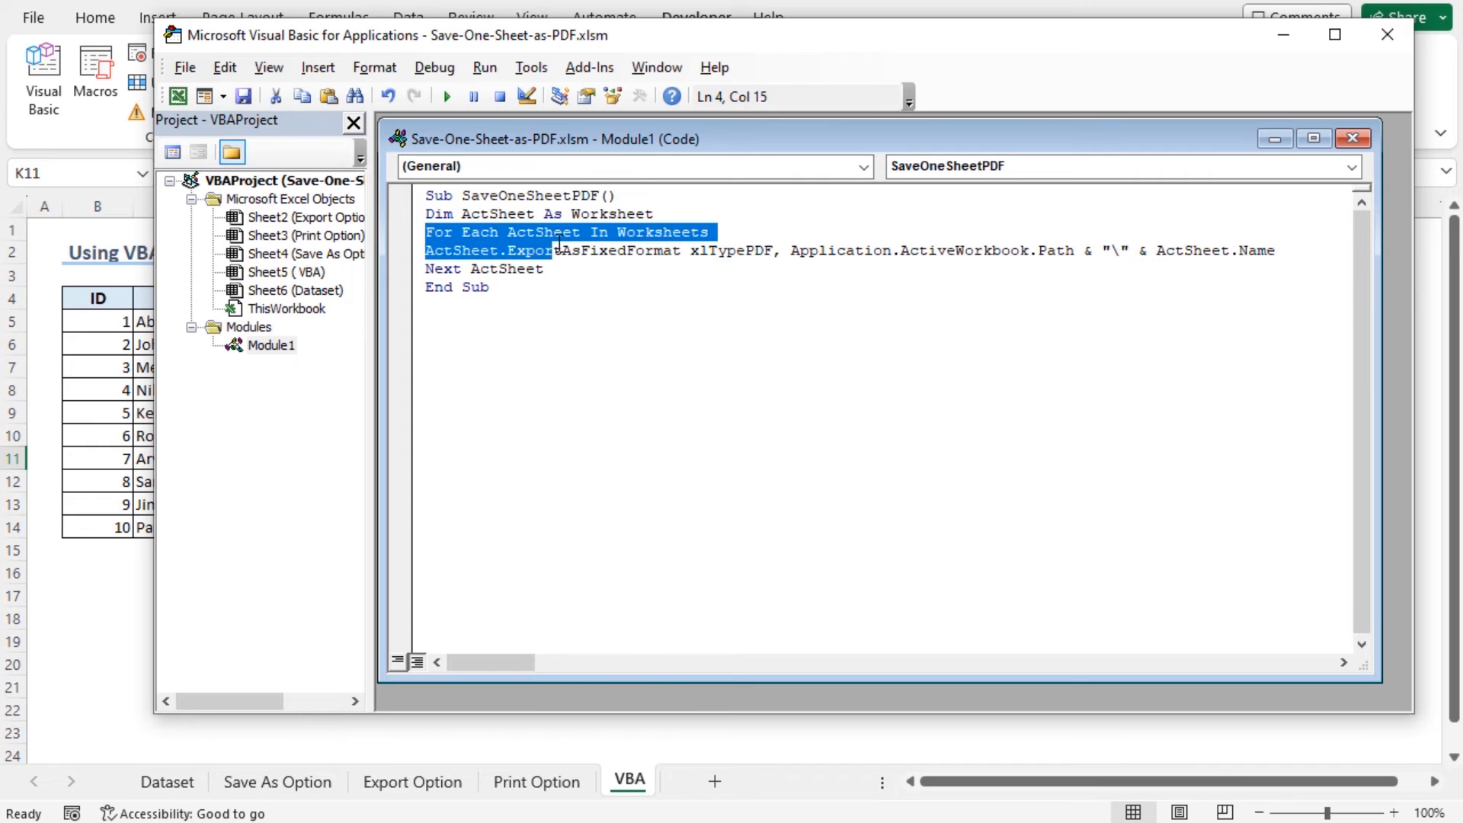
left_click(718, 231)
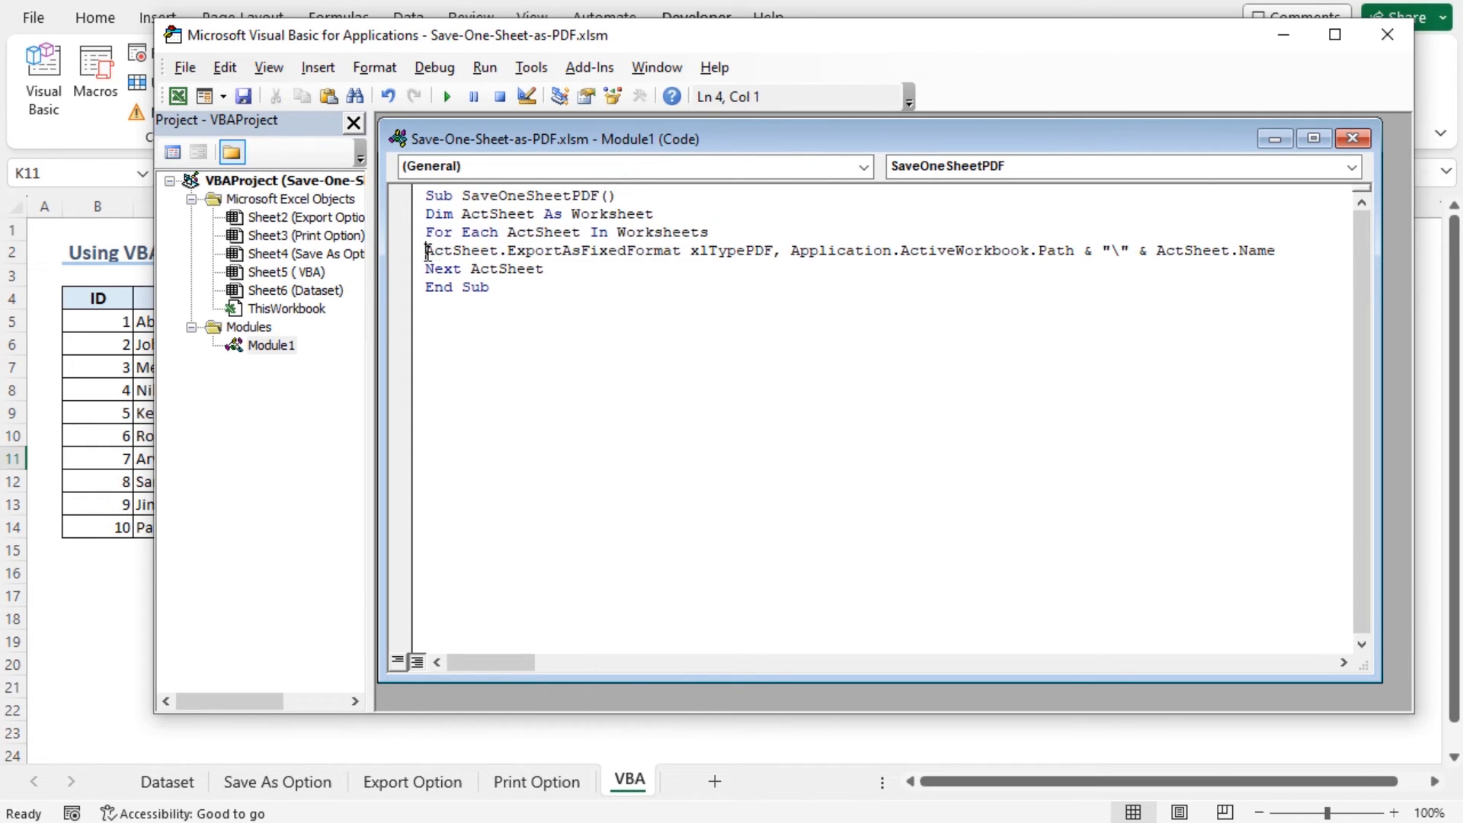
left_click_drag(425, 250, 639, 250)
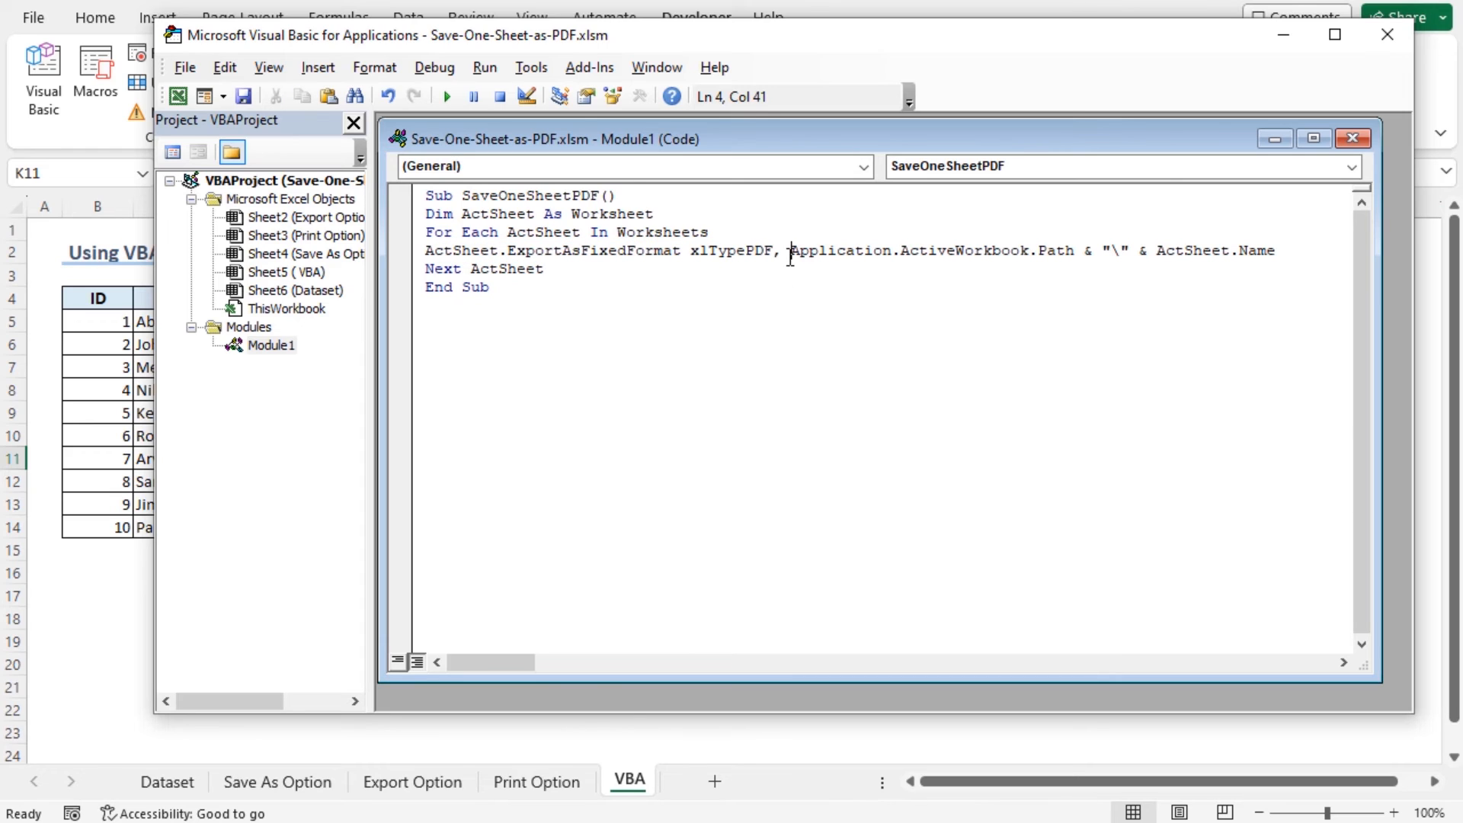
left_click_drag(791, 250, 940, 250)
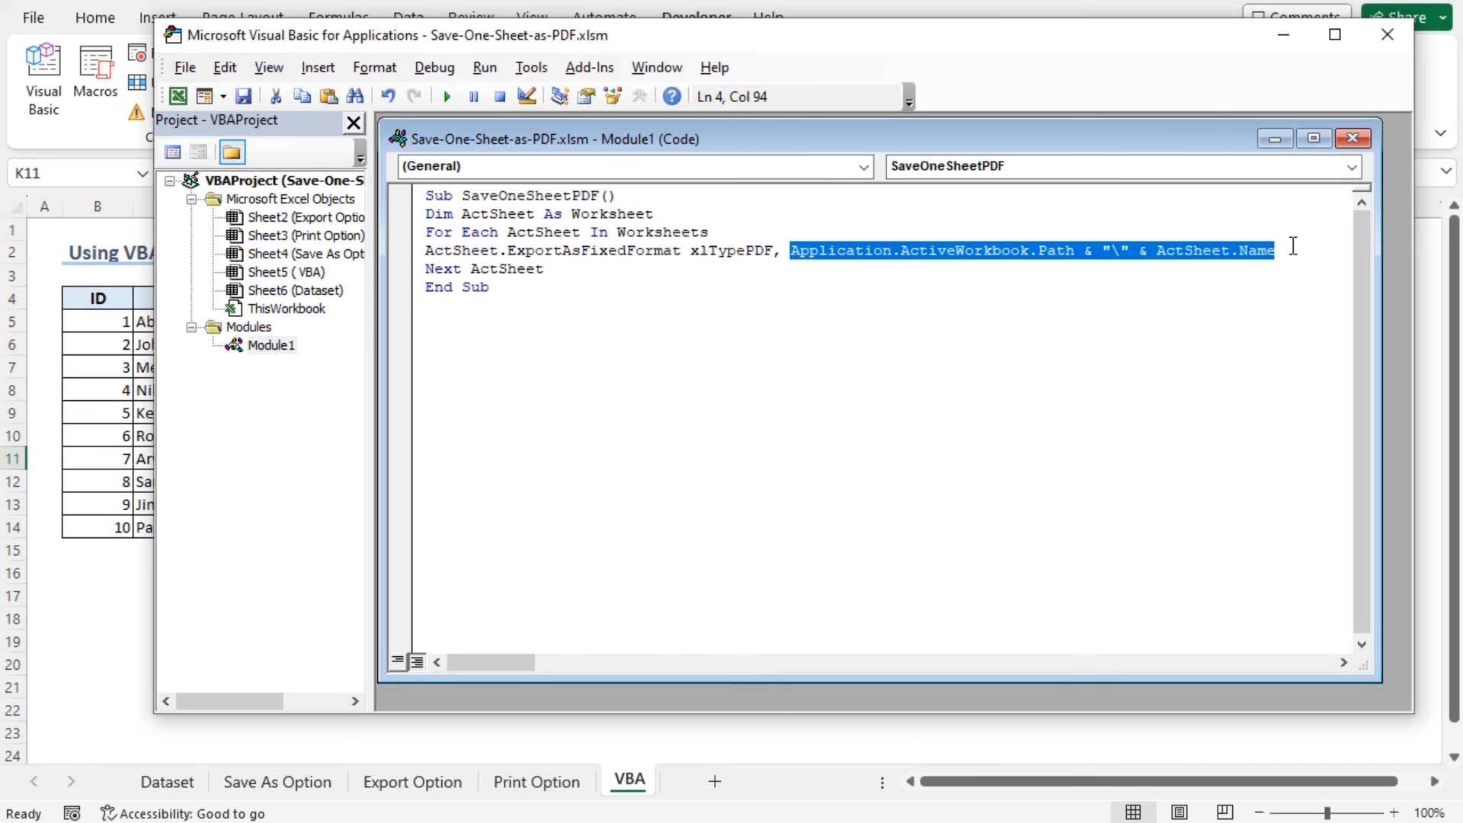
mouse_move(1299, 254)
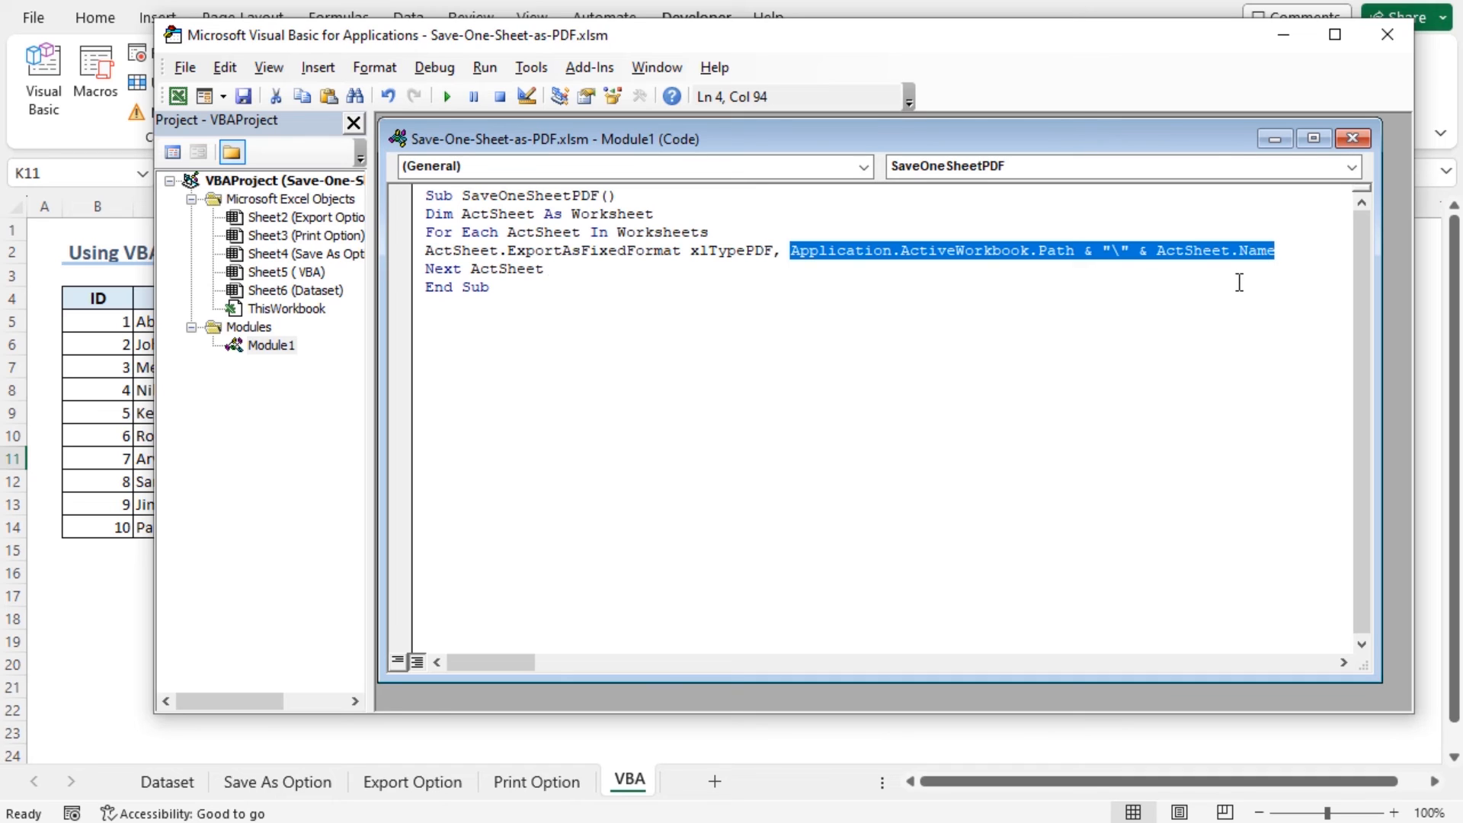
double_click(506, 269)
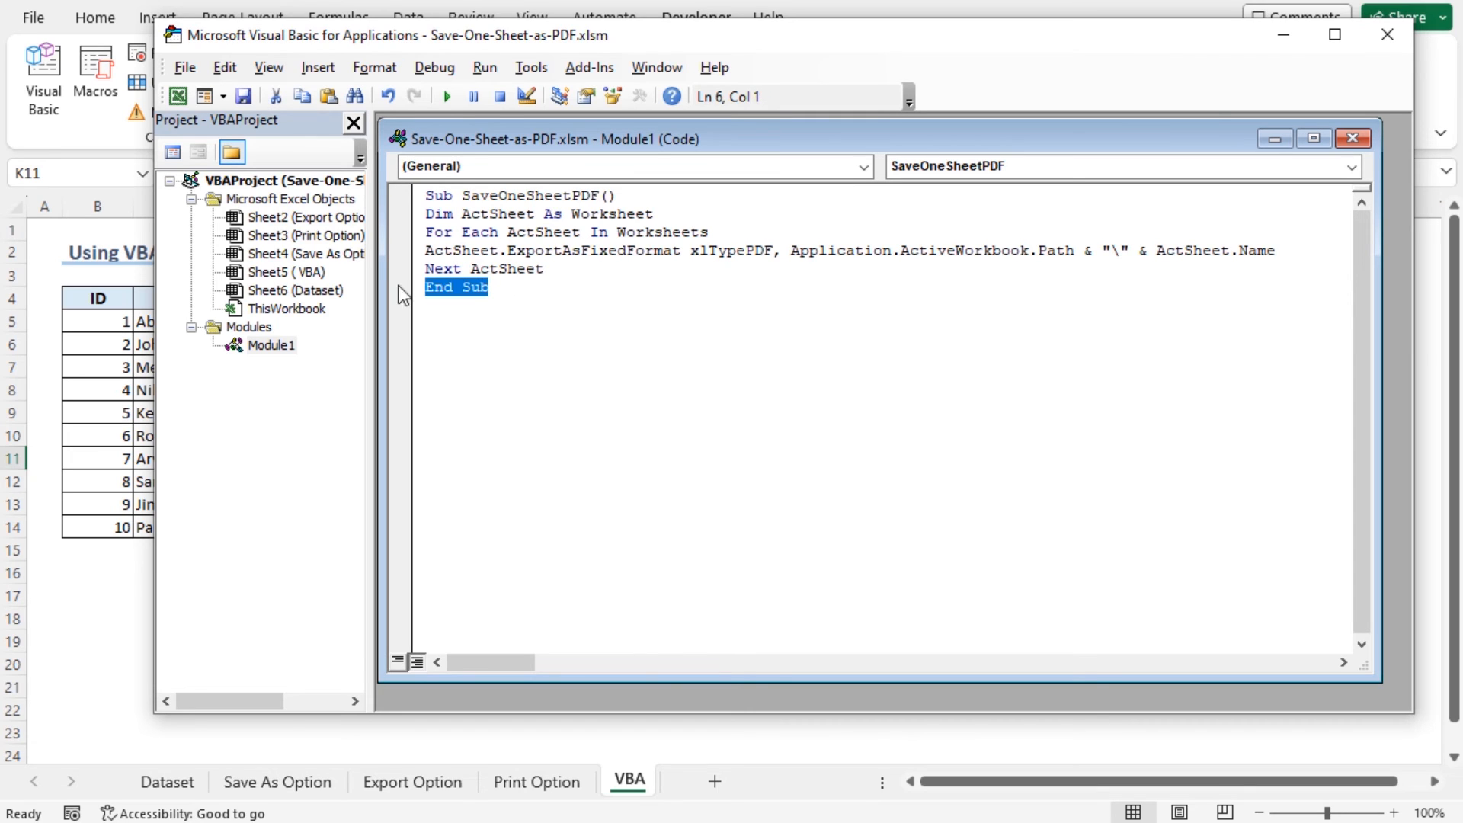
- Run SaveOneSheetPDF via Run Sub/UserForm and minimize the editor to show the VBA sheet
left_click(484, 67)
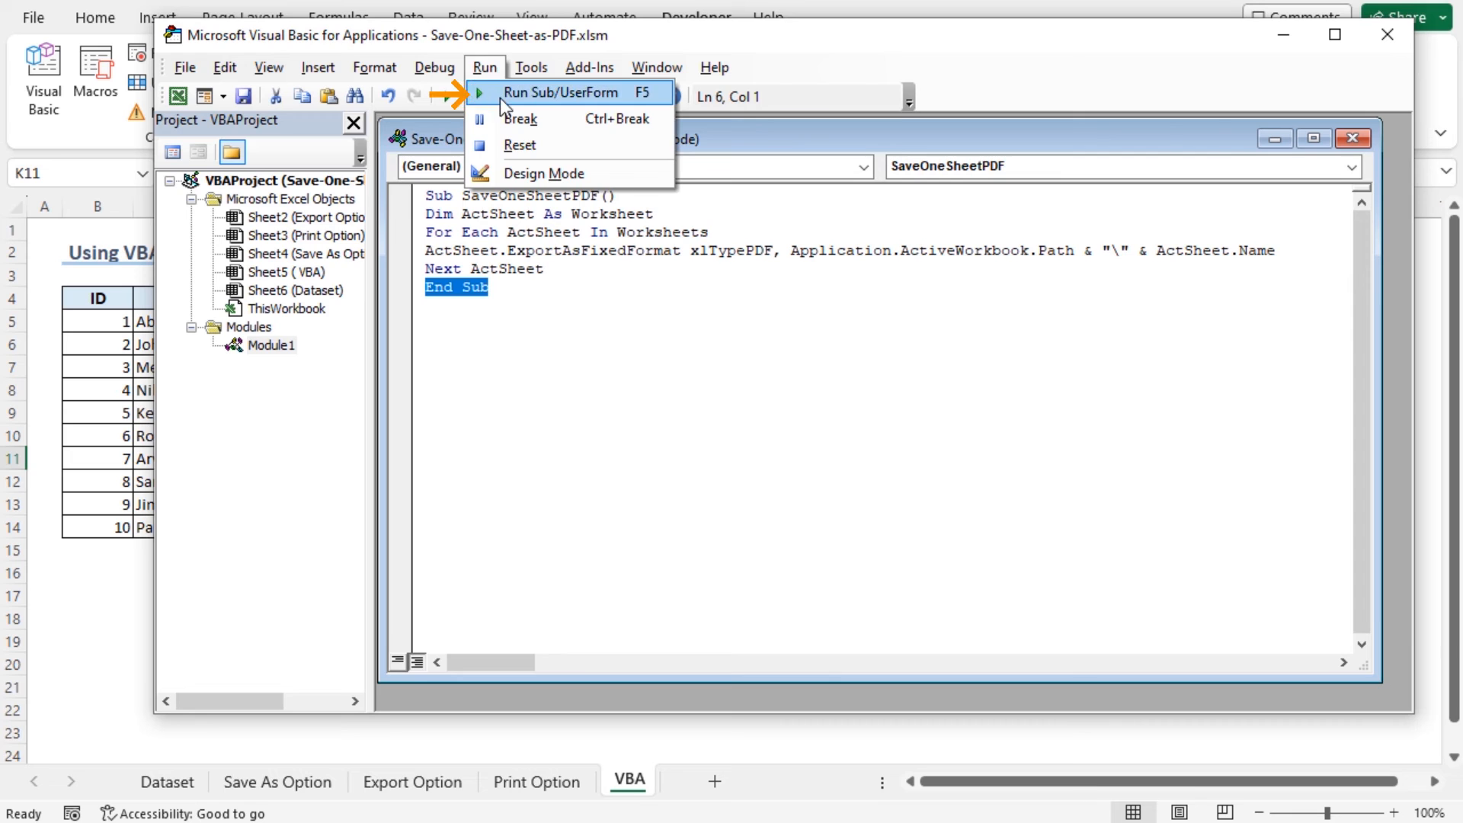
left_click(560, 93)
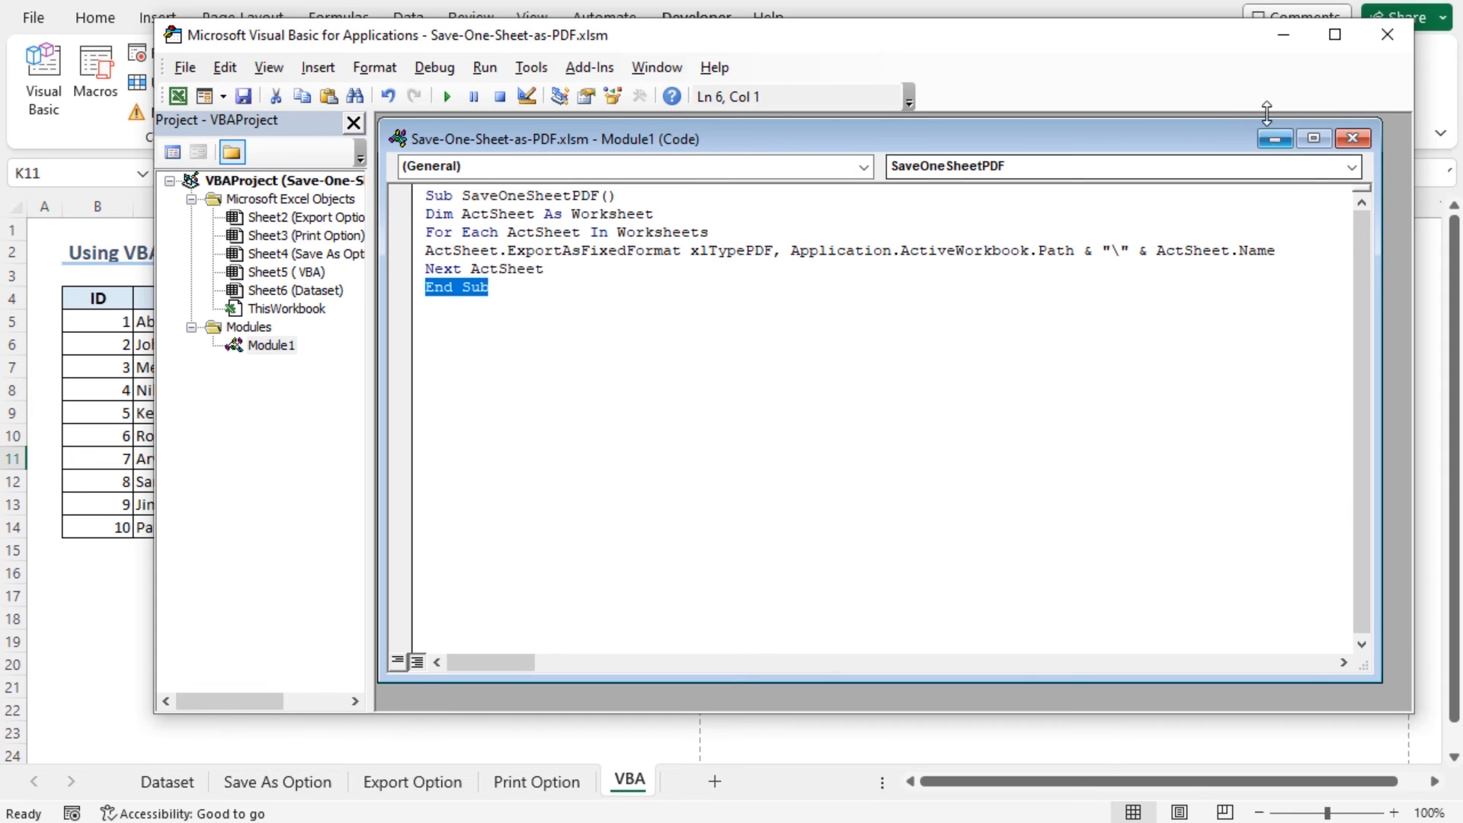
mouse_move(1282, 35)
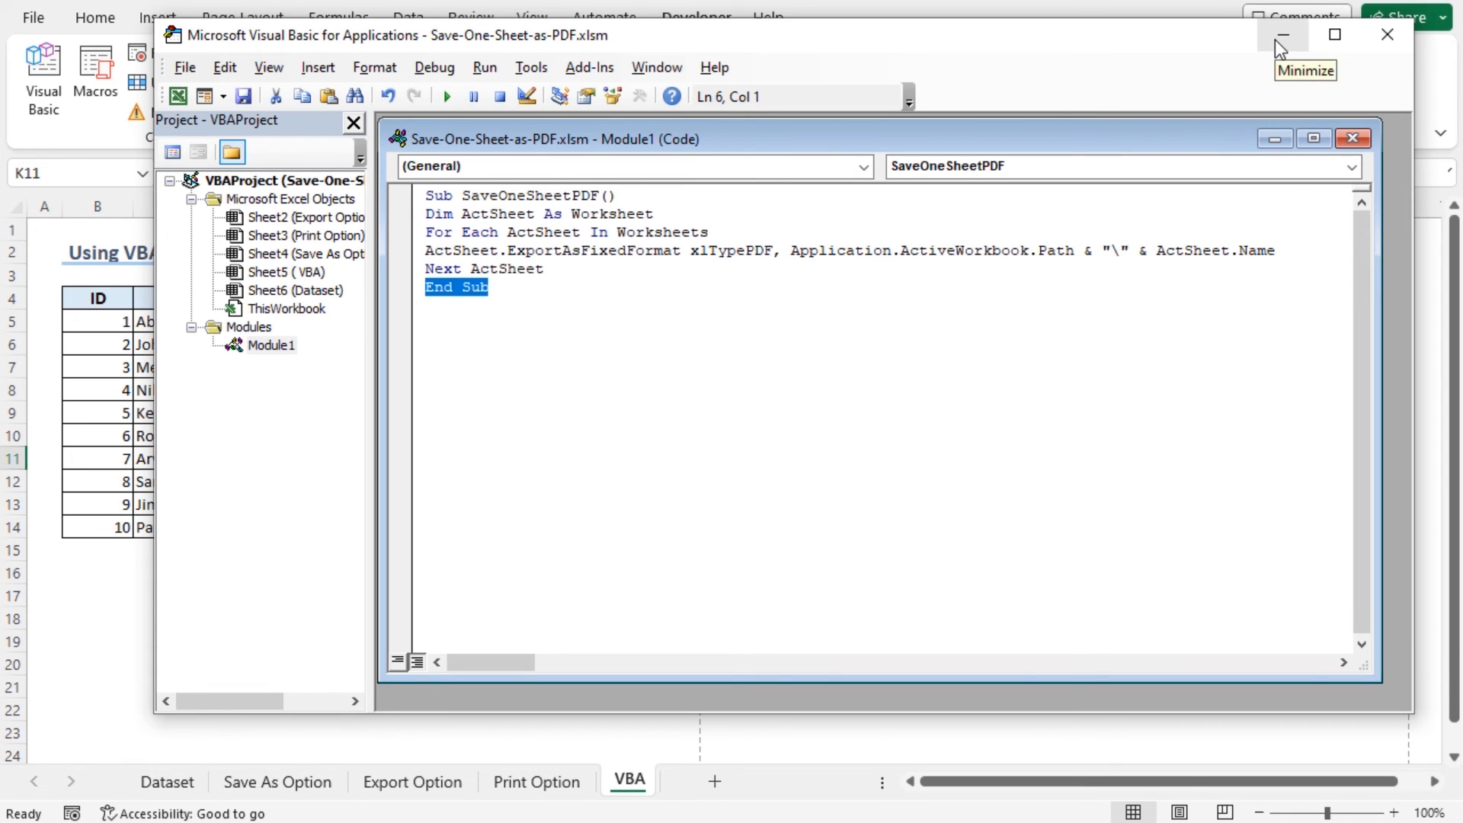
left_click(1282, 35)
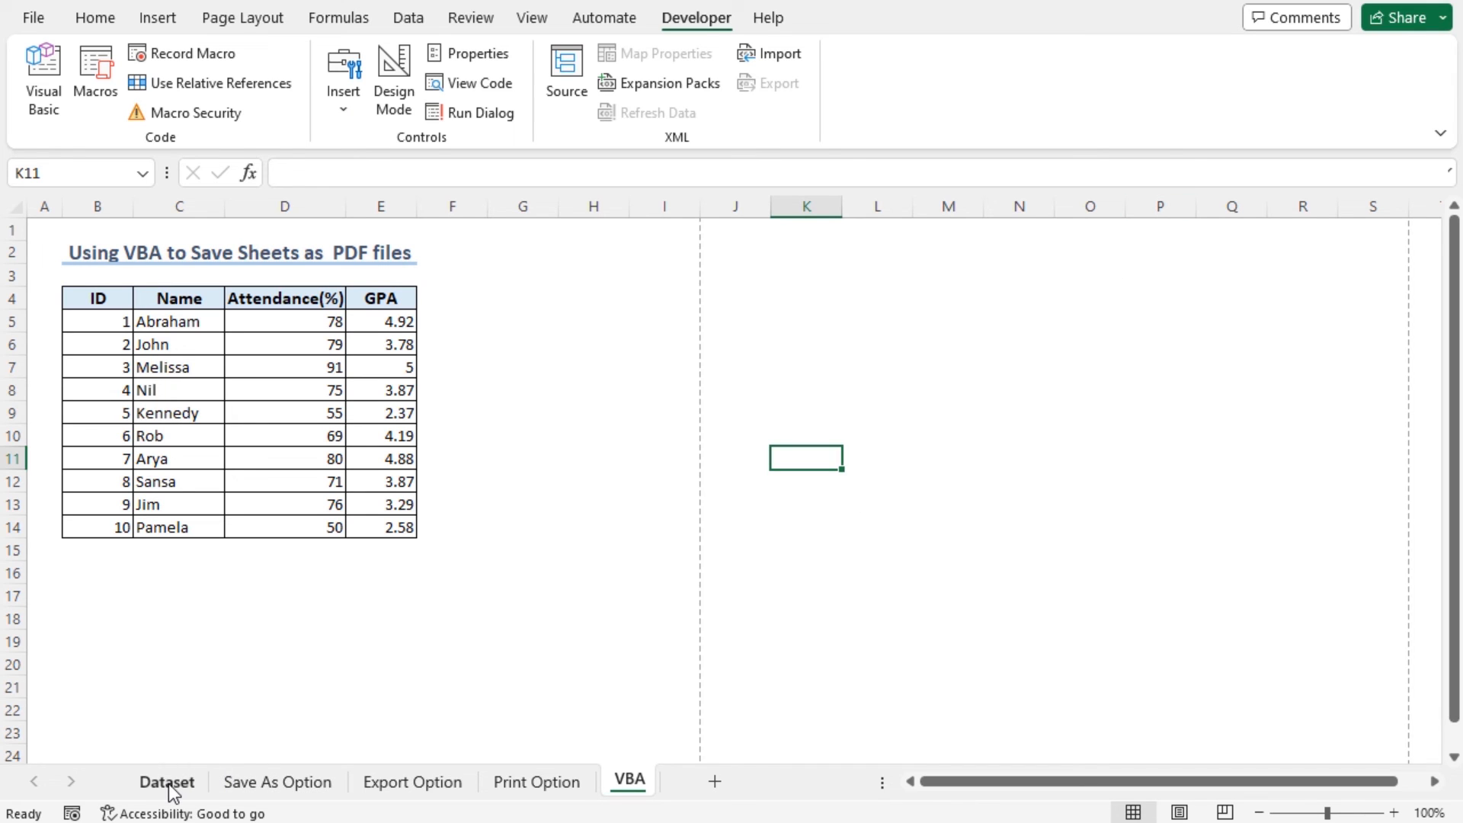
- Review the Save As Option, Export Option and Print Option sheets in turn
left_click(277, 782)
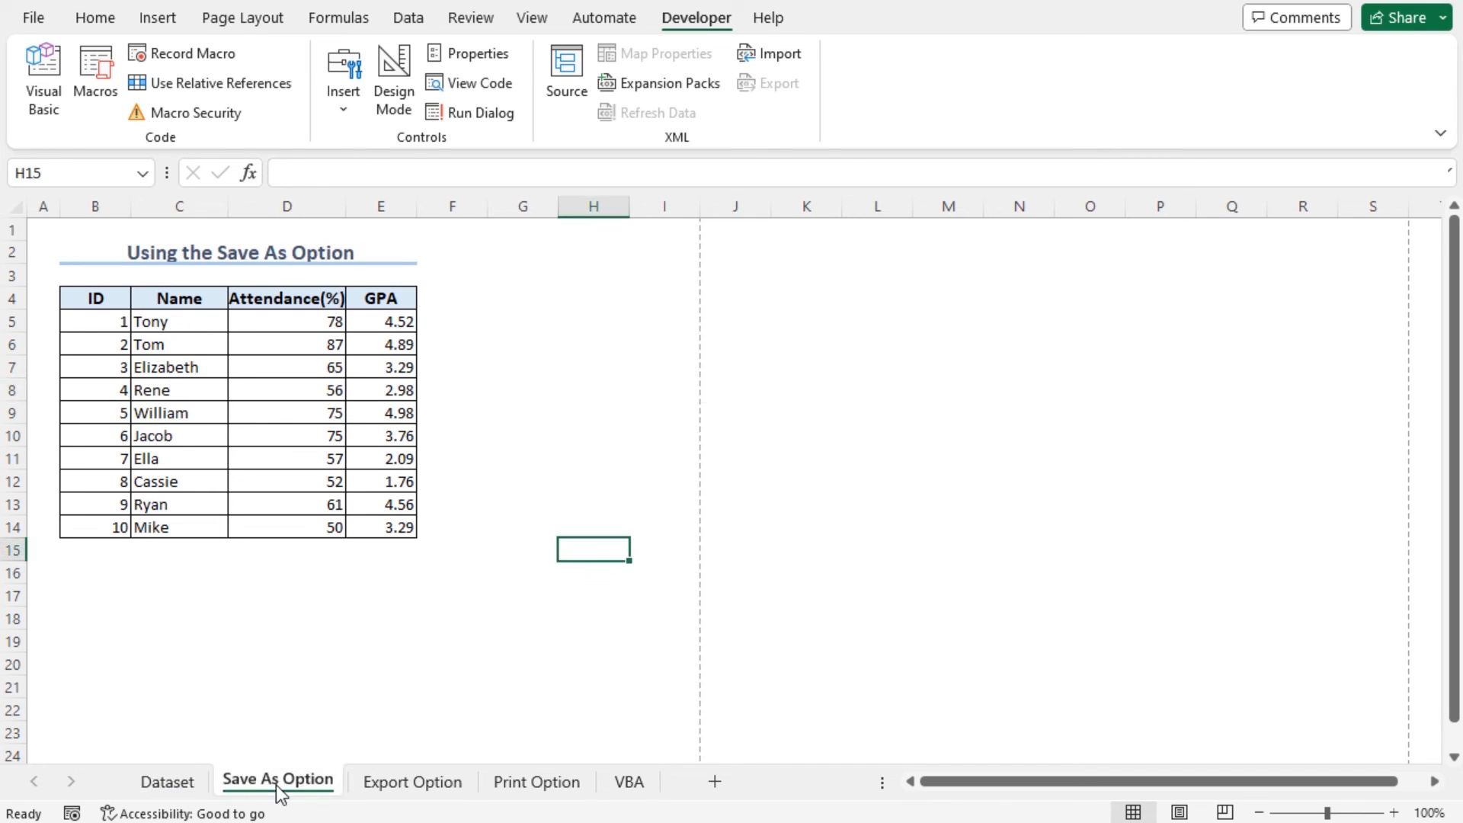
left_click(413, 780)
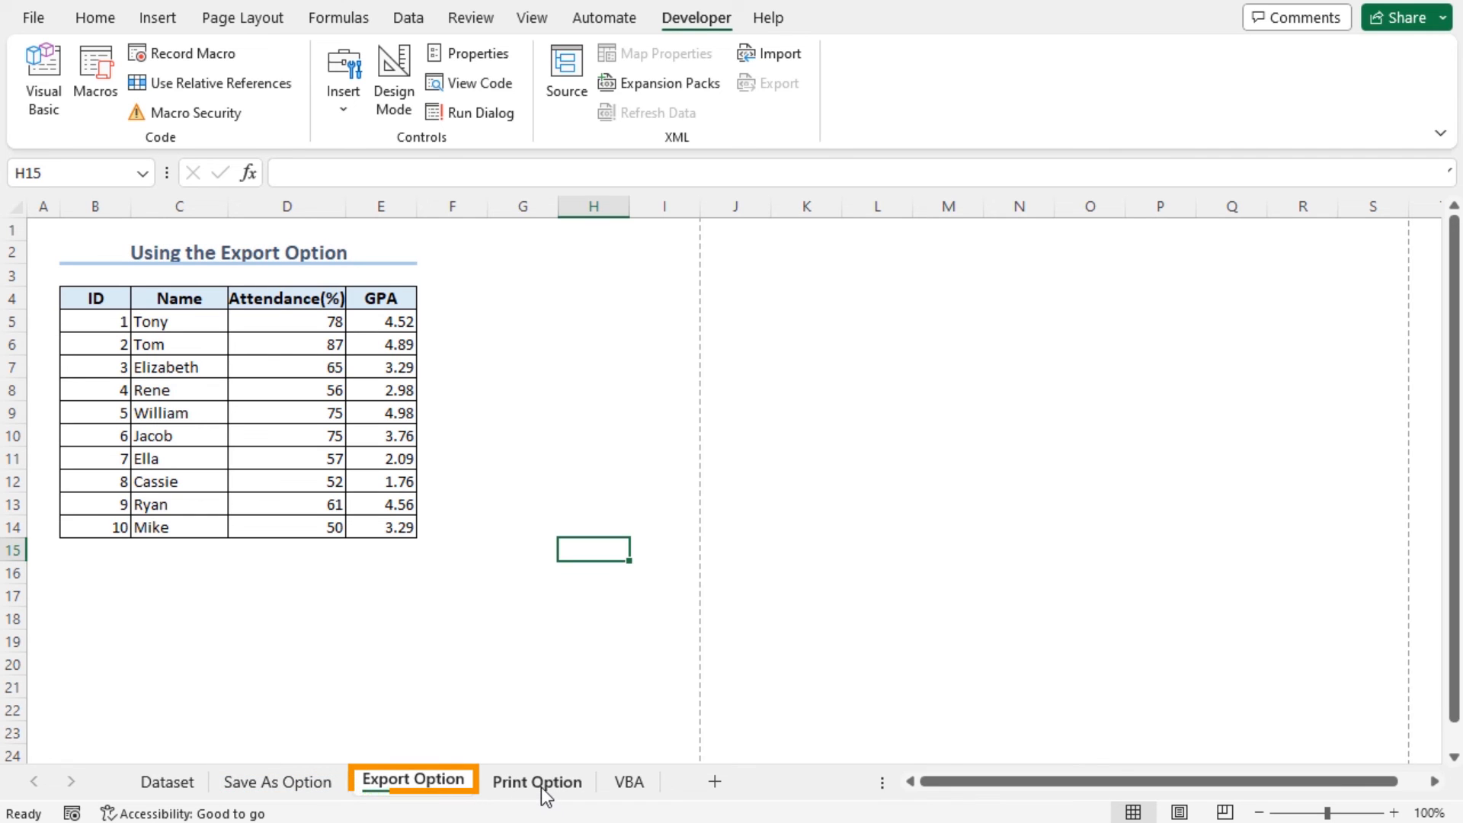
left_click(628, 782)
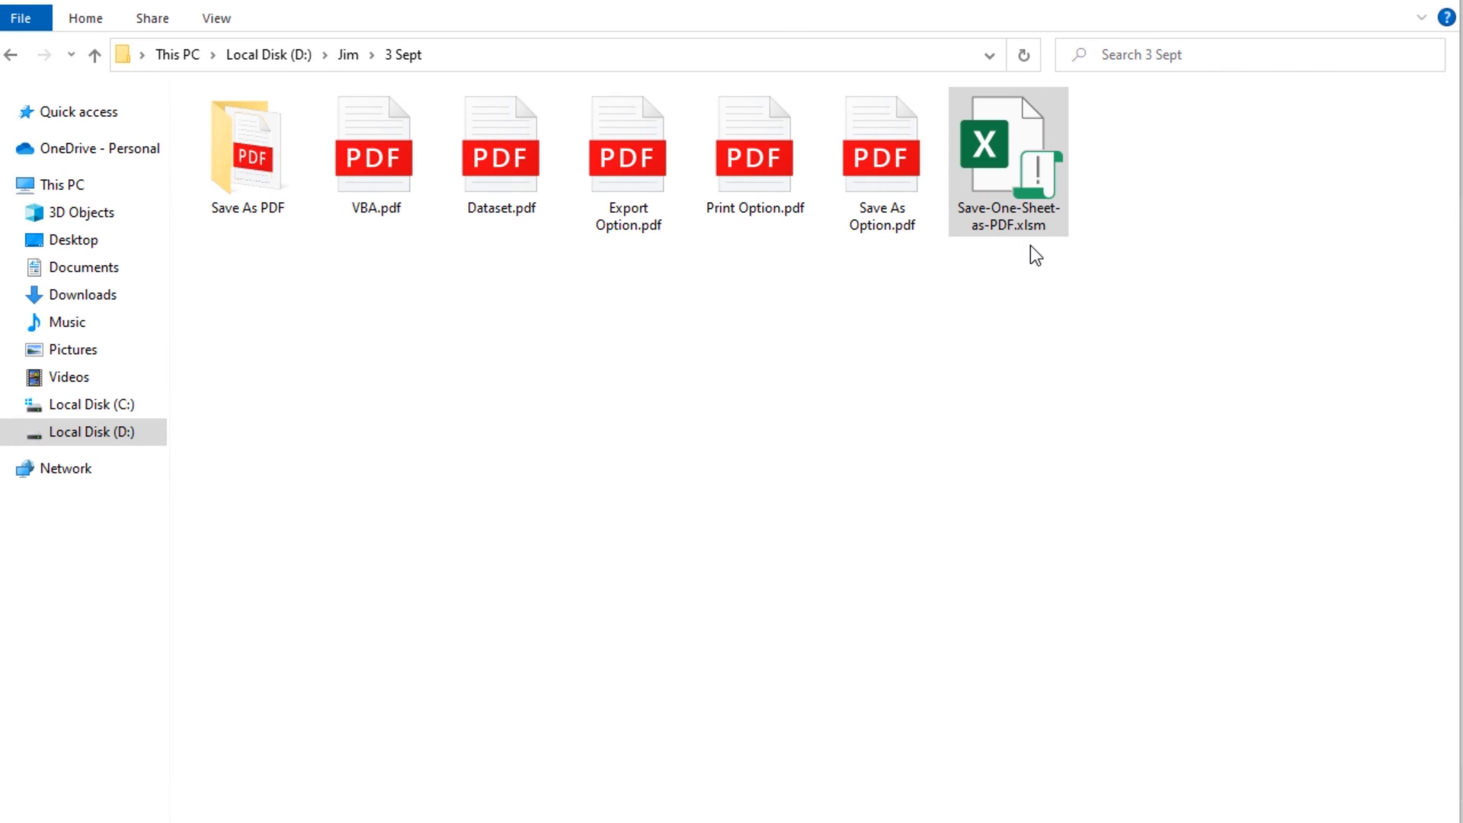
mouse_move(527, 351)
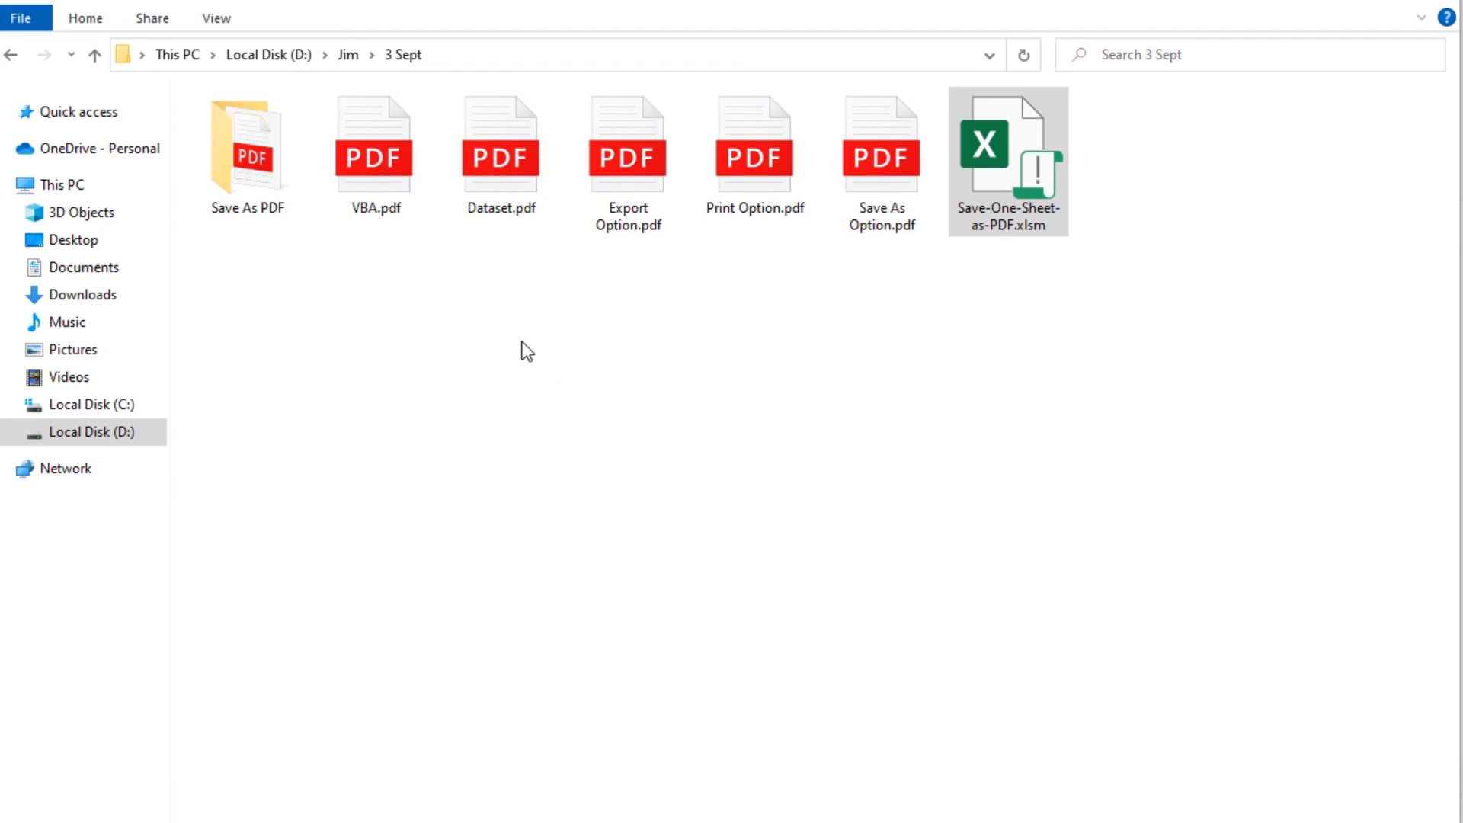
mouse_move(402, 244)
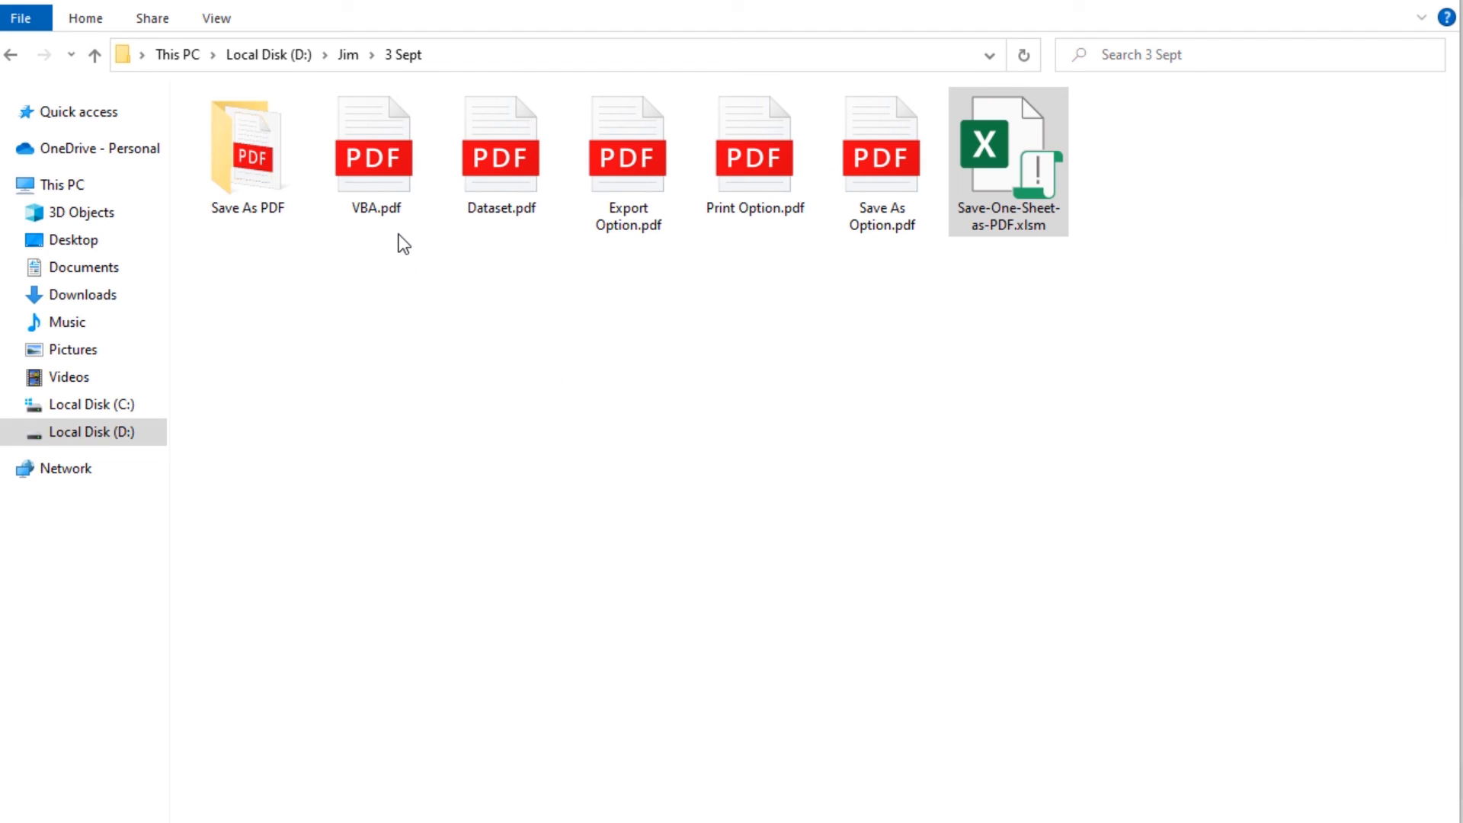
- In the 3 Sept folder, select Dataset.pdf then open VBA.pdf in Edge
left_click(500, 154)
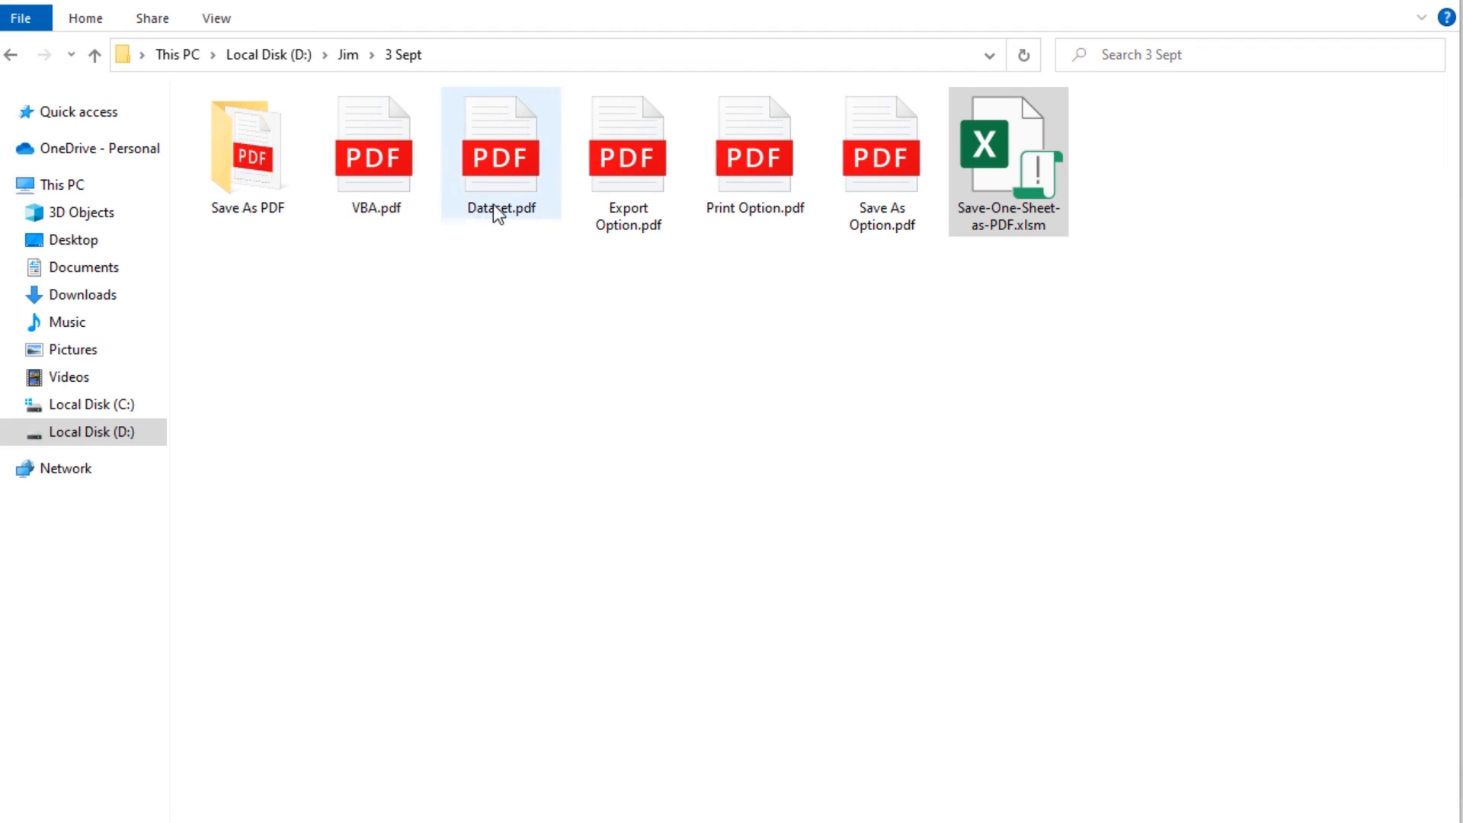
left_click(374, 154)
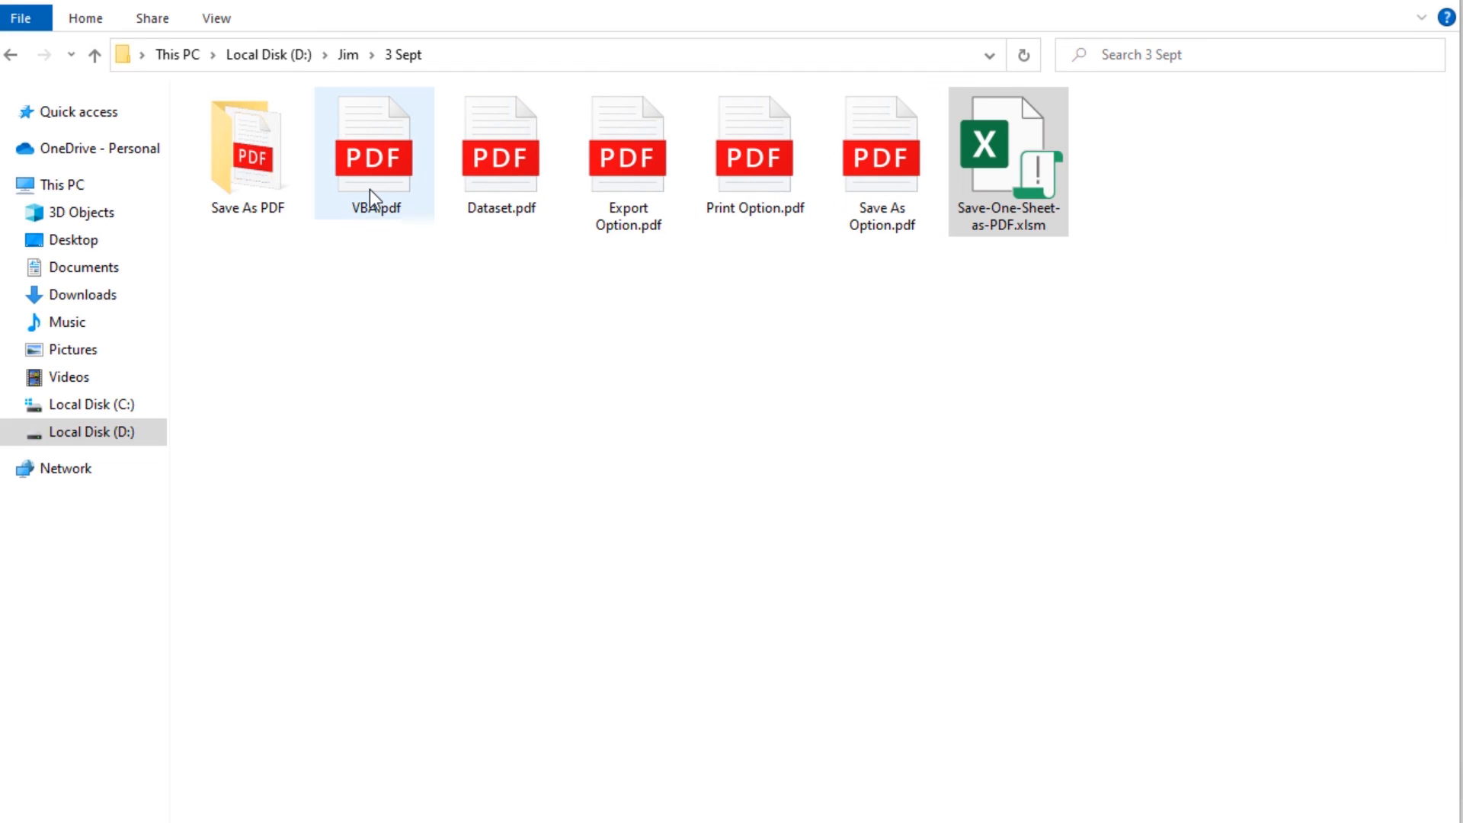
double_click(372, 149)
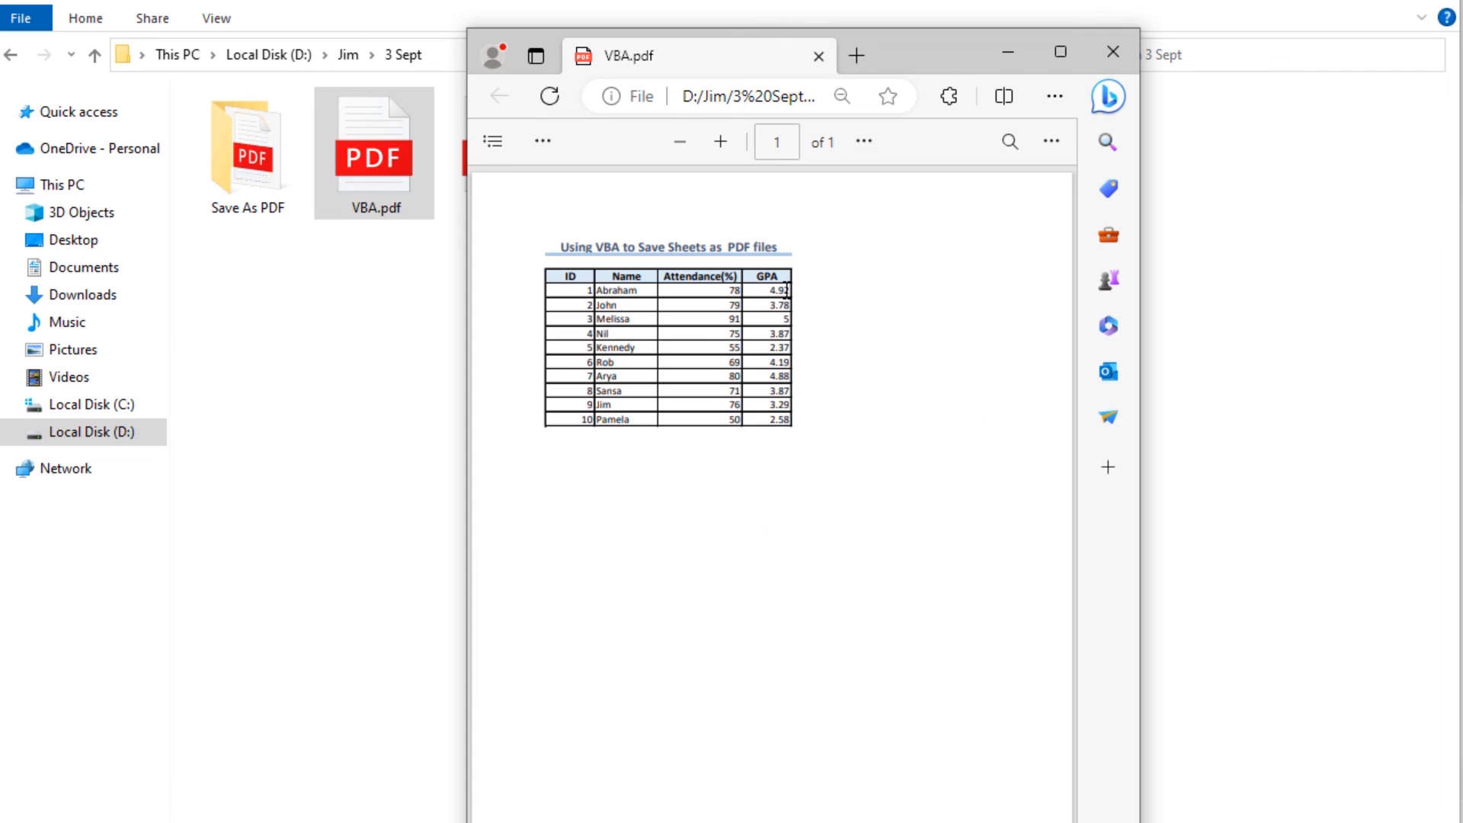
mouse_move(658, 401)
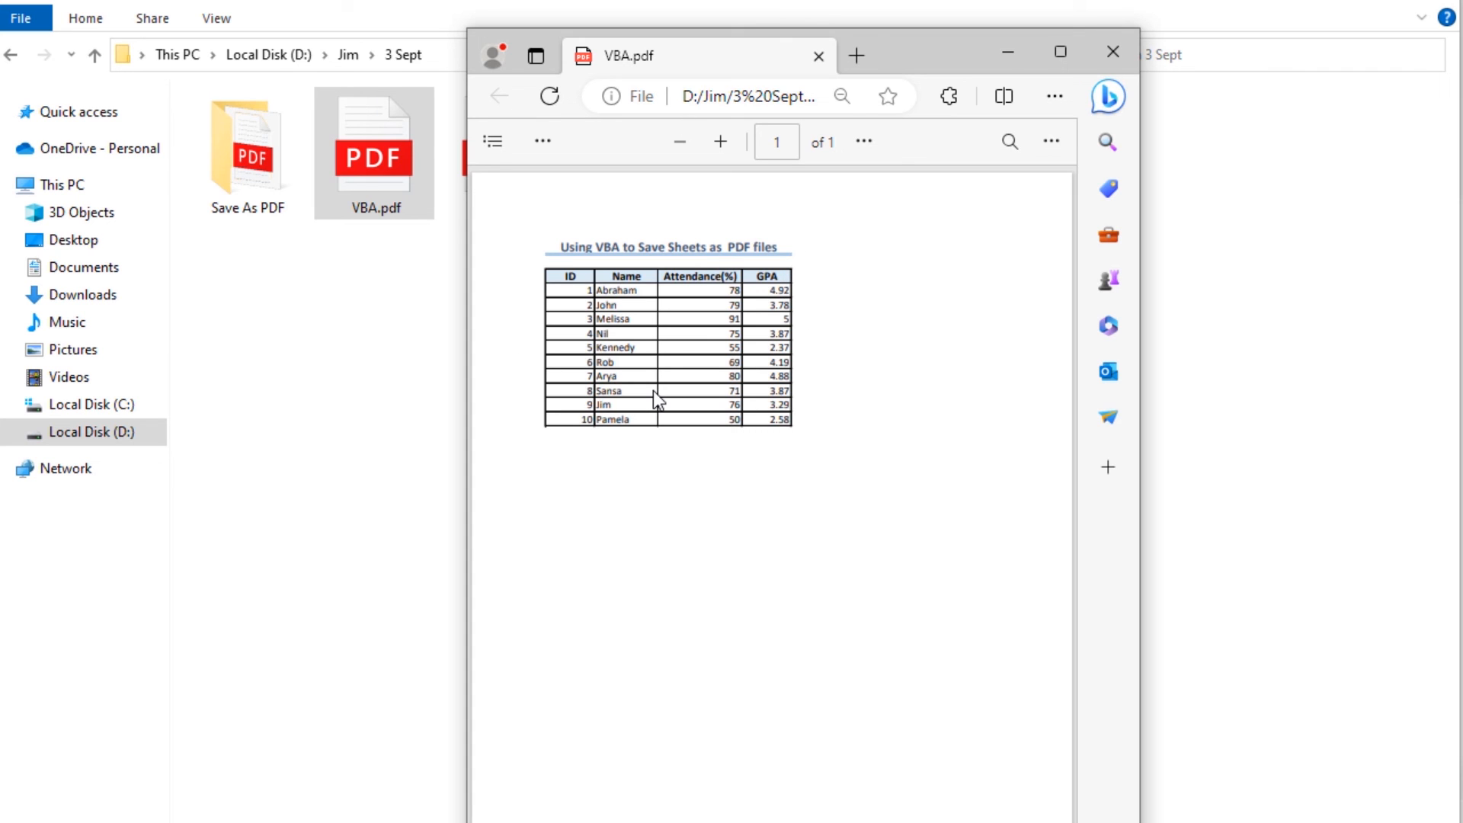